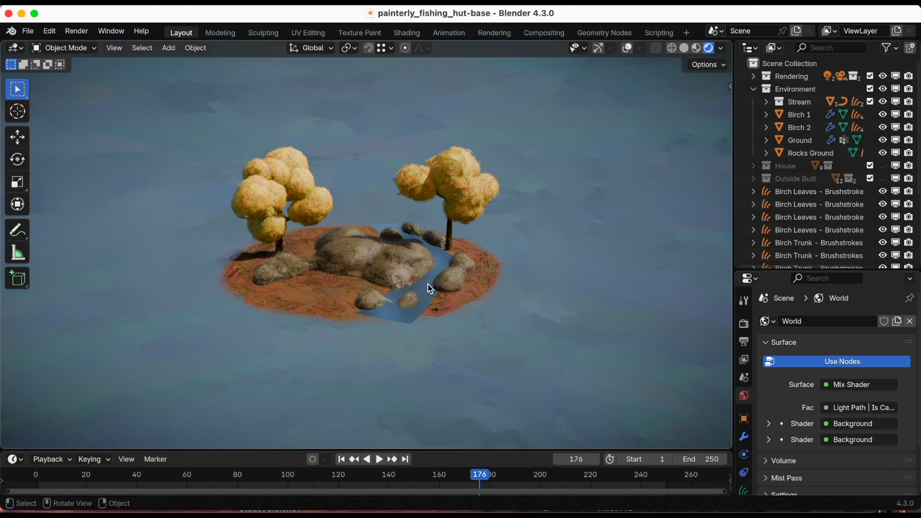
mouse_move(529, 284)
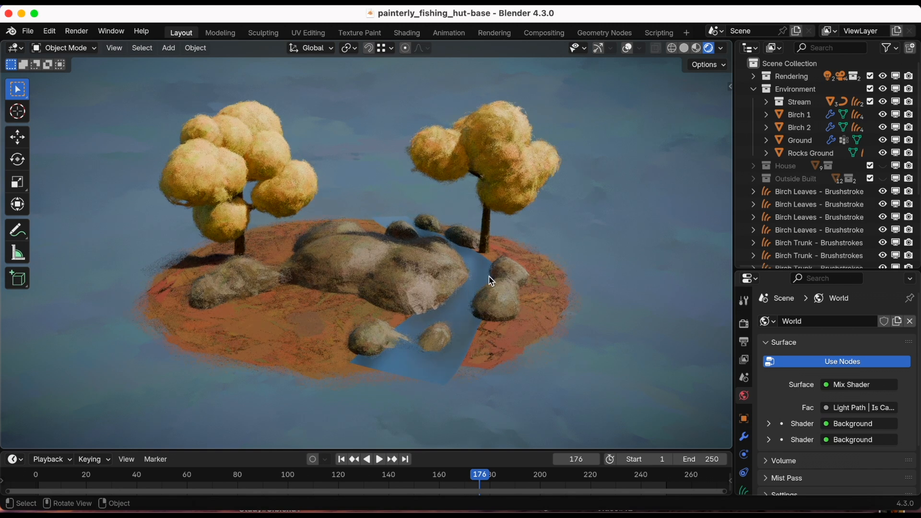
Inspect the finished painted island, then start a fresh General default scene
drag(490, 280, 478, 283)
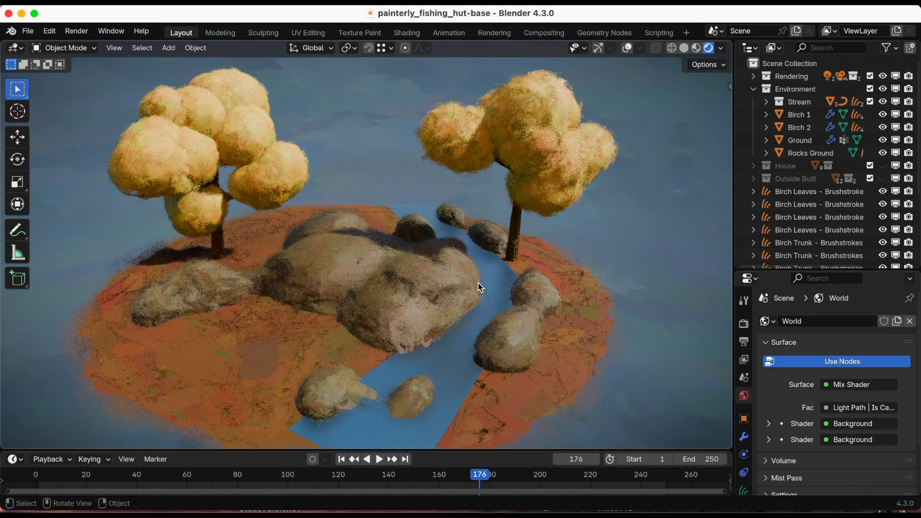
drag(478, 288, 470, 268)
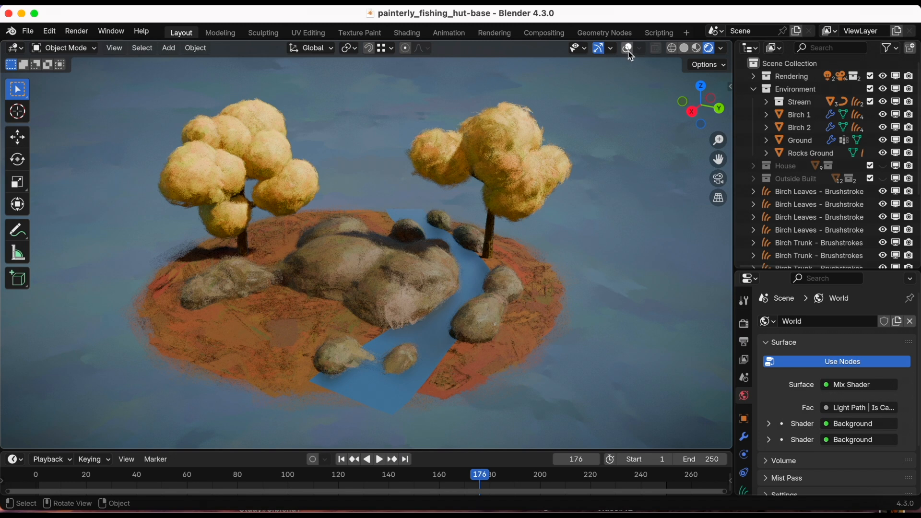
click(625, 48)
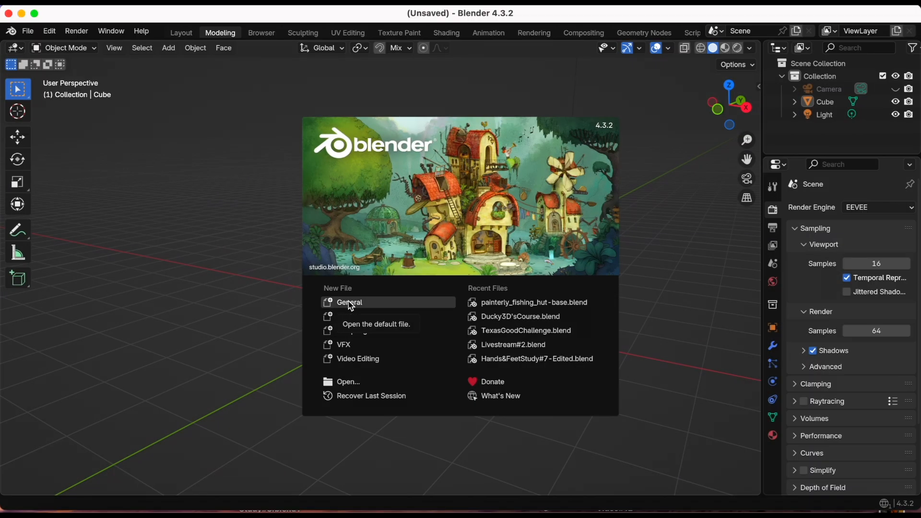
click(350, 302)
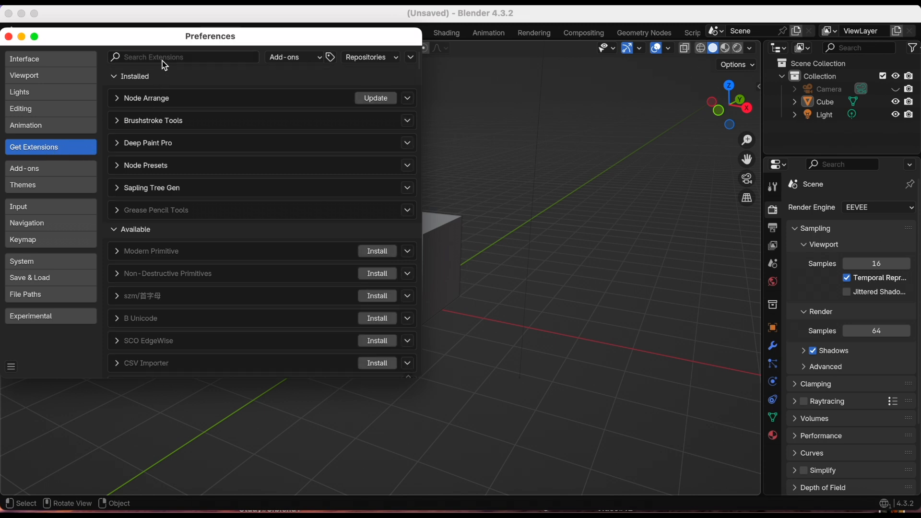
Confirm Brushstroke Tools is installed via the Get Extensions search 'br', then close Preferences
click(182, 57)
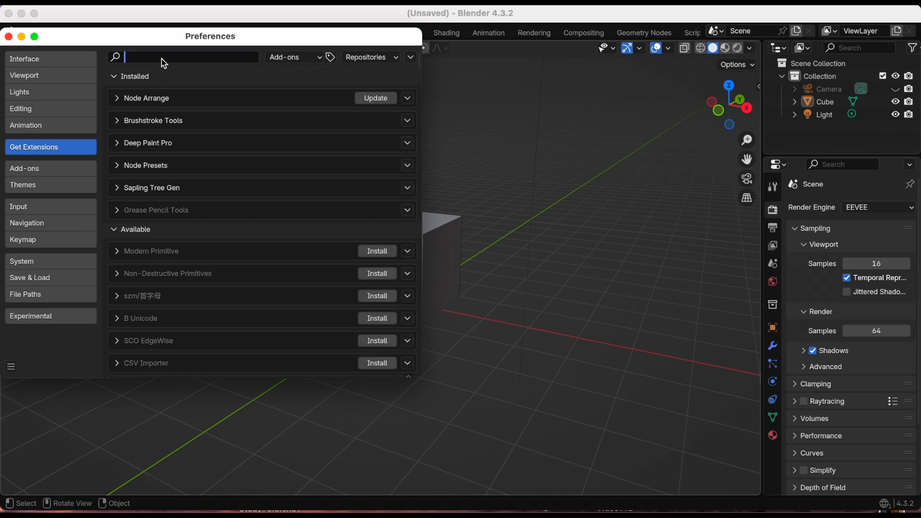
text(br)
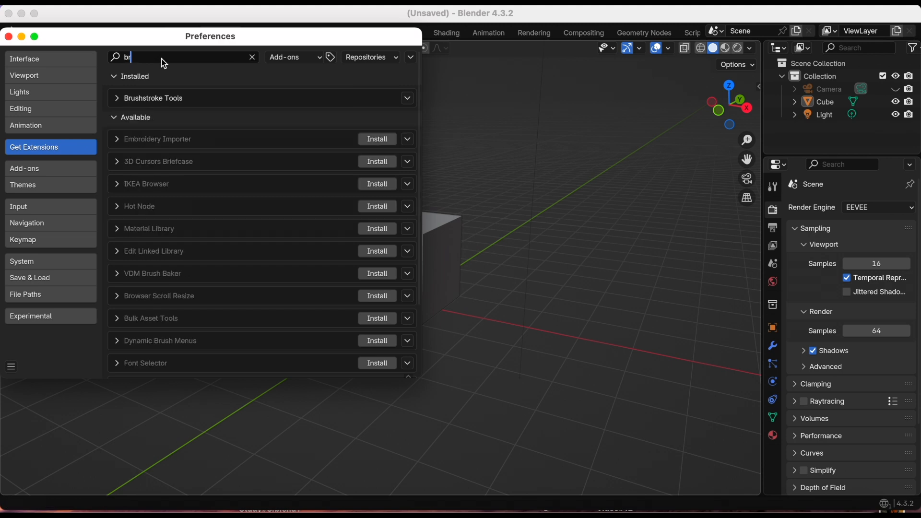
mouse_move(384, 103)
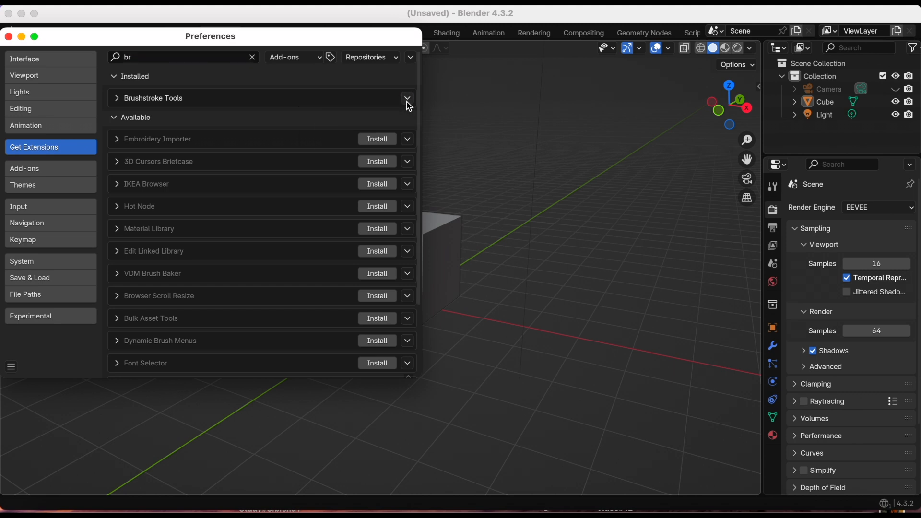
click(117, 98)
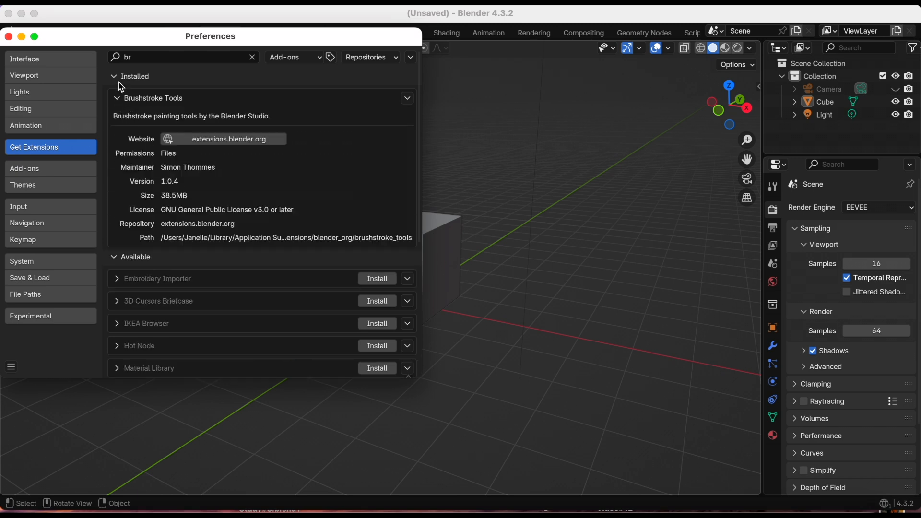
click(114, 76)
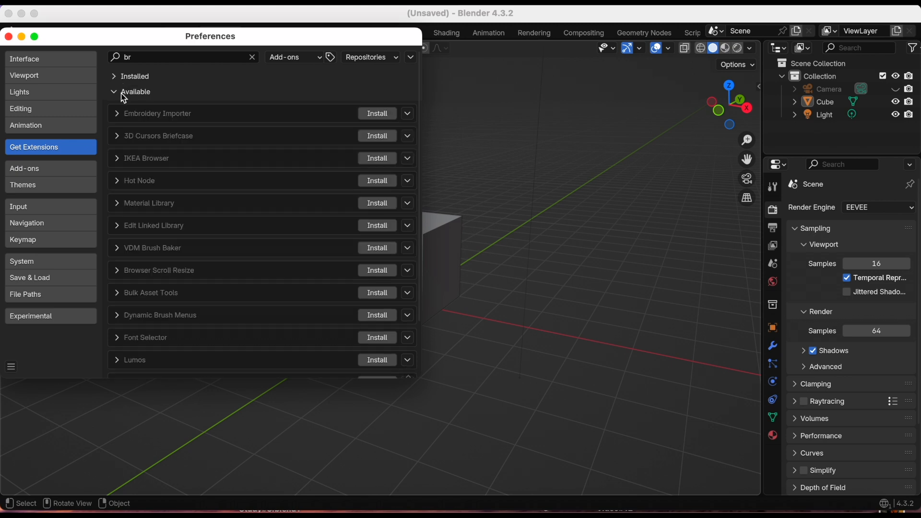
click(133, 76)
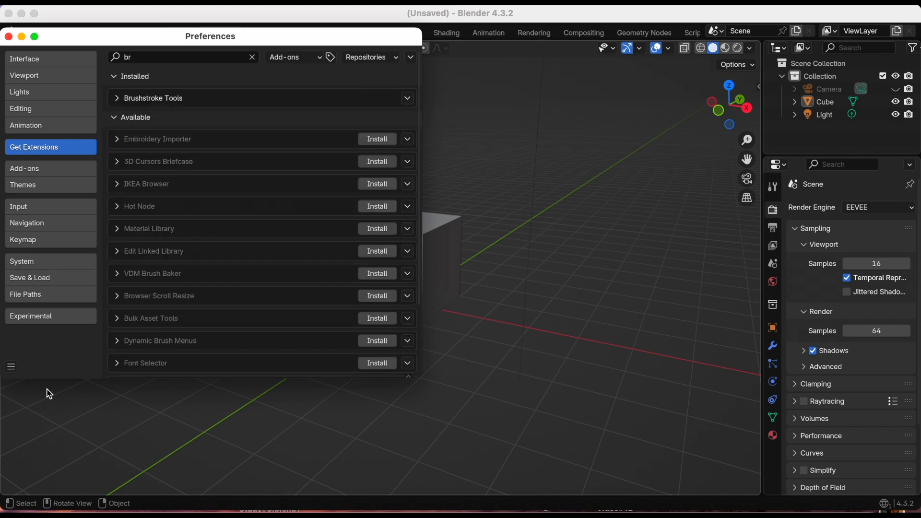
click(11, 367)
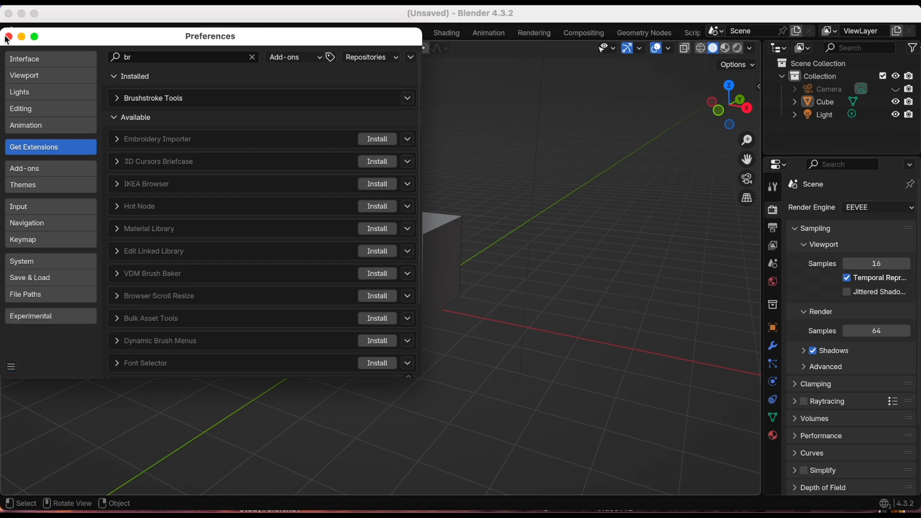
click(28, 31)
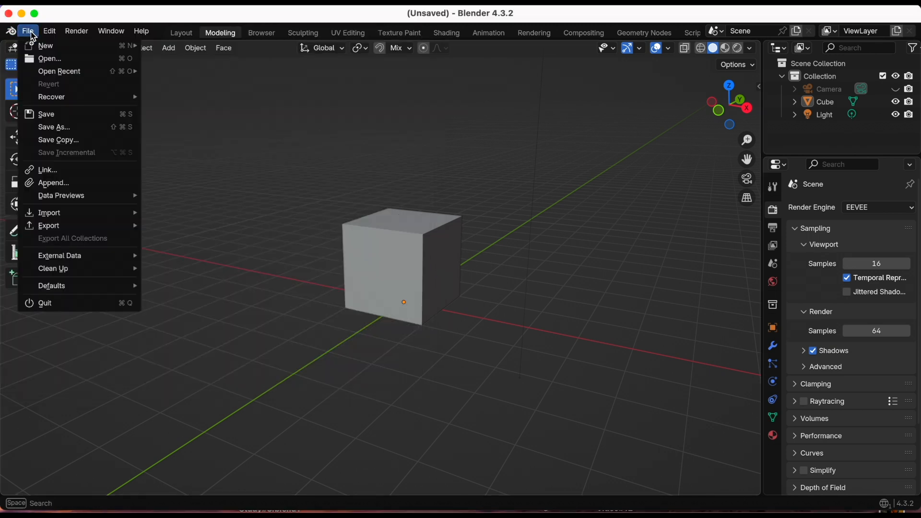
Load painterly_fishing_hut-base-TEST.blend from the Desktop, showing the low-poly hut island
click(49, 59)
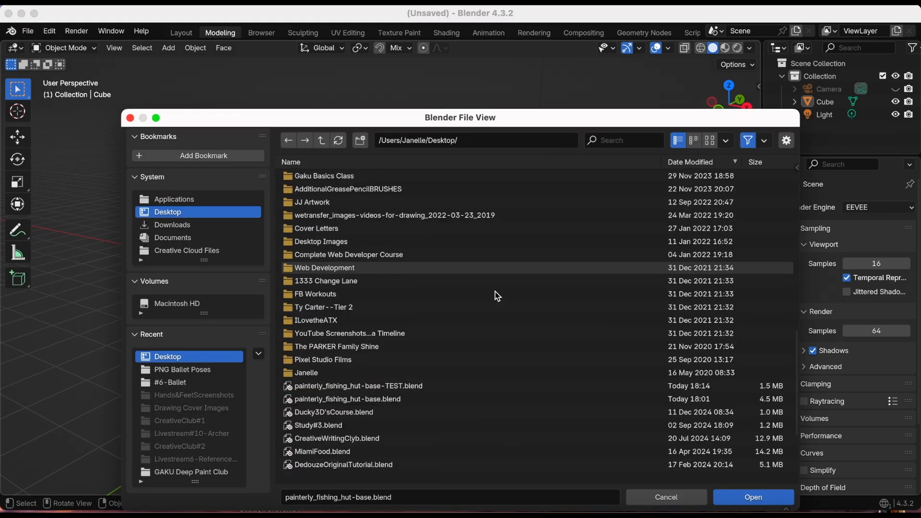
click(356, 308)
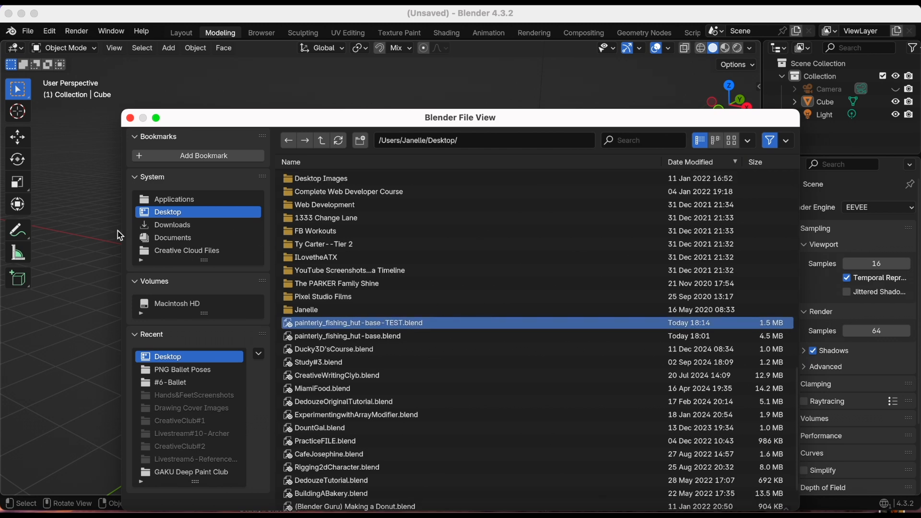
double_click(357, 323)
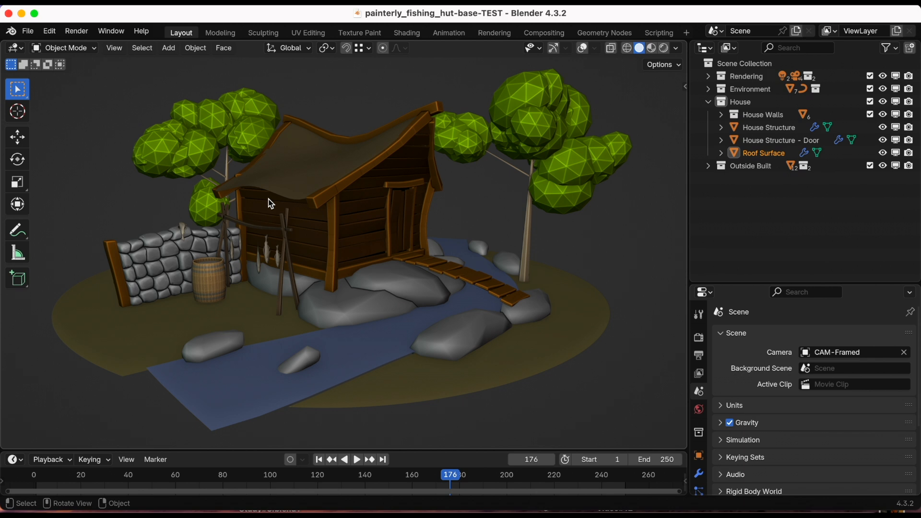
mouse_move(566, 124)
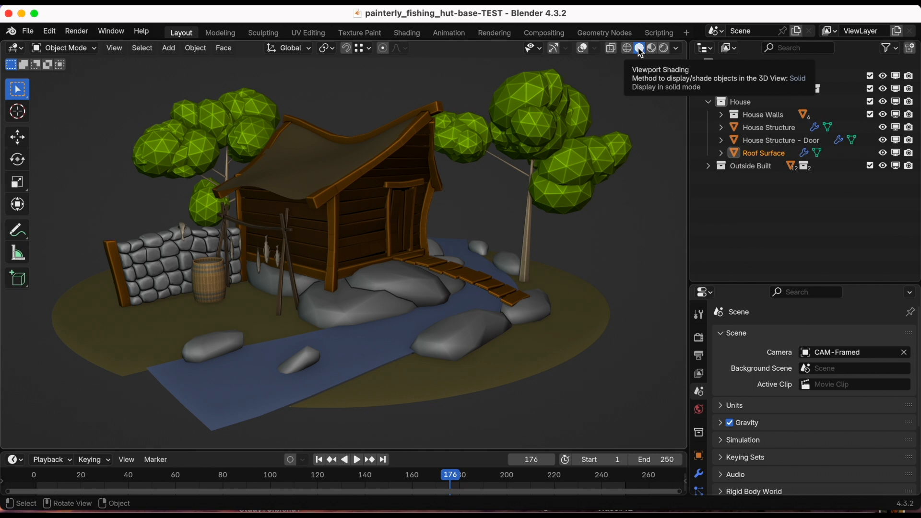
Show the island in rendered shading with viewport overlays enabled
click(664, 48)
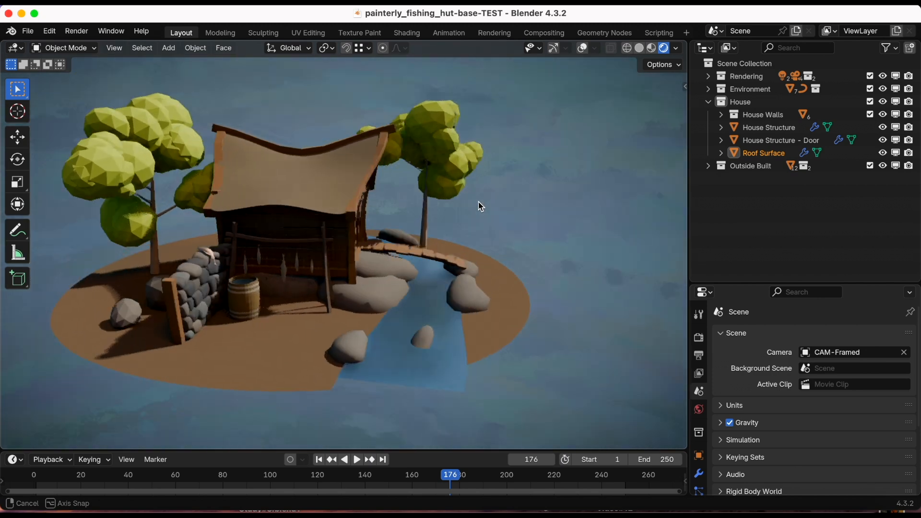
drag(478, 205, 514, 183)
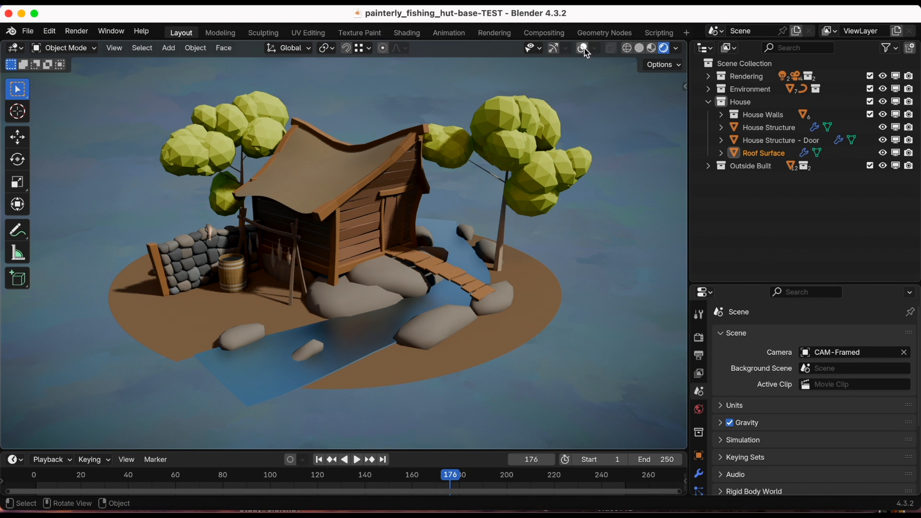
click(582, 48)
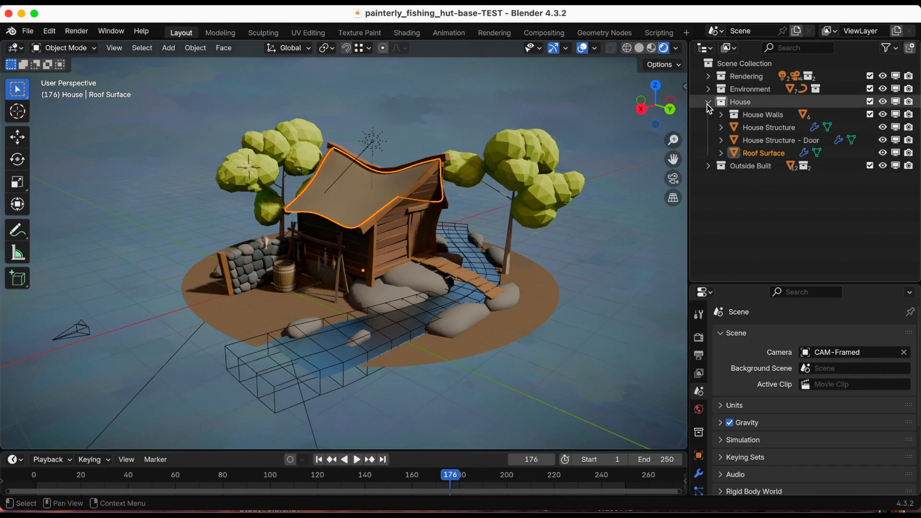
Exclude the House collection in the Outliner and expand the Environment collection
click(708, 102)
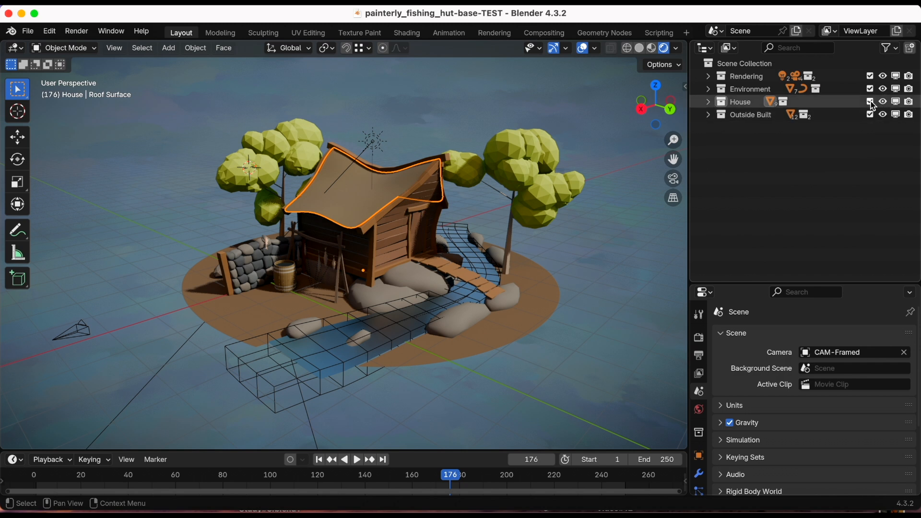
click(870, 101)
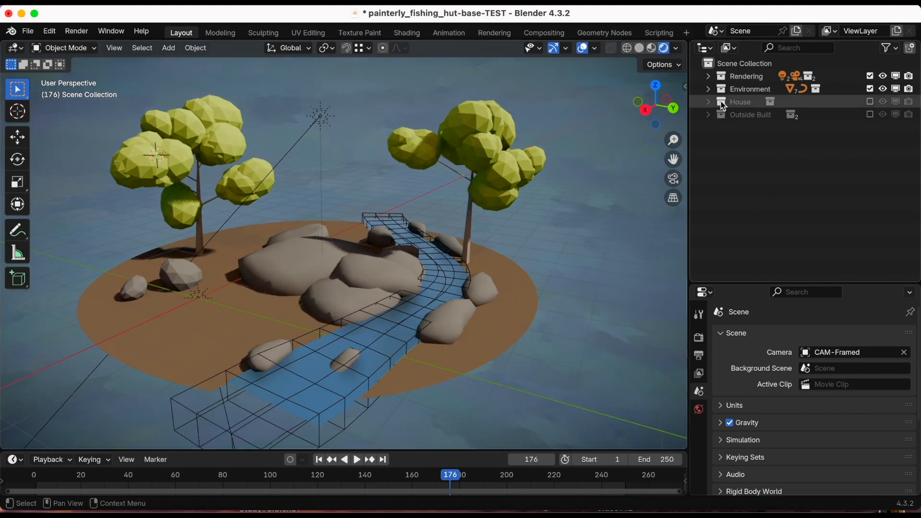
click(707, 88)
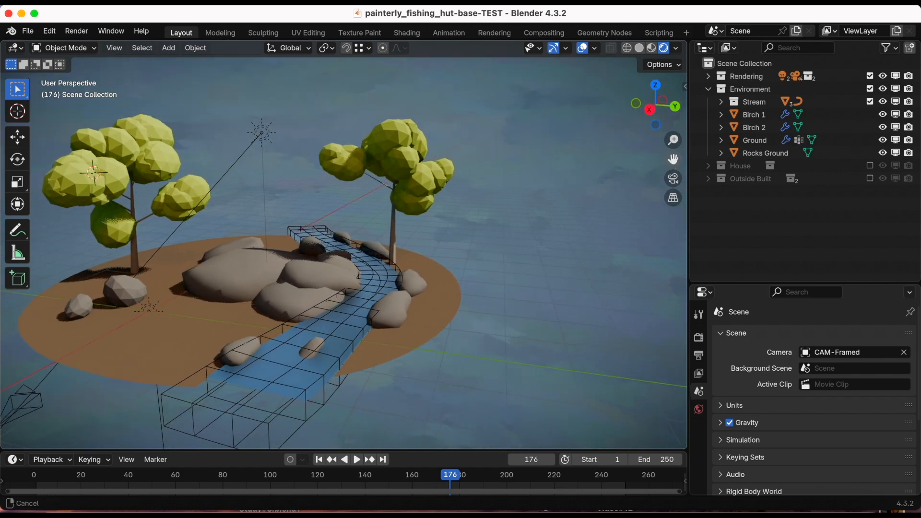
Save the project and generate a Fill brushstroke layer on the Rocks Ground object
click(679, 241)
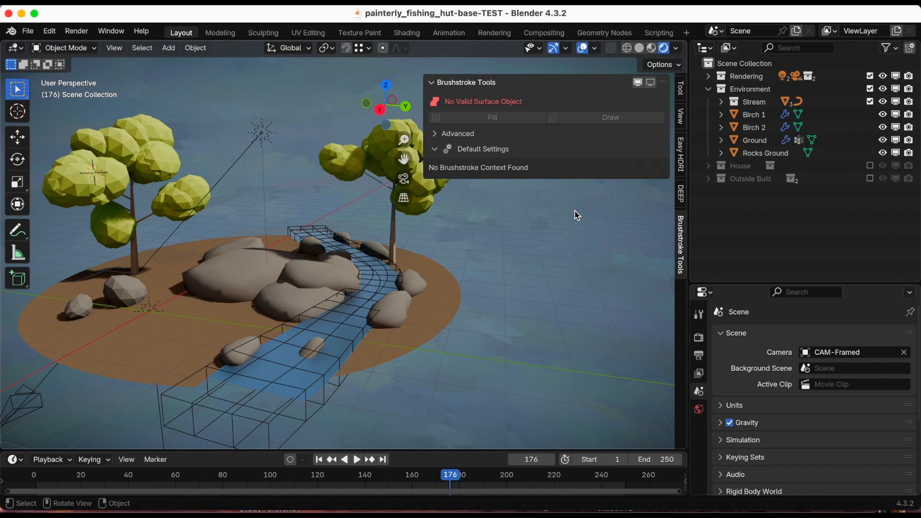
mouse_move(368, 201)
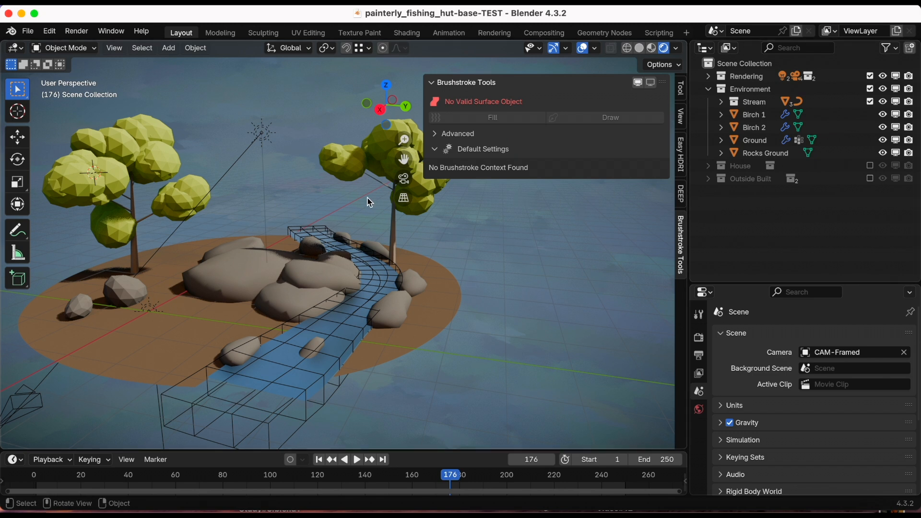
drag(367, 202, 440, 260)
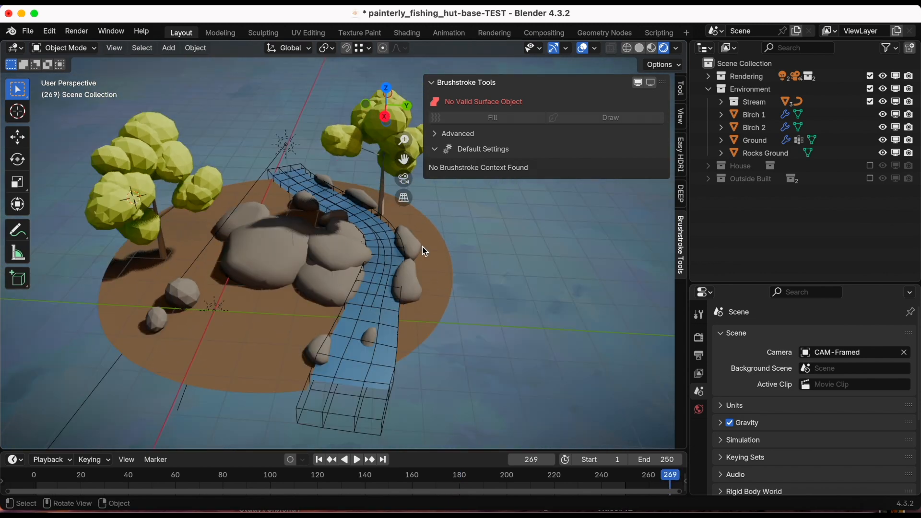
key(cmd+s)
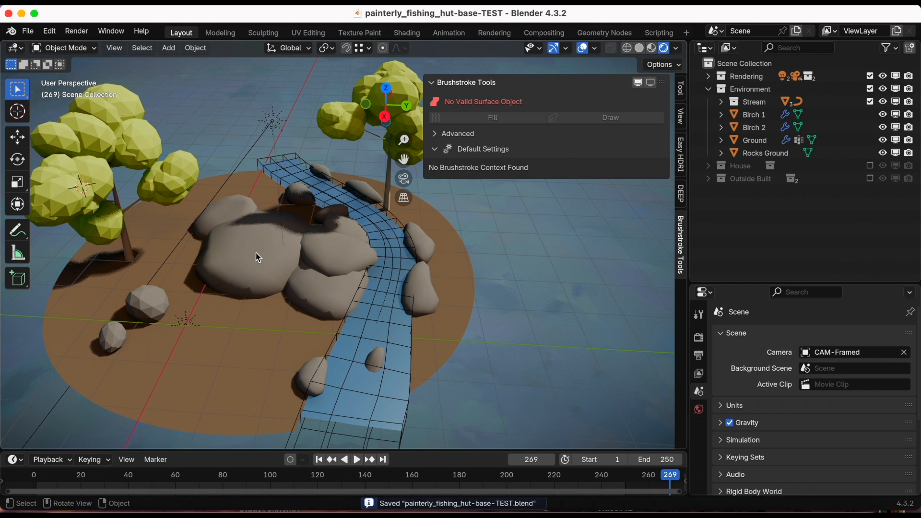
click(276, 252)
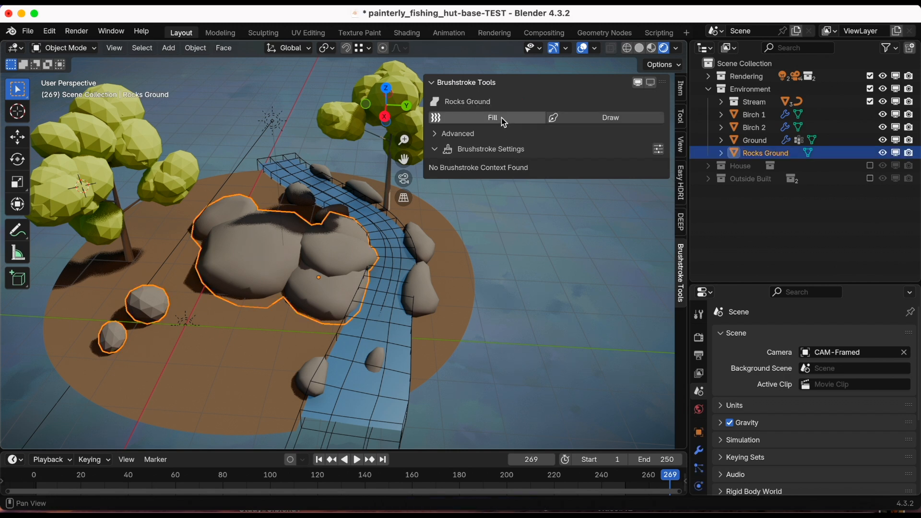
click(492, 117)
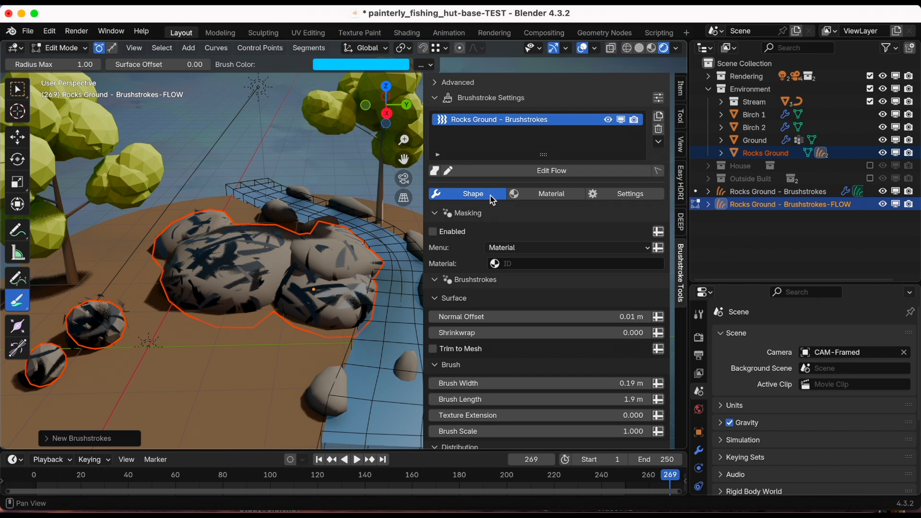
Switch the rock strokes from brush colour to a fixed lighter grey in the Material settings
click(551, 193)
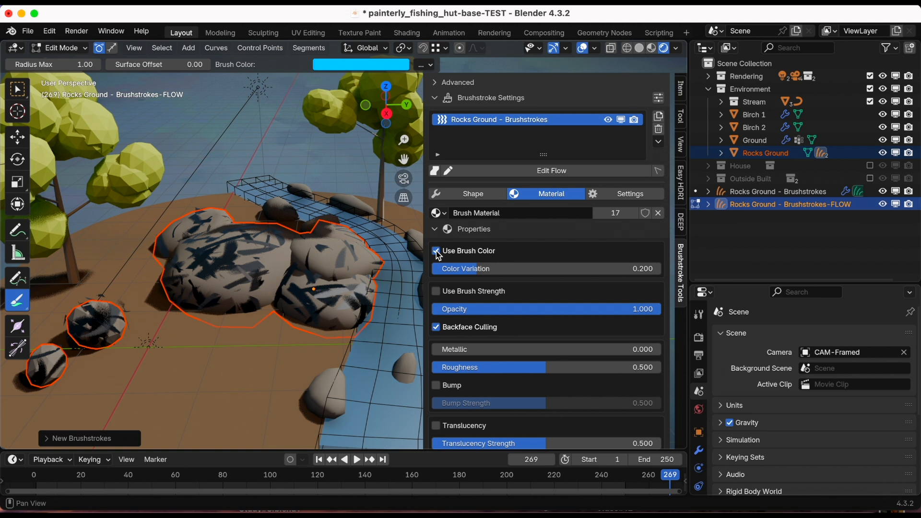
click(436, 250)
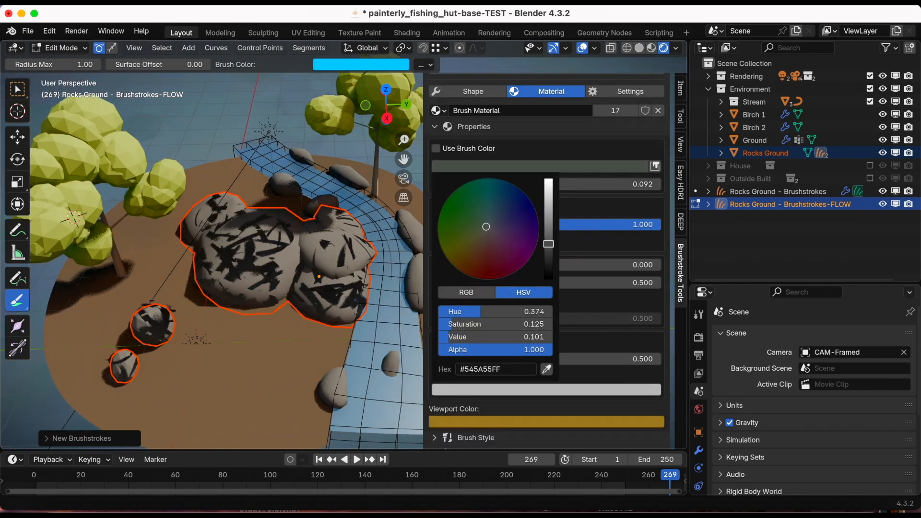
click(472, 91)
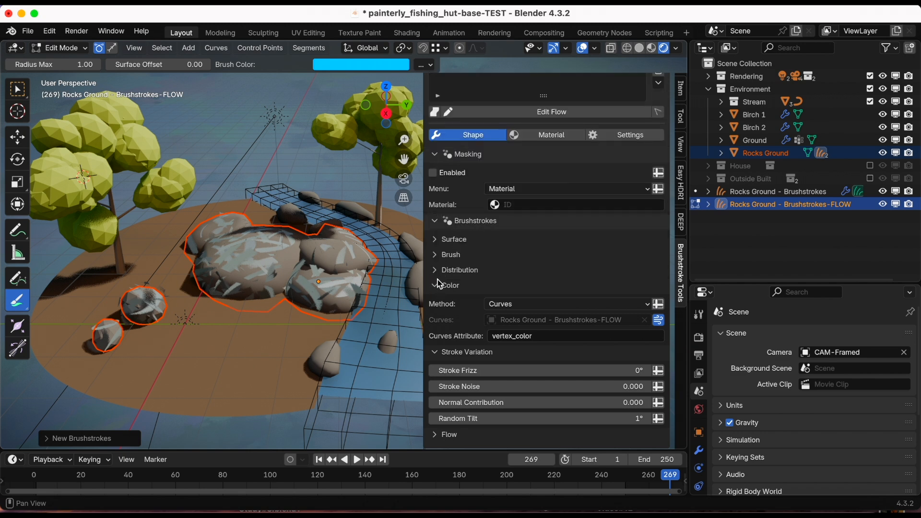
Adjust the rock strokes' Density and widen the Brush Width for denser, softer coverage
click(460, 269)
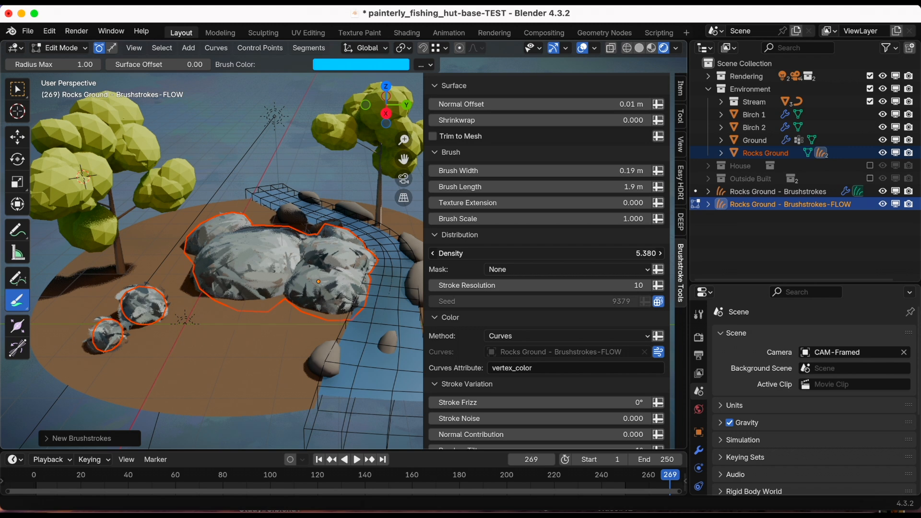
drag(529, 253, 481, 253)
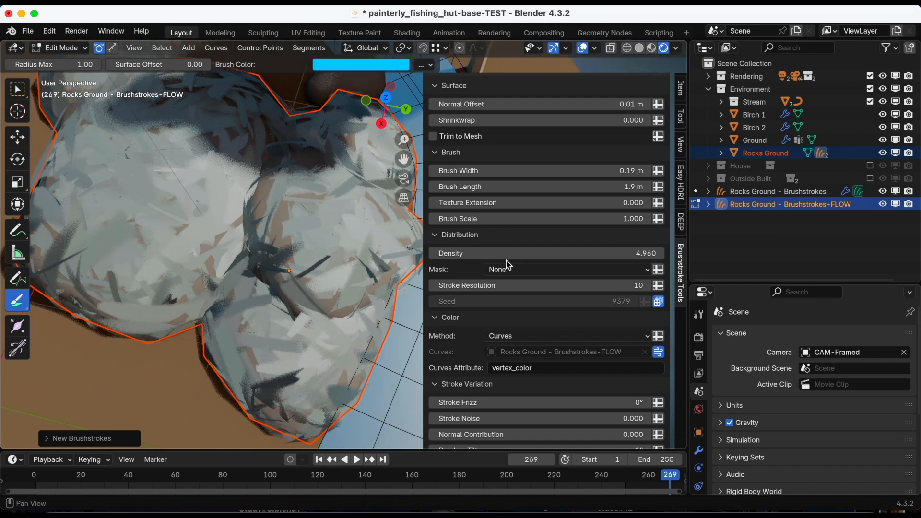
drag(528, 254, 540, 253)
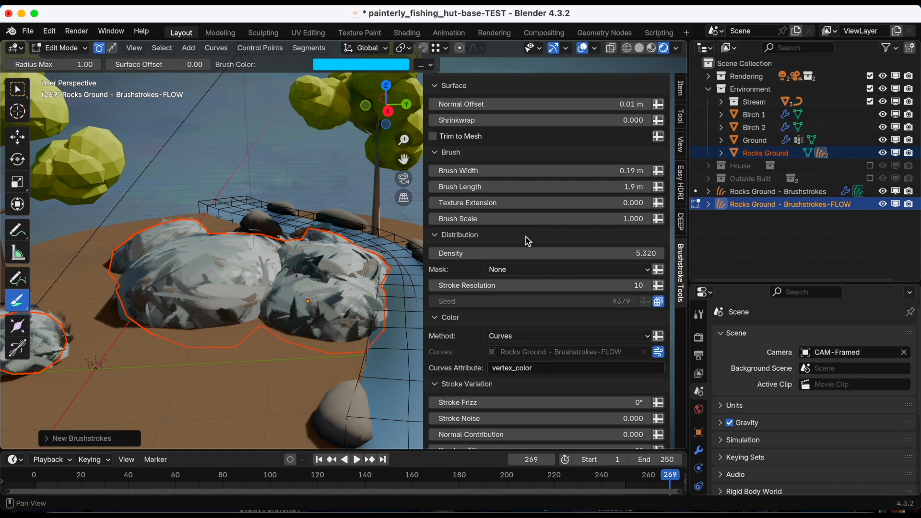
mouse_move(569, 171)
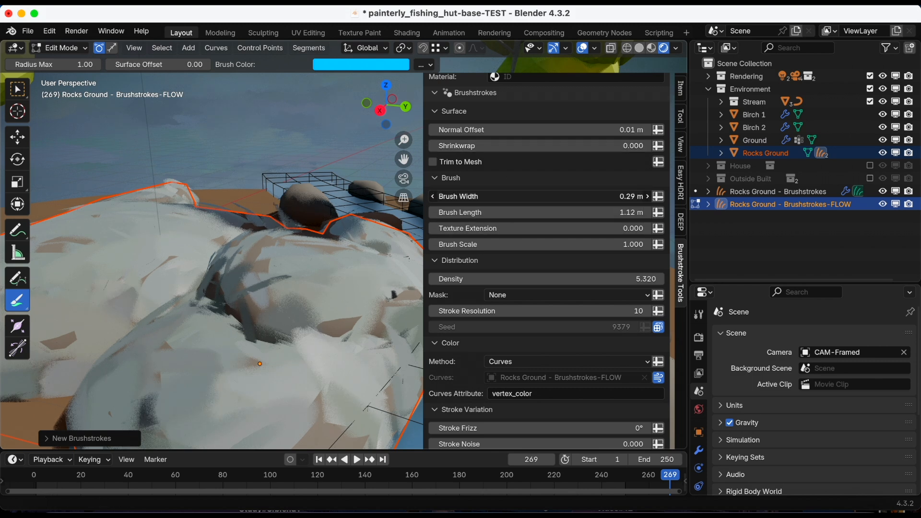
drag(499, 196, 558, 196)
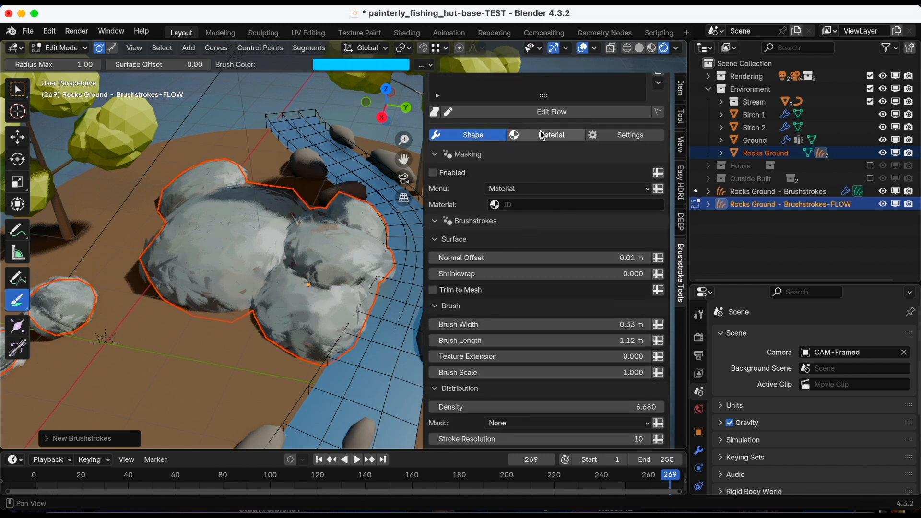
Raise Color Variation on the rock strokes and nudge their grey Value brighter
click(550, 134)
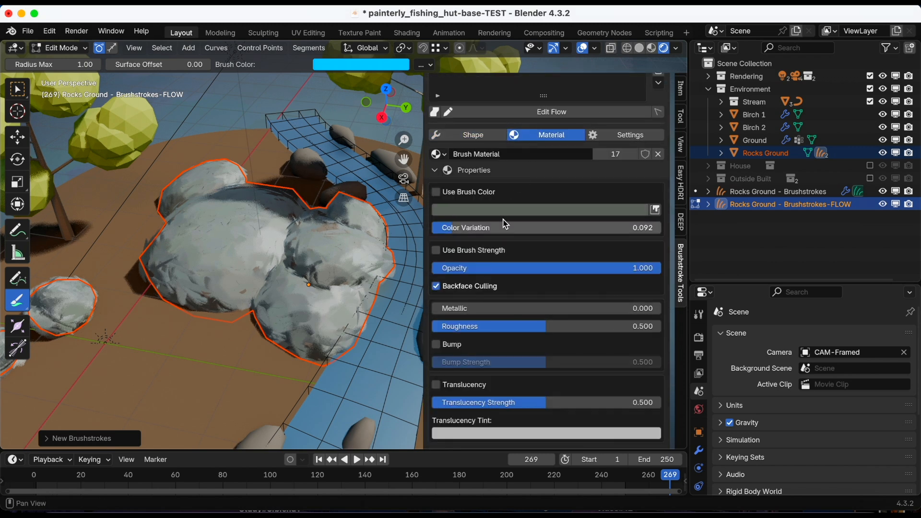
drag(528, 227, 499, 227)
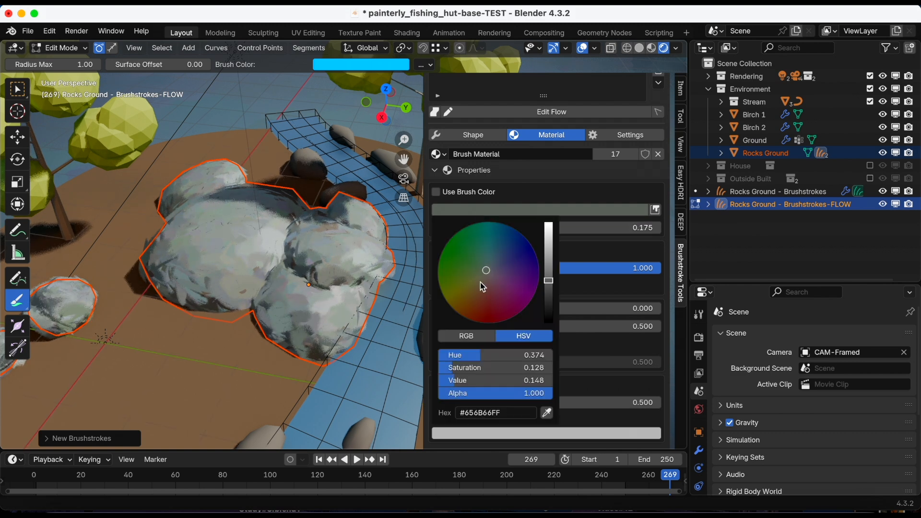
drag(485, 270, 483, 278)
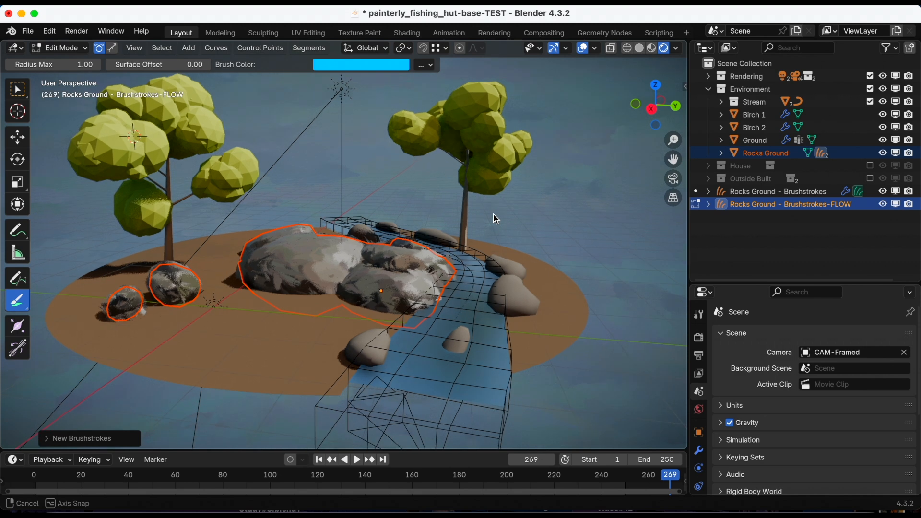
drag(493, 219, 467, 221)
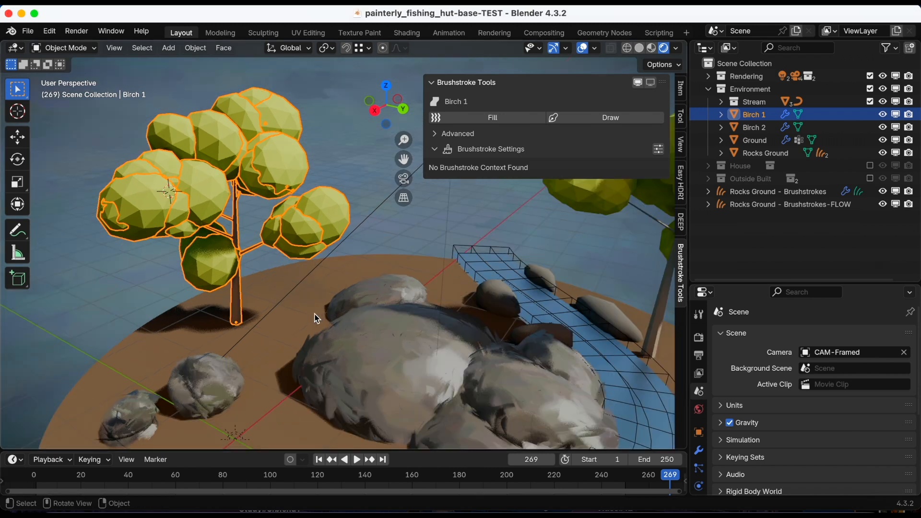
mouse_move(166, 145)
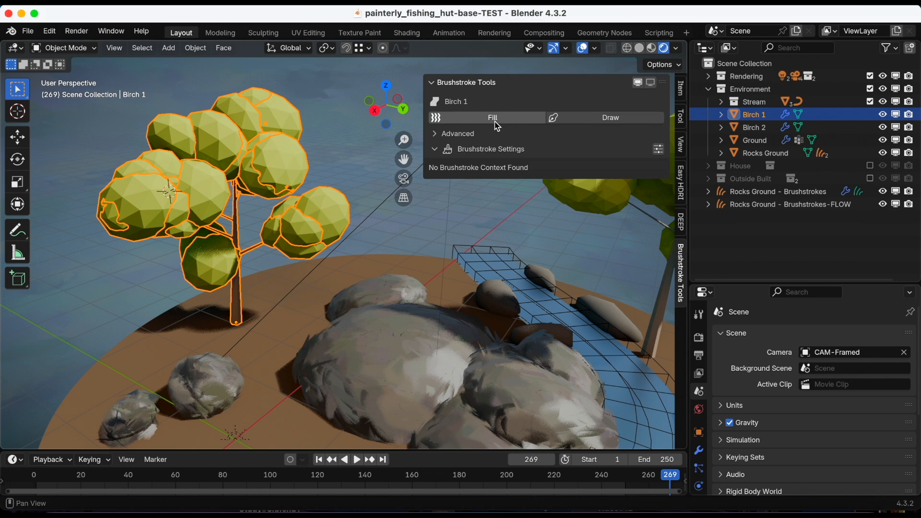
Generate Fill brushstrokes on Birch 1 and bring up its stroke colour picker
click(491, 117)
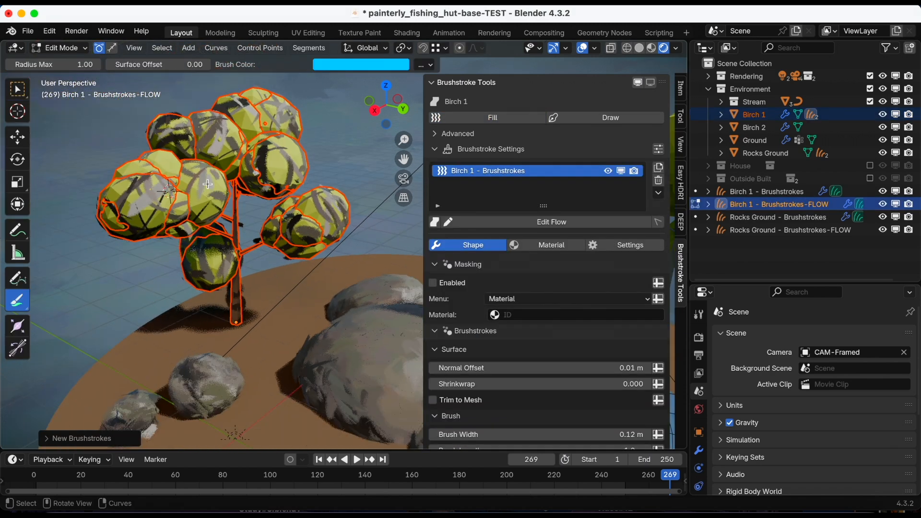
mouse_move(404, 160)
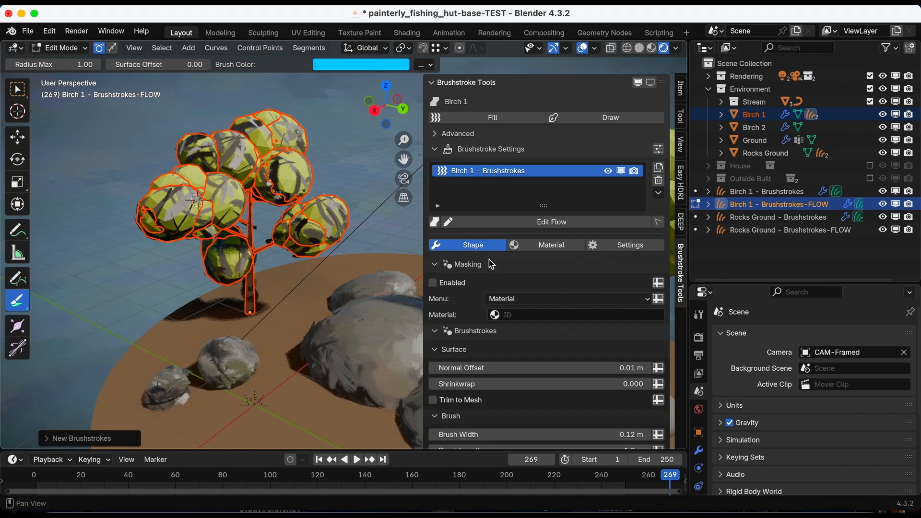
click(550, 244)
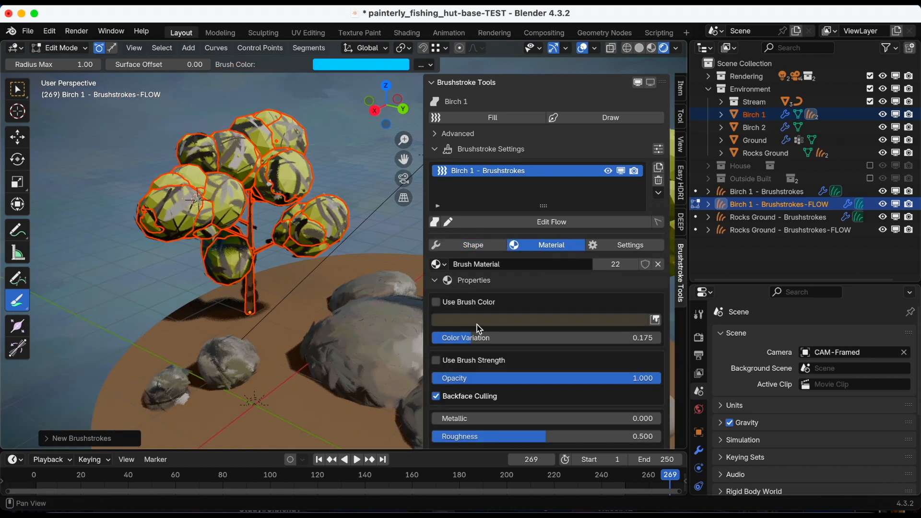
click(543, 318)
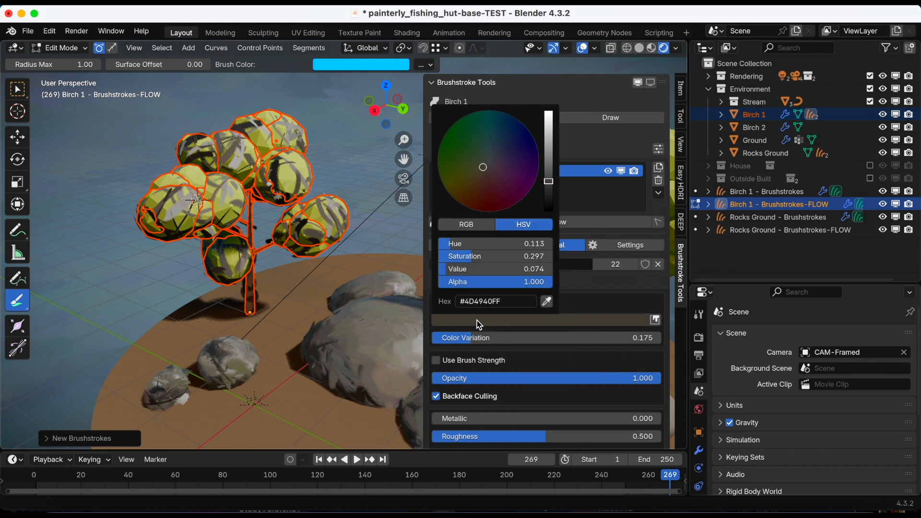
mouse_move(508, 179)
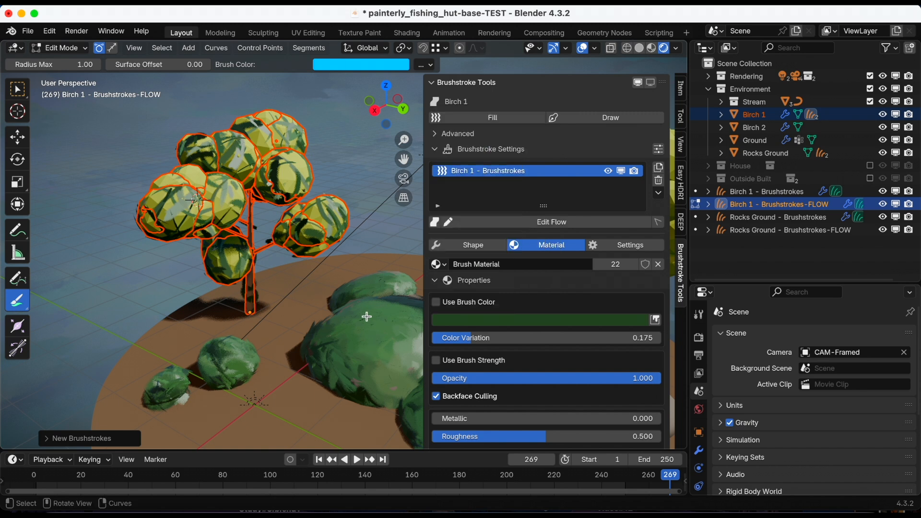
mouse_move(329, 275)
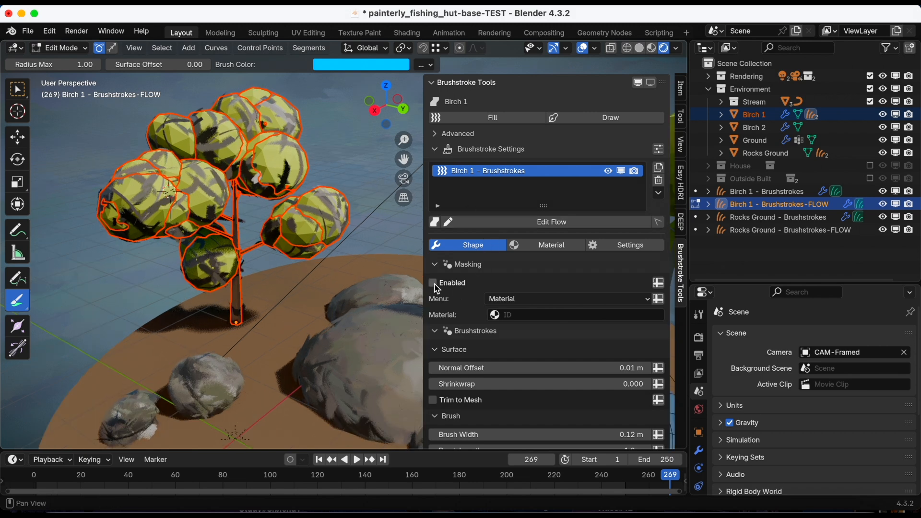
Enable masking on Birch 1's strokes, restricted to the birch_leaves material
click(432, 282)
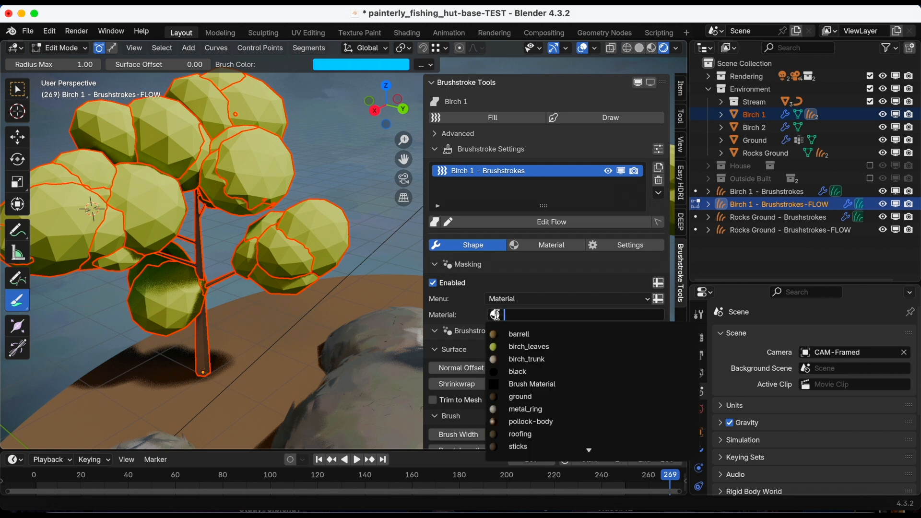
click(527, 346)
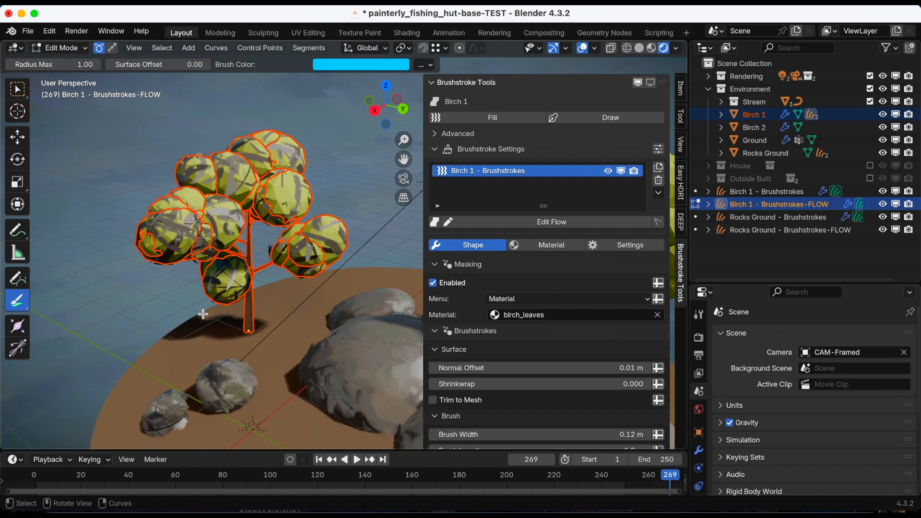
mouse_move(202, 297)
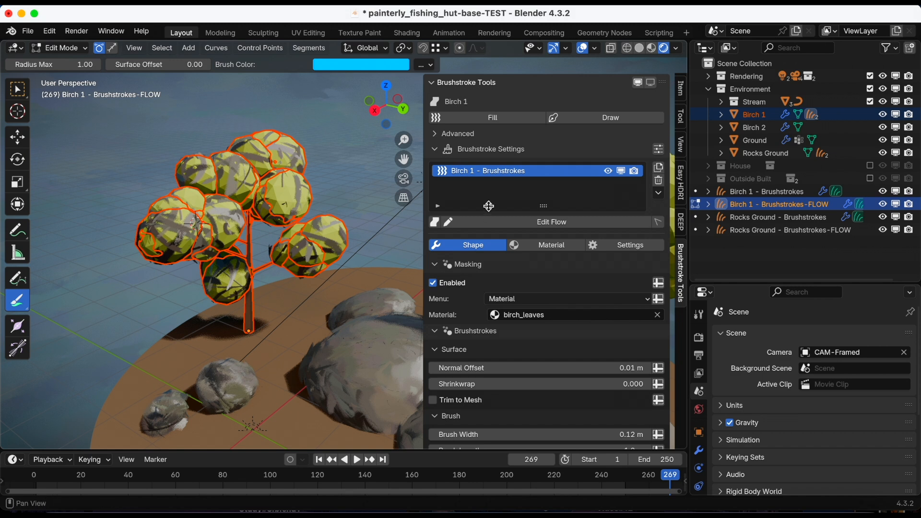
mouse_move(526, 206)
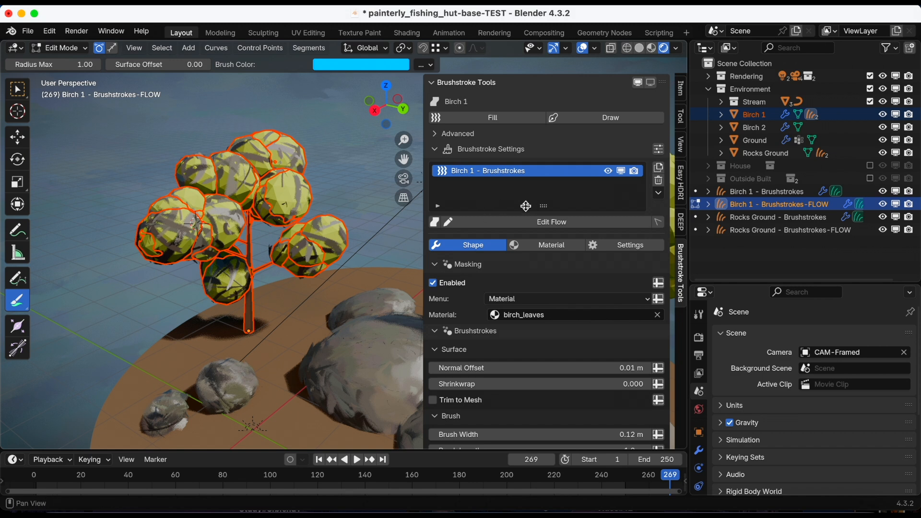
mouse_move(526, 111)
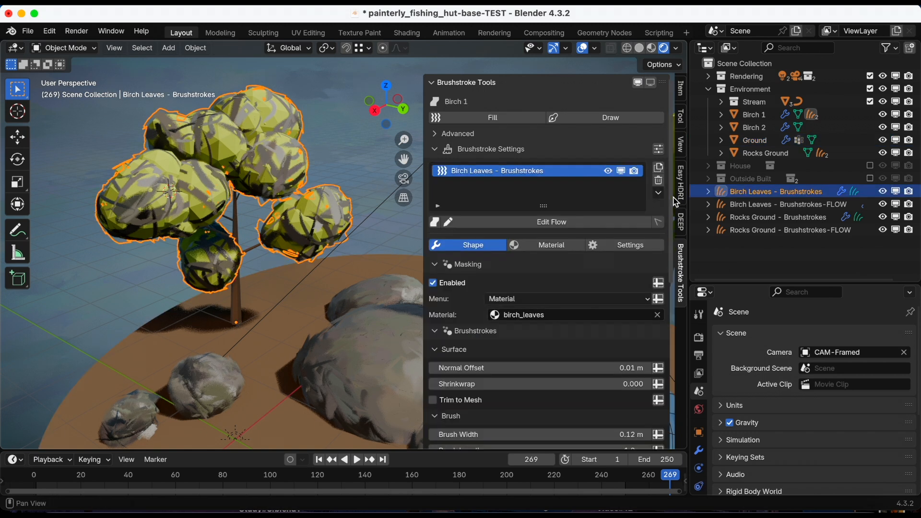
Save the blend file and select the brushstrokes object in the Outliner
scroll(down, 3)
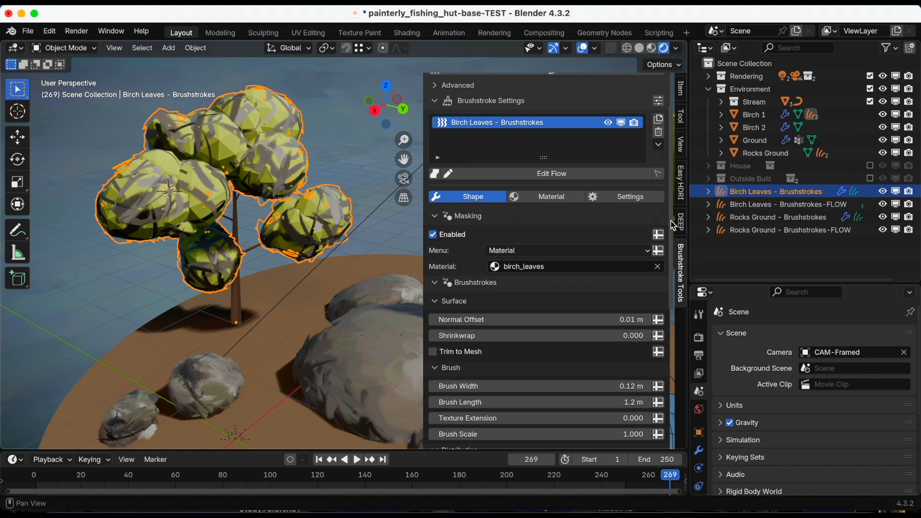
key(ctrl+s)
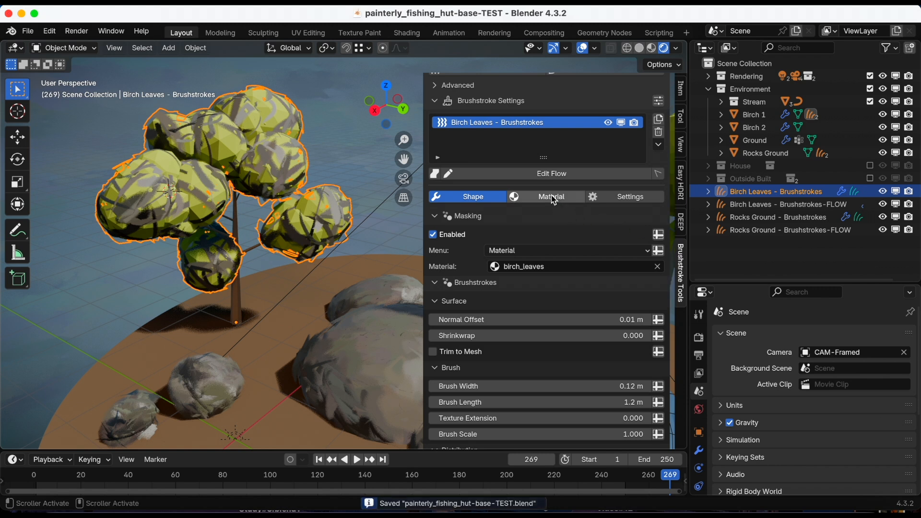
click(551, 195)
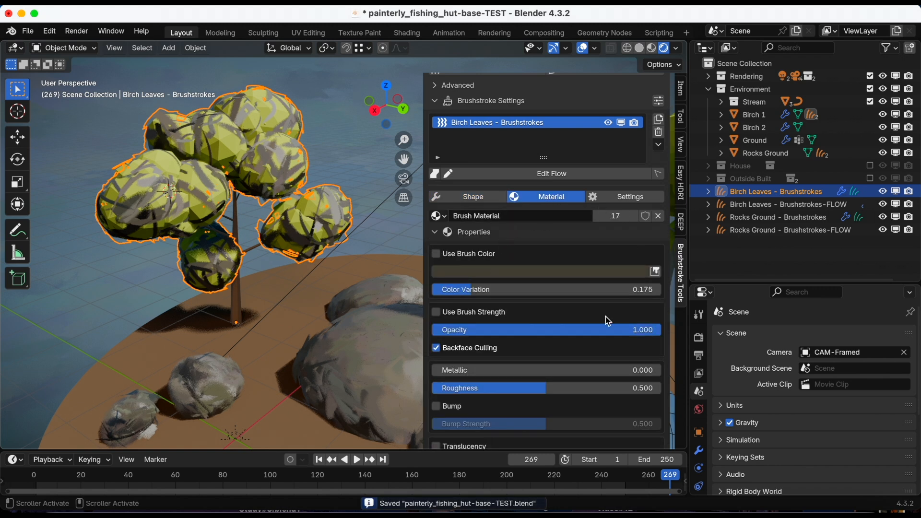
click(776, 216)
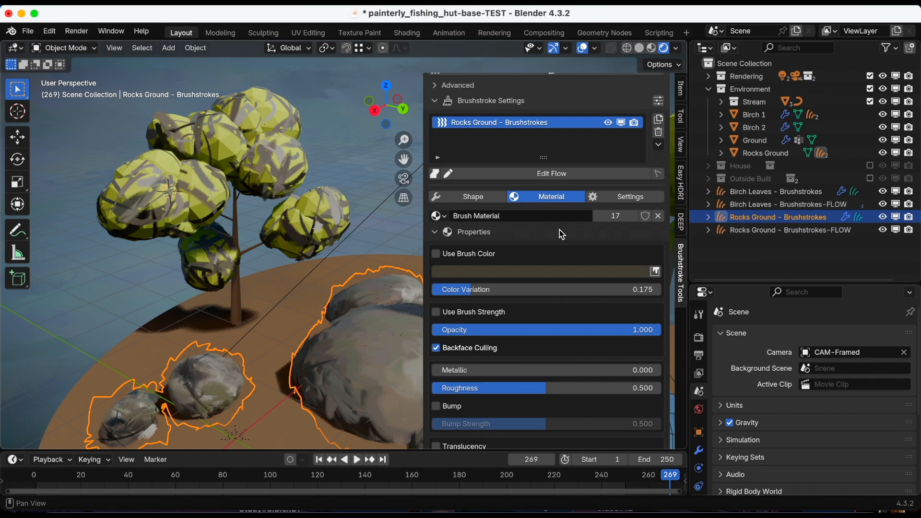
mouse_move(615, 216)
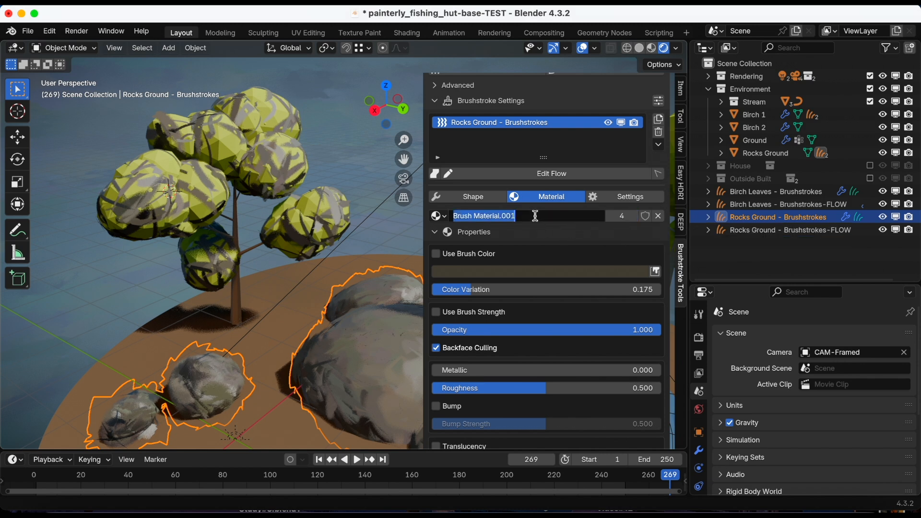
Rename the leaf brushstroke material to 'Leaves Material' and return to its Material settings
text(Rcok)
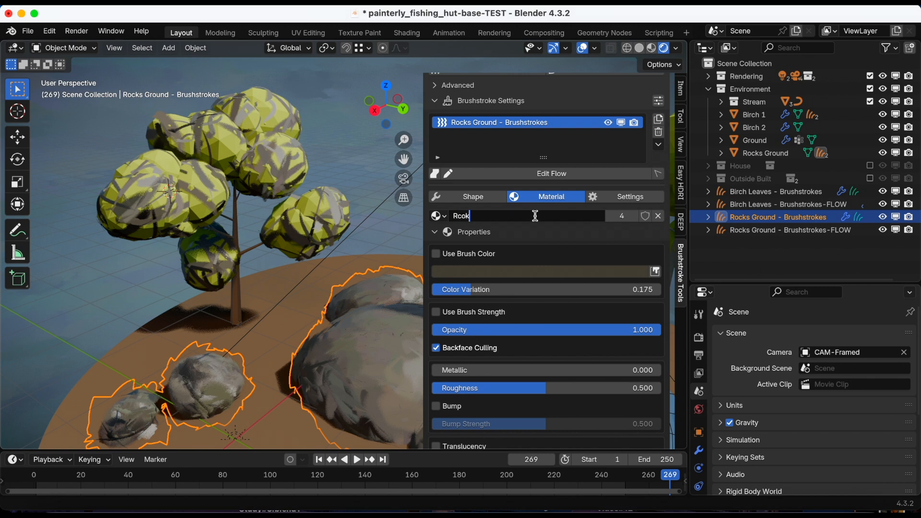
key(BackSpace)
text(Leaves Mater)
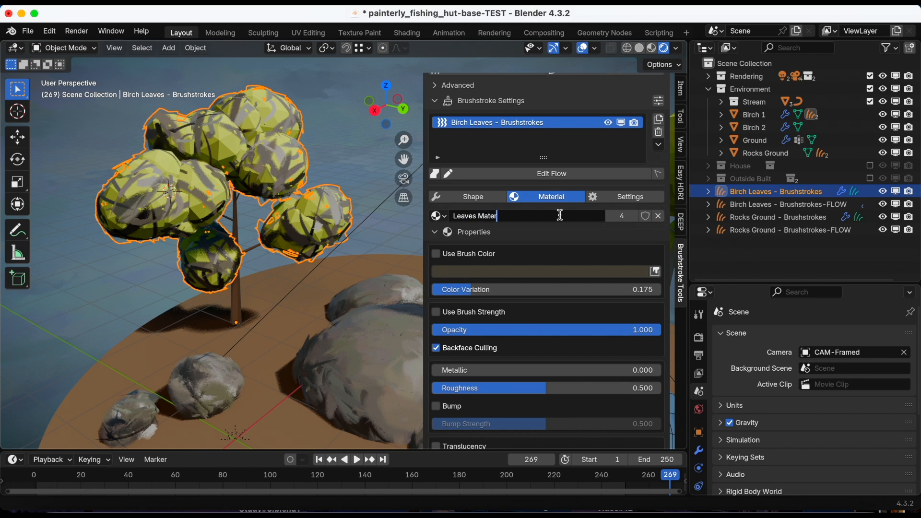
text(ial)
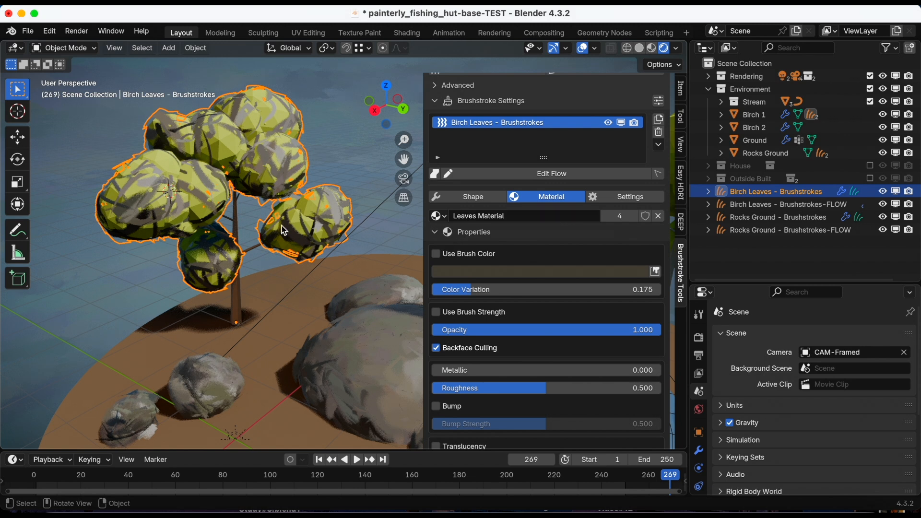
click(473, 197)
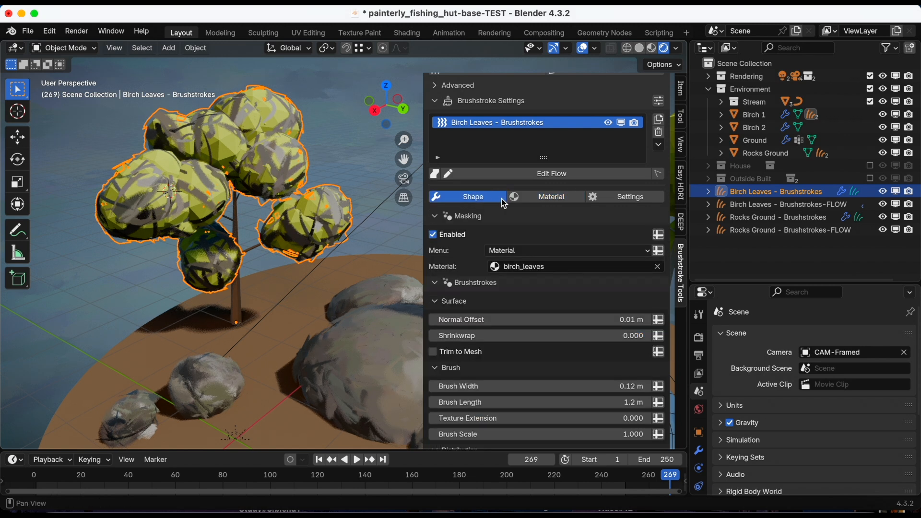
click(551, 196)
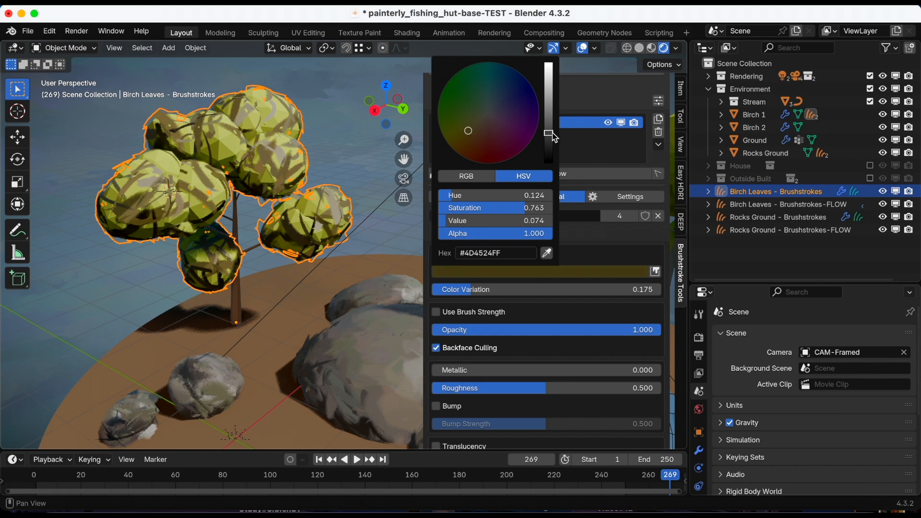
Lighten the leaf brush colour to an olive-yellow via the colour value slider
drag(547, 135, 548, 111)
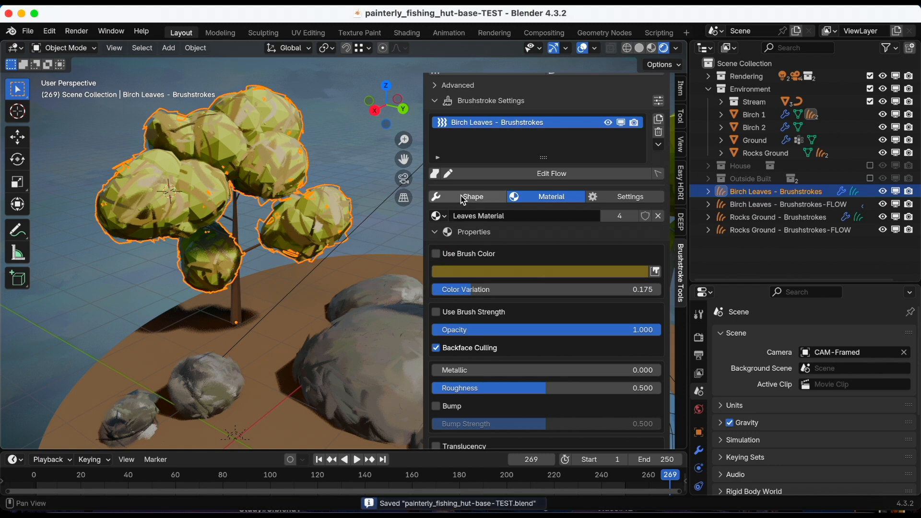
click(472, 196)
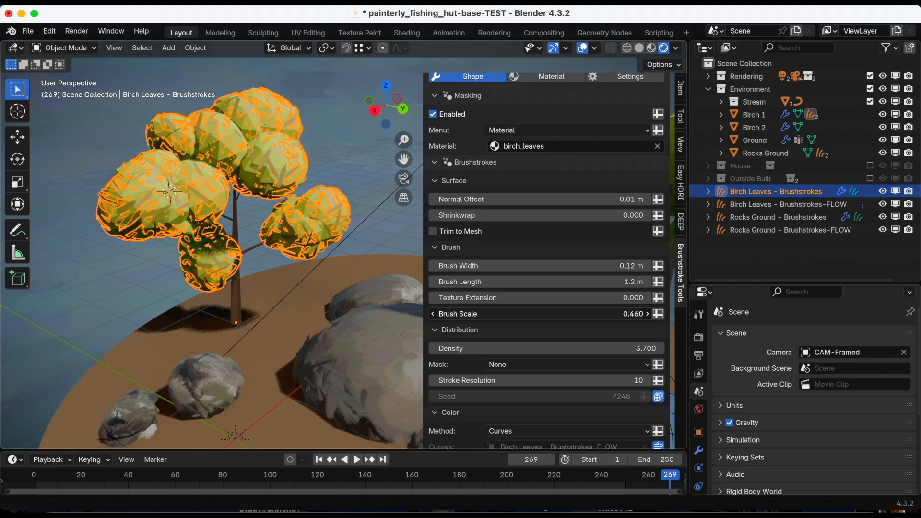
Enter Edit Mode on the leaf strokes and raise texture extension so strokes read longer and fluffier
click(63, 48)
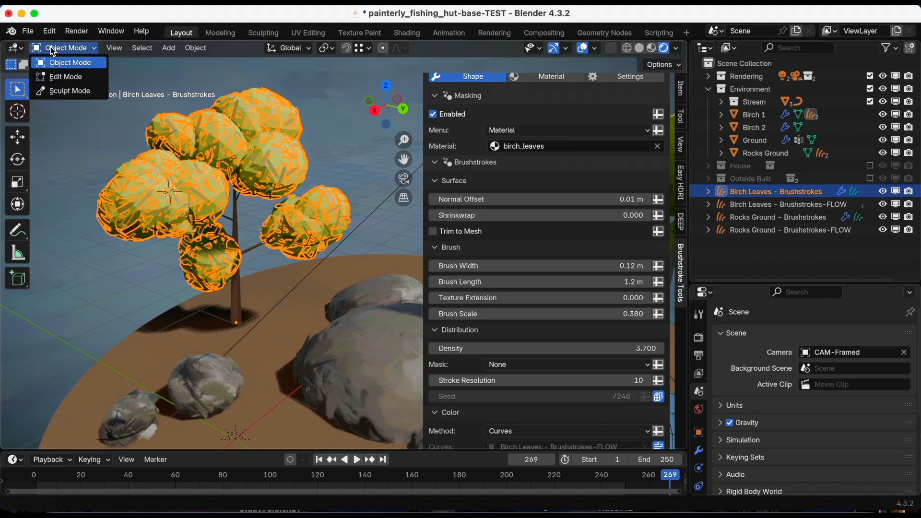
click(65, 77)
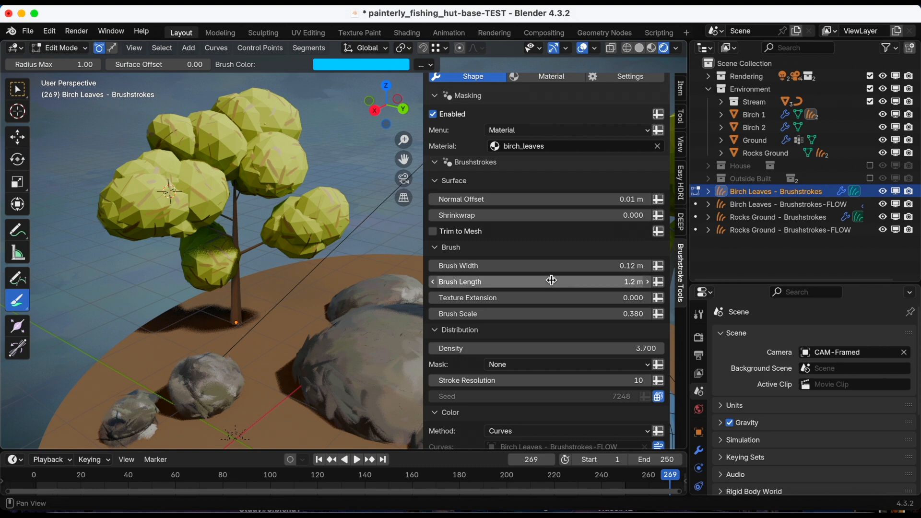
drag(545, 297, 567, 298)
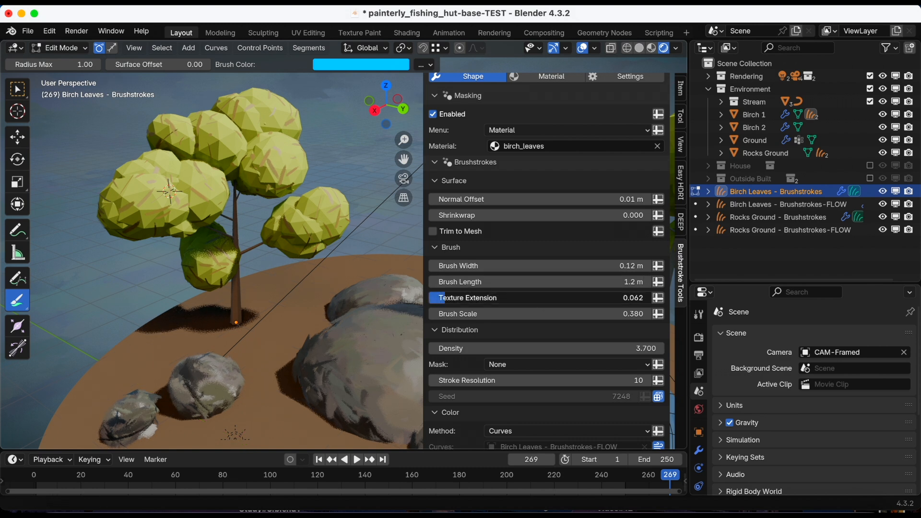
drag(499, 297, 616, 298)
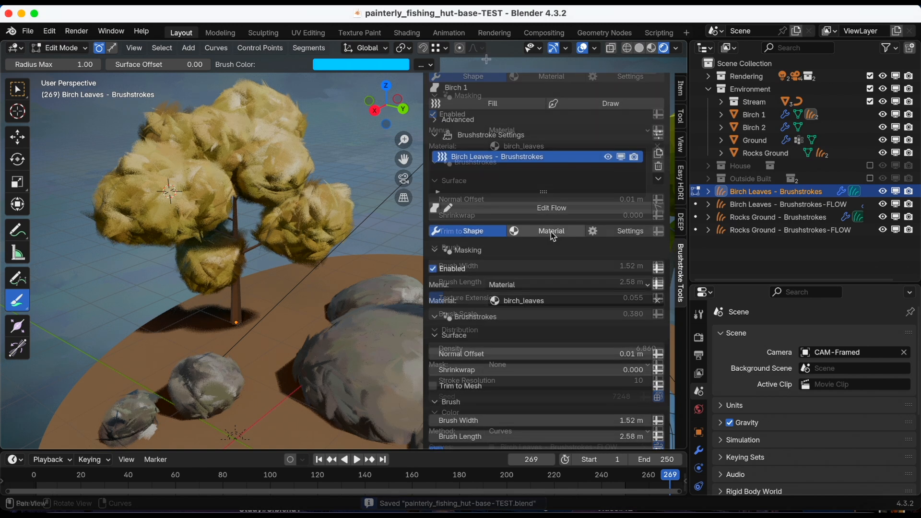
Raise the leaf material's Color Variation to 0.550 for mixed green-yellow tones
click(551, 230)
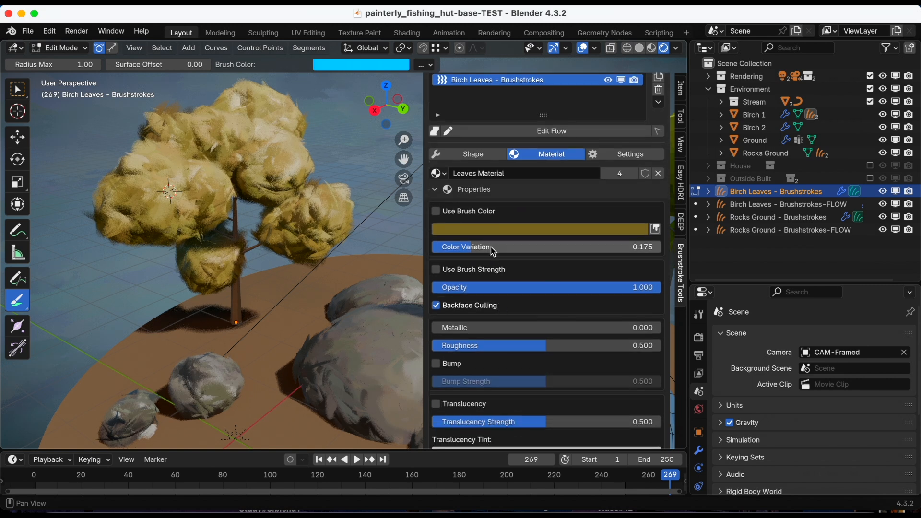
drag(493, 247, 561, 247)
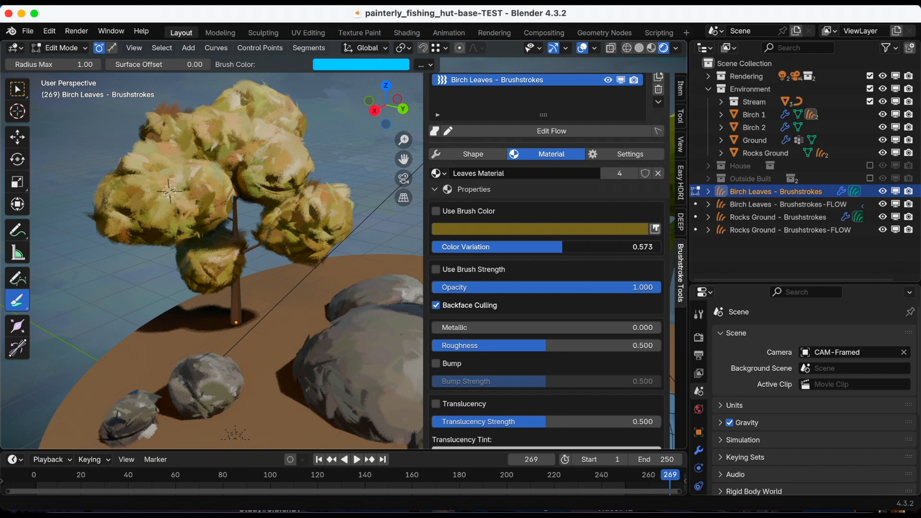
drag(558, 246, 555, 247)
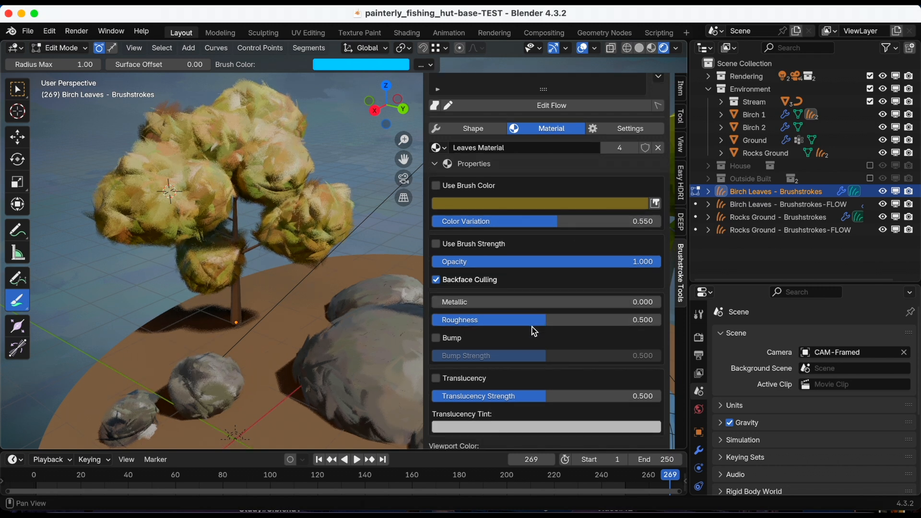
scroll(down, 3)
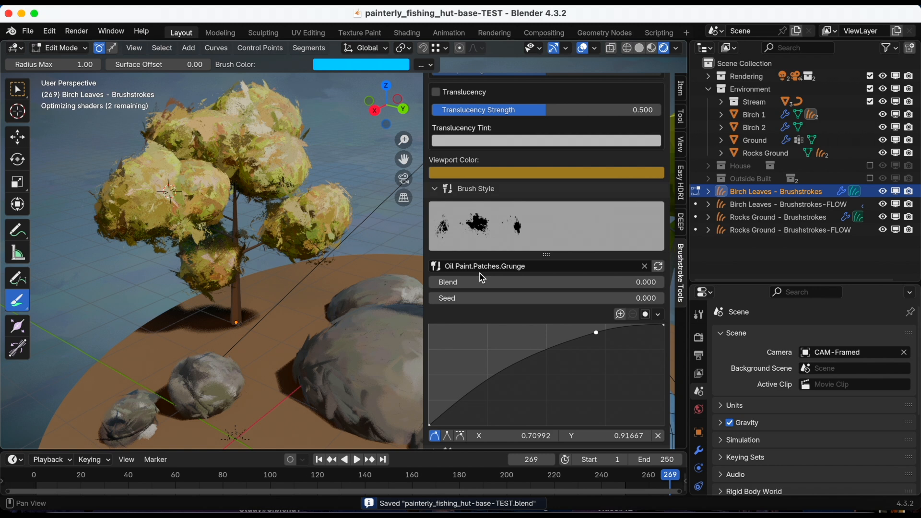
Try the Fat oil-paint brush style, then settle on Oil Paint.Brushstrokes.Dry for the leaves
click(484, 265)
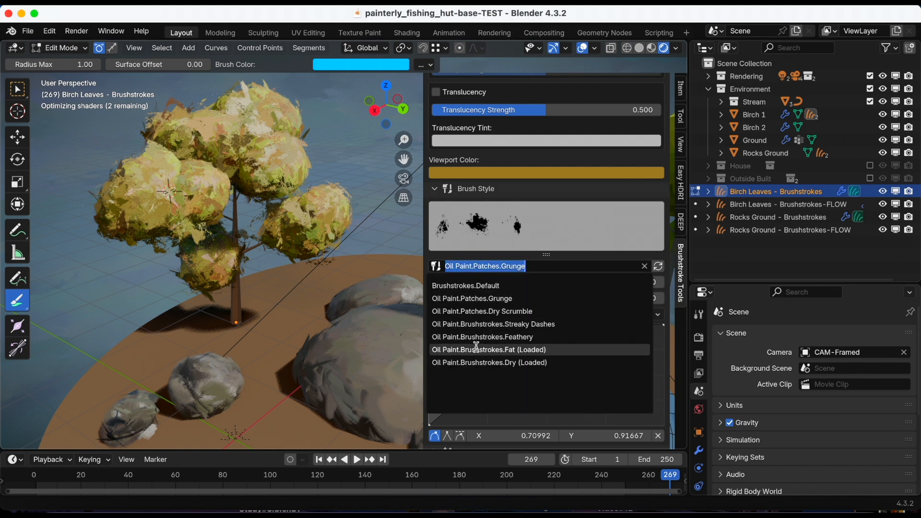
click(489, 350)
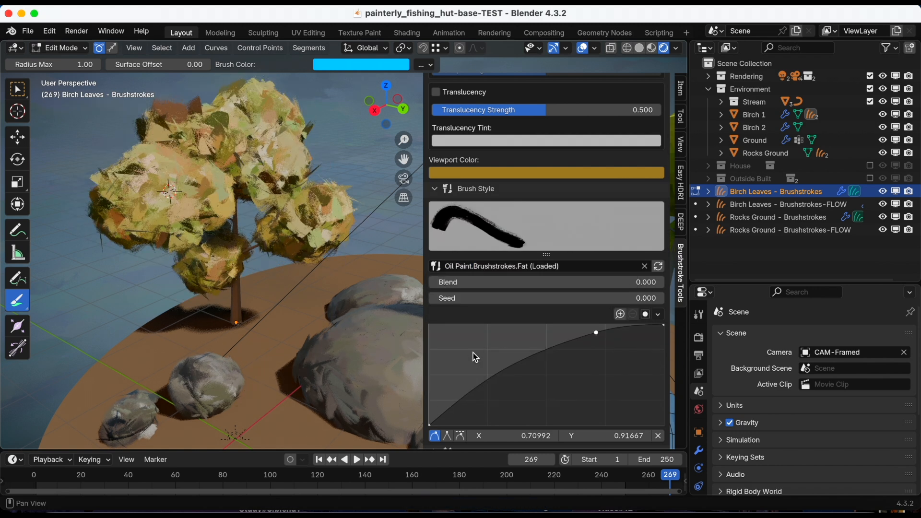
click(501, 266)
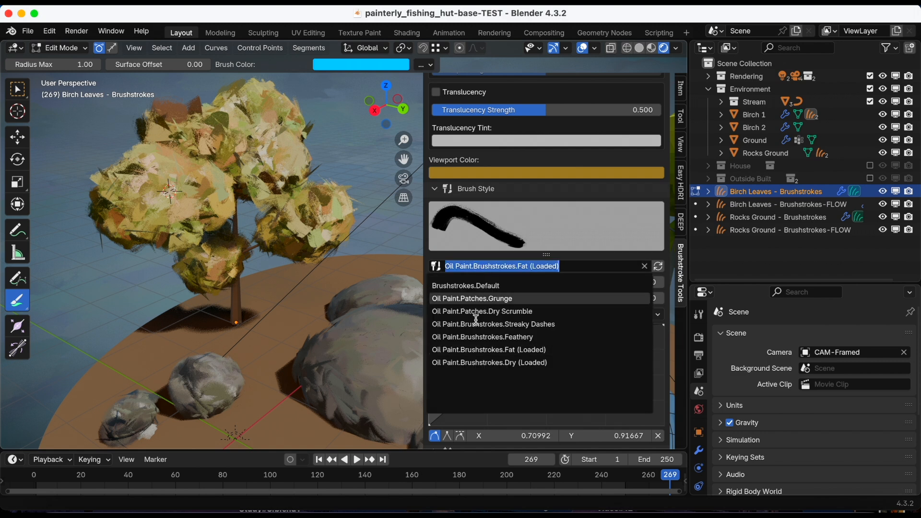
click(489, 362)
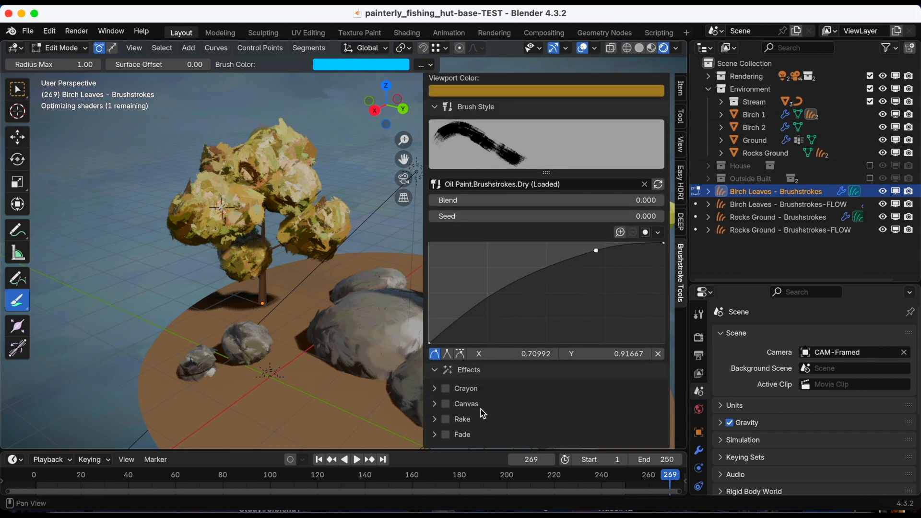
Compare the Fade and Canvas effects on the leaves, leaving Fade enabled for soft canopy edges
click(446, 433)
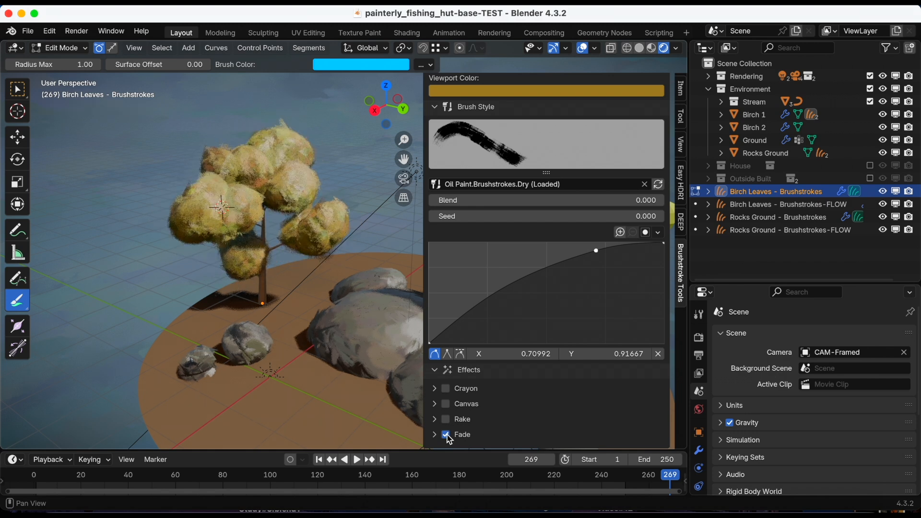
click(446, 434)
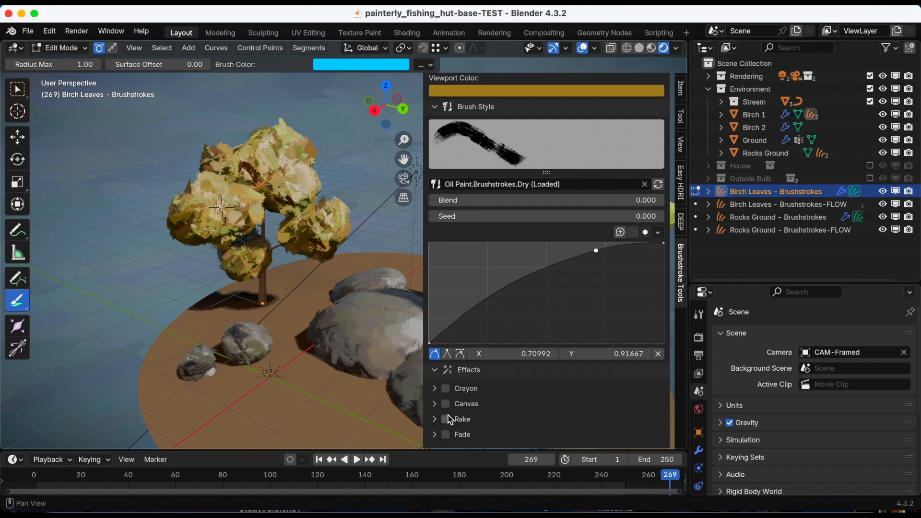
click(446, 403)
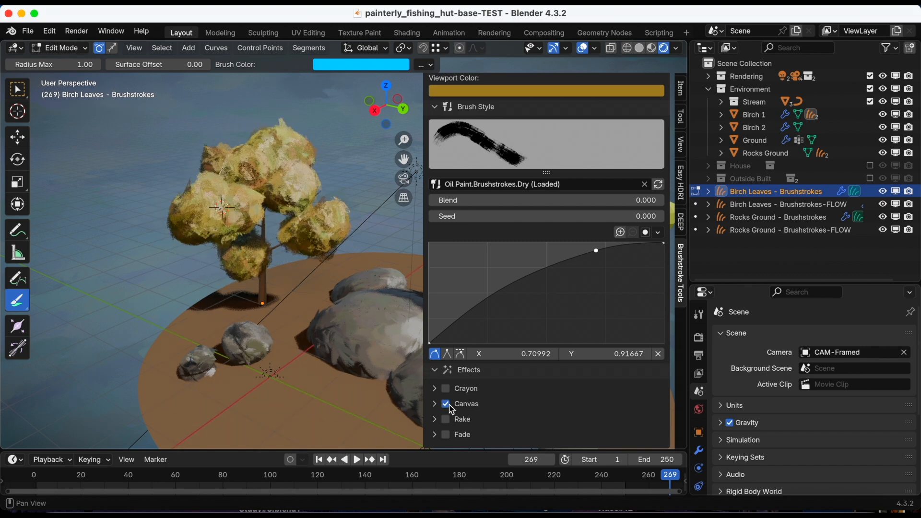
click(445, 388)
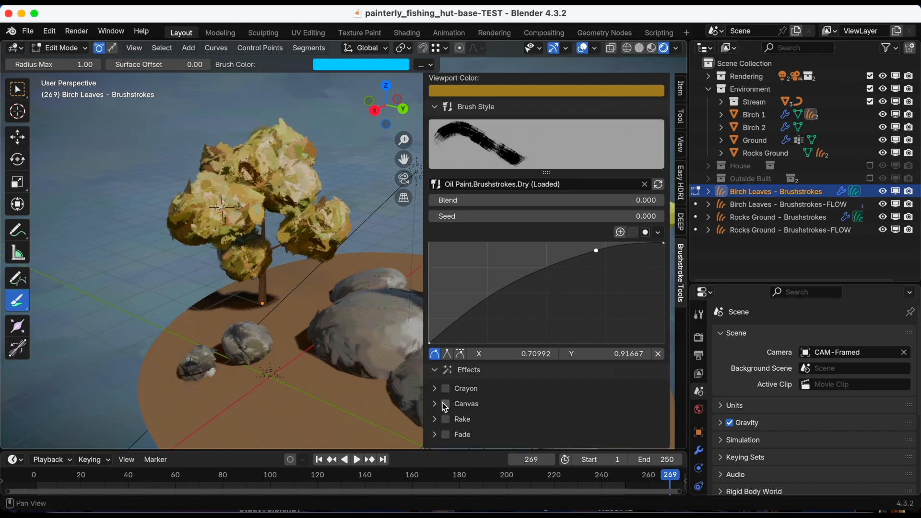
click(445, 433)
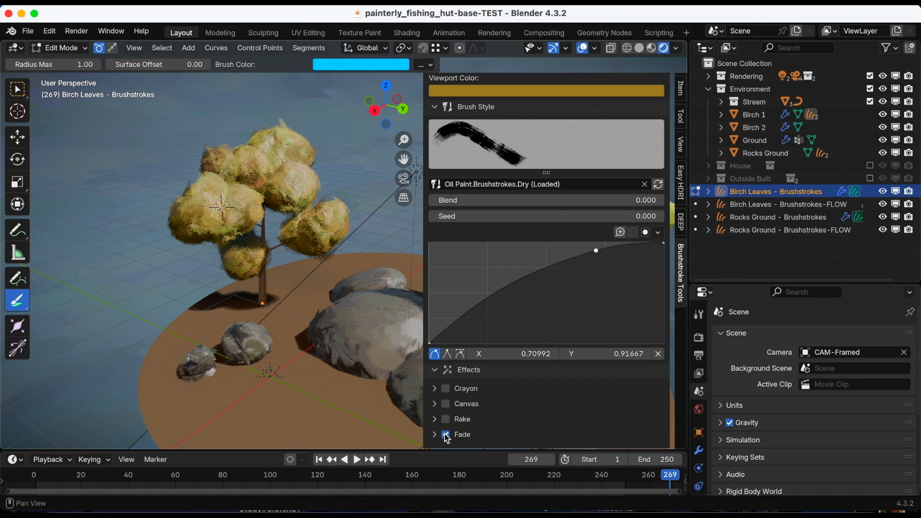
click(445, 435)
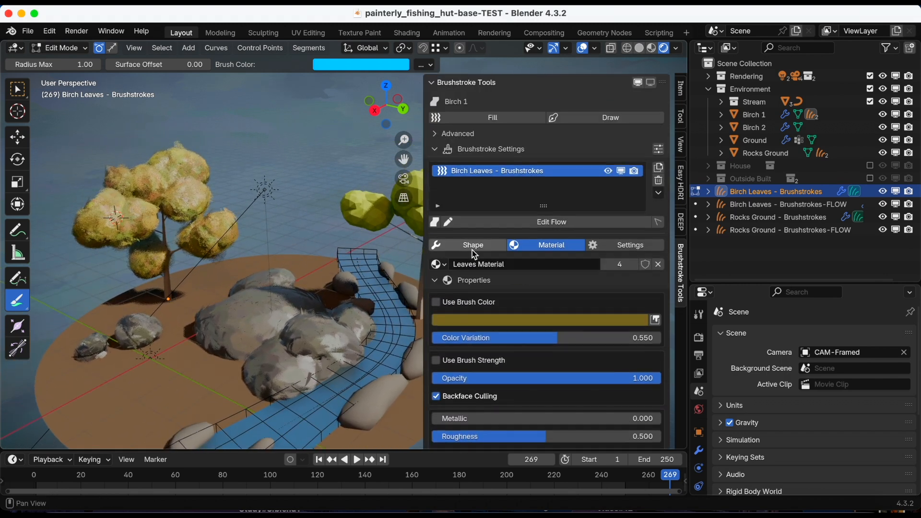
Return to the Birch Leaves brushstroke Shape settings
click(473, 245)
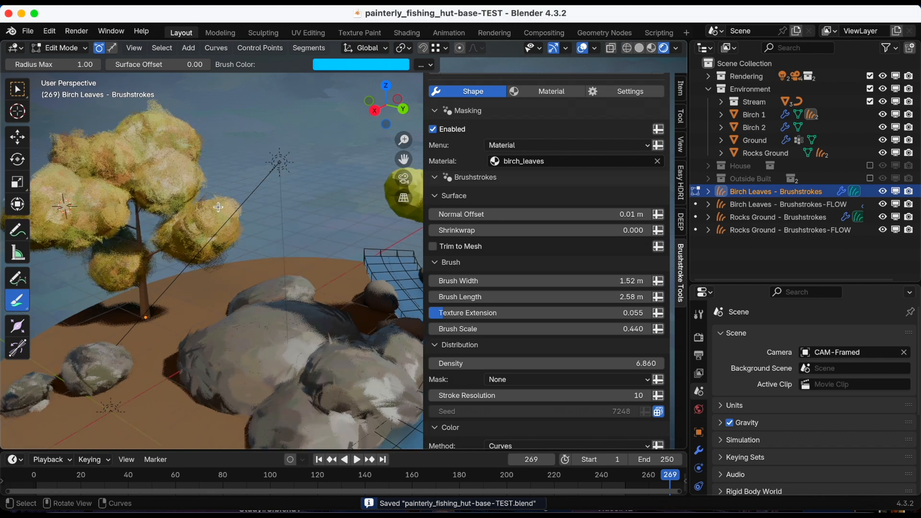
Back in Object Mode, duplicate the birch strokes into a new layer masked to the birch_trunk material
click(59, 48)
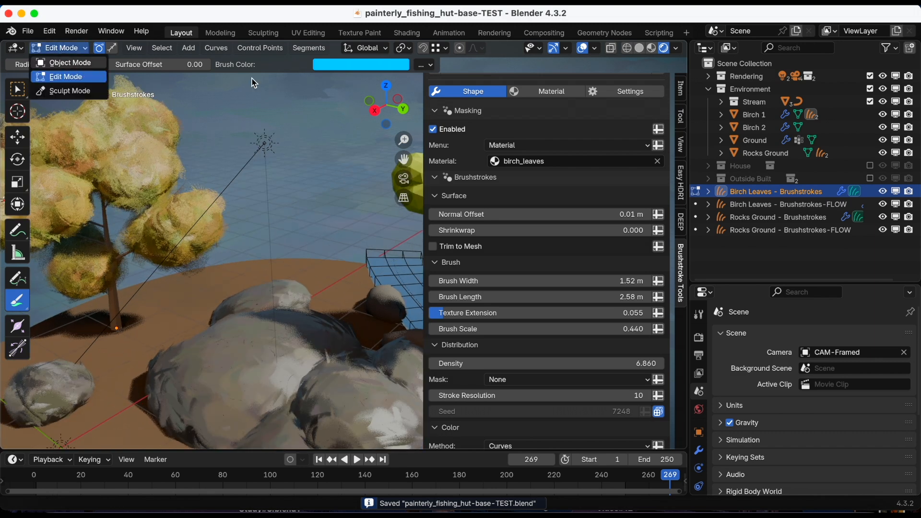
click(68, 62)
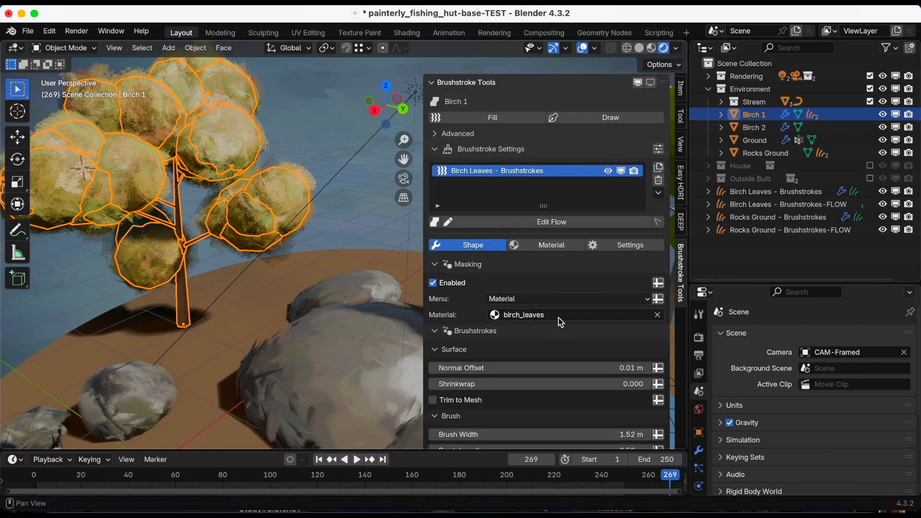
mouse_move(556, 260)
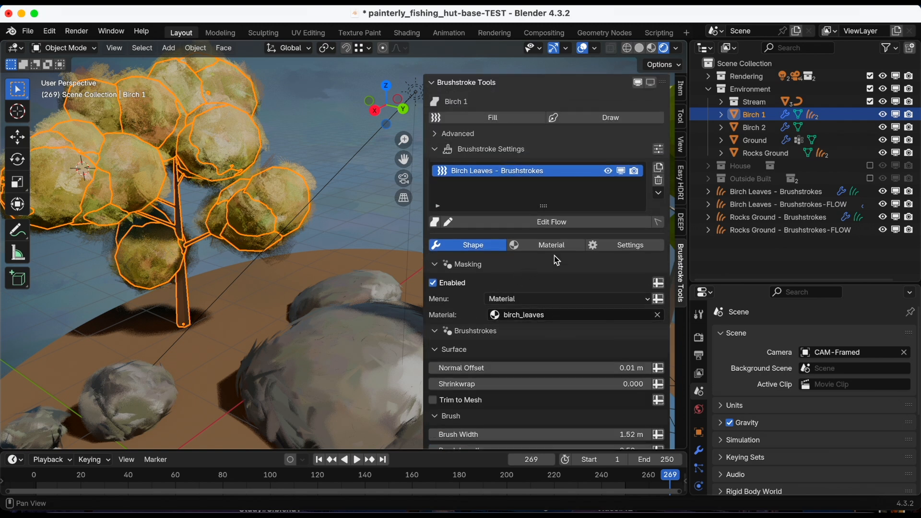
mouse_move(658, 167)
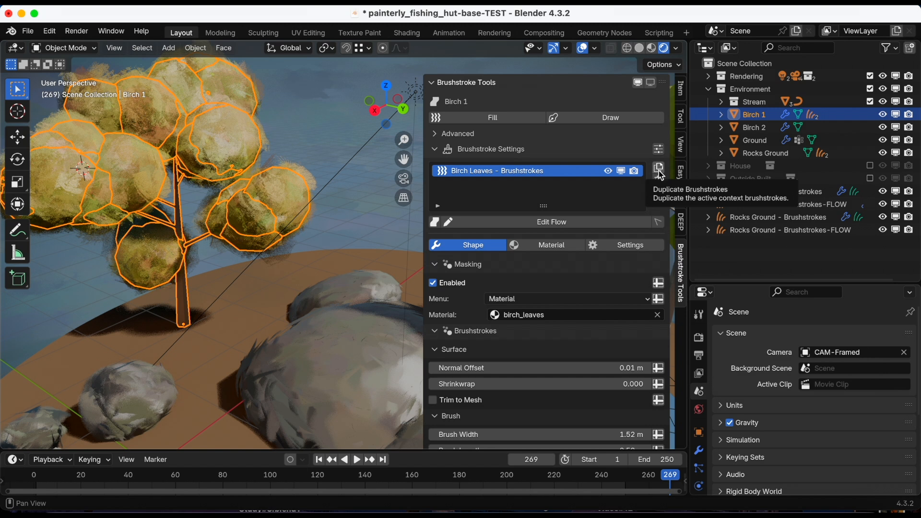
click(658, 170)
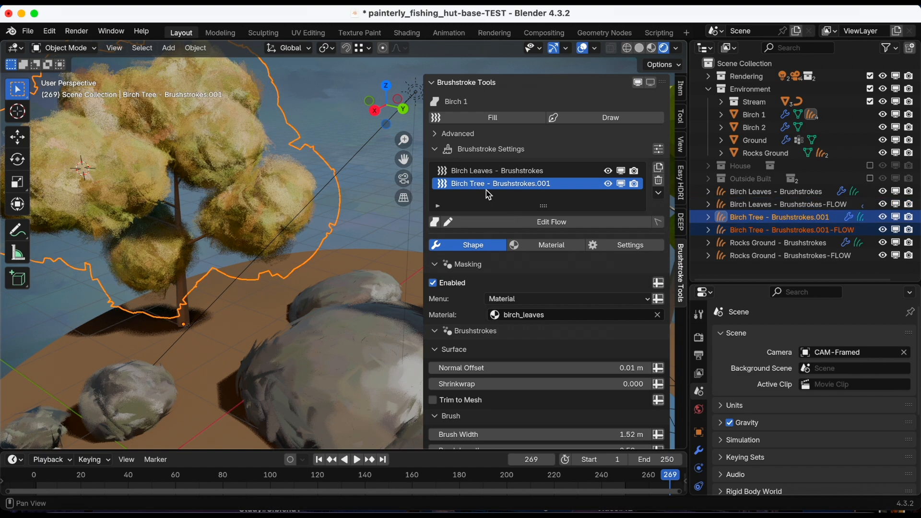
mouse_move(507, 328)
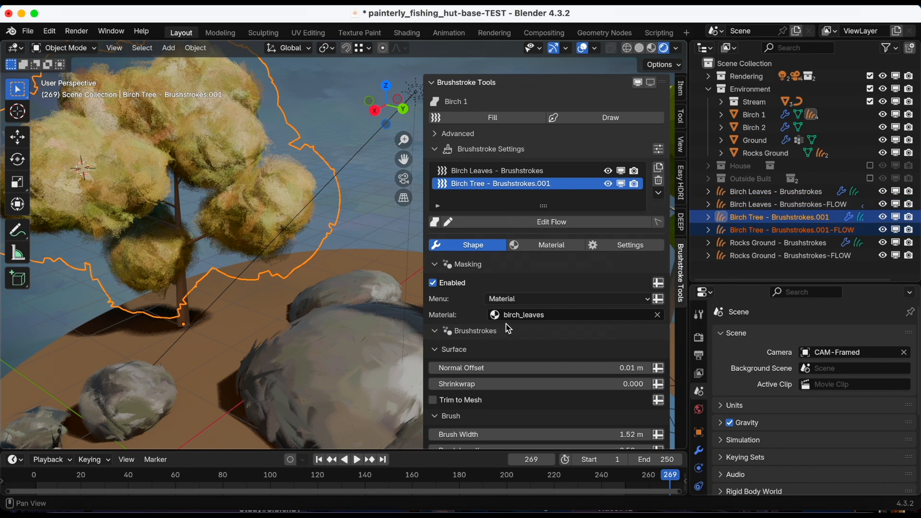
click(522, 314)
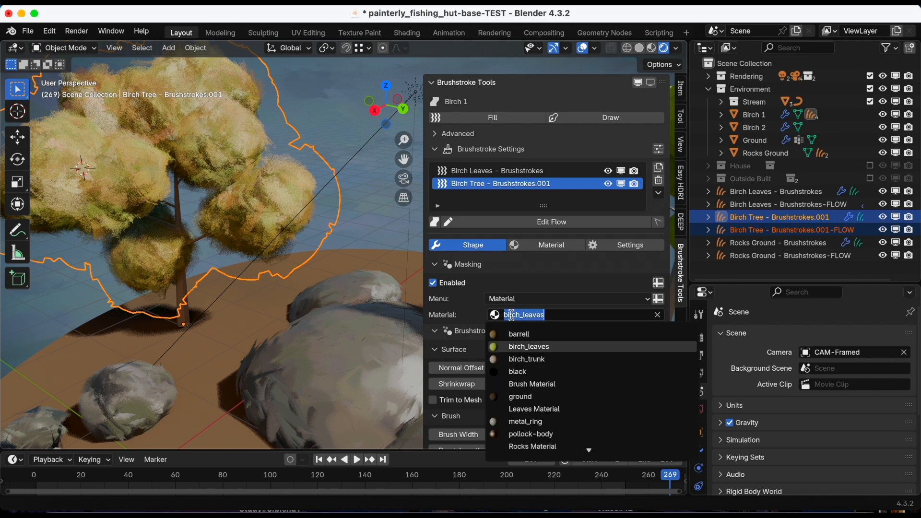
click(527, 359)
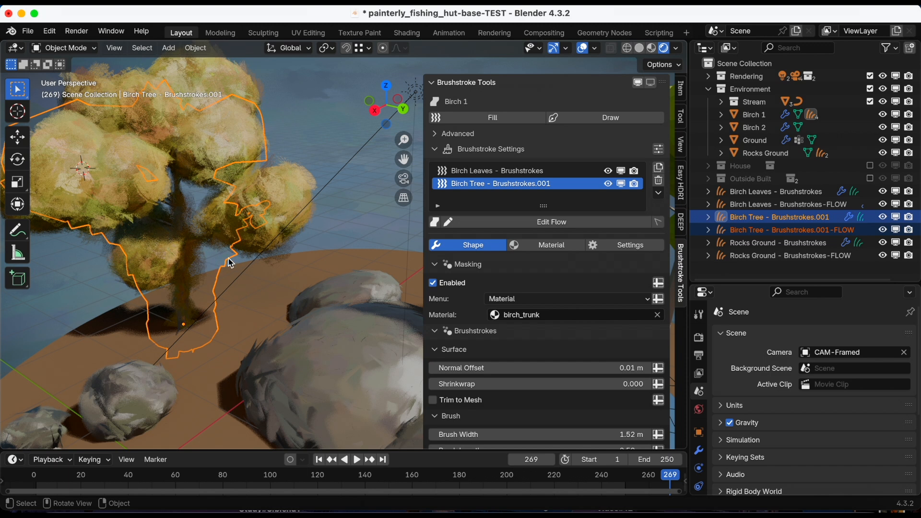
mouse_move(222, 219)
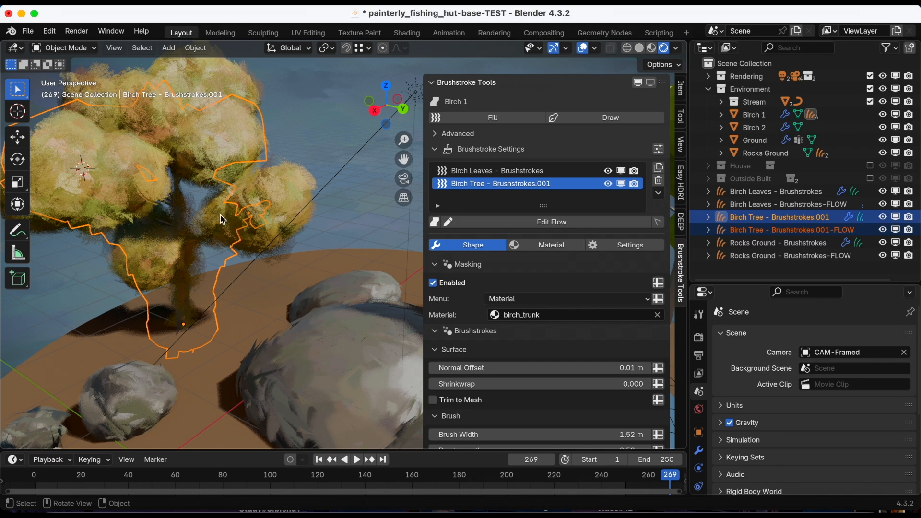
Make the trunk layer's material single-user, rename it 'Trunk Material' and colour it dark brown
click(550, 244)
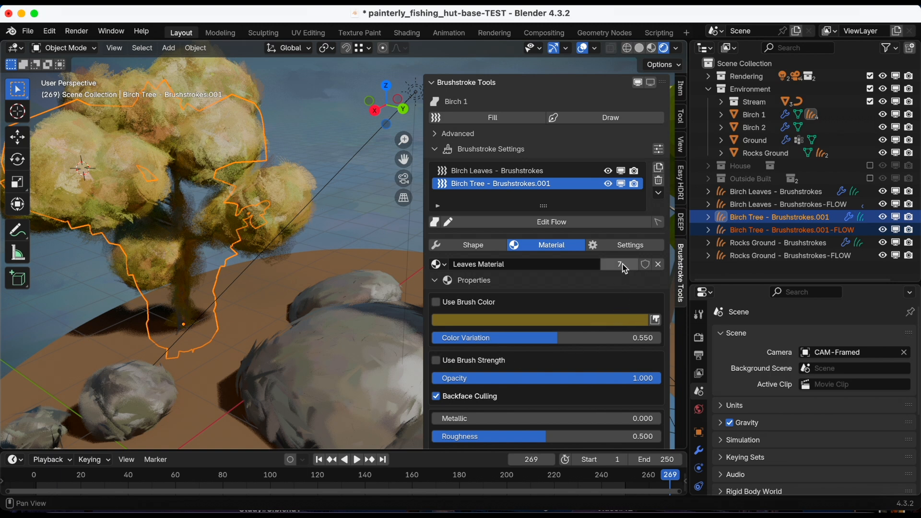
double_click(478, 264)
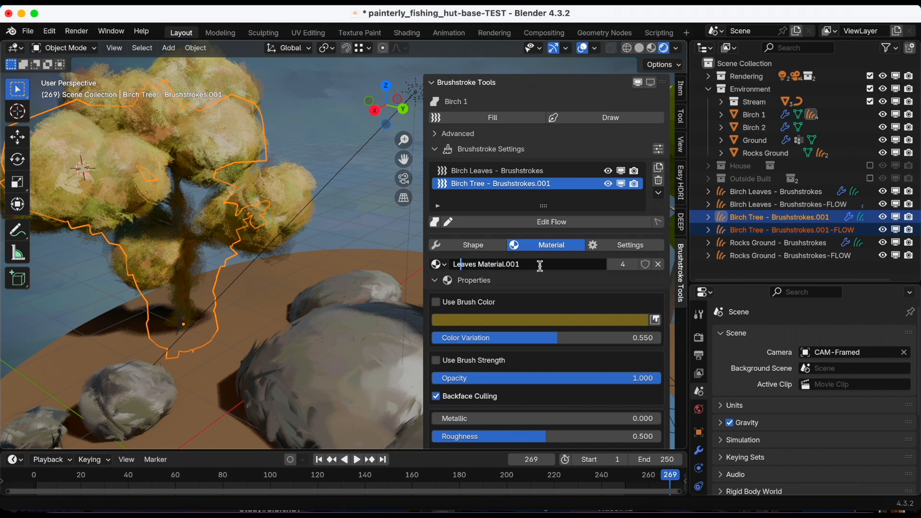
text(Tru)
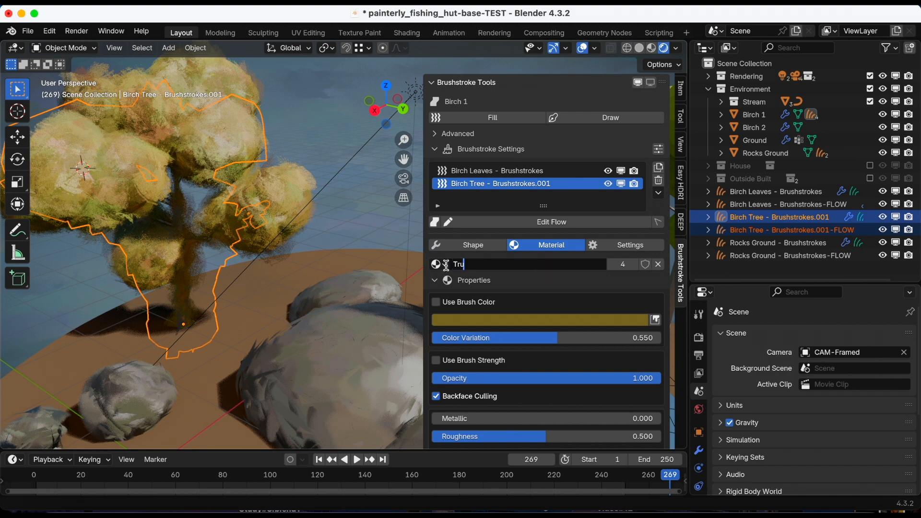
text(Trunk Material)
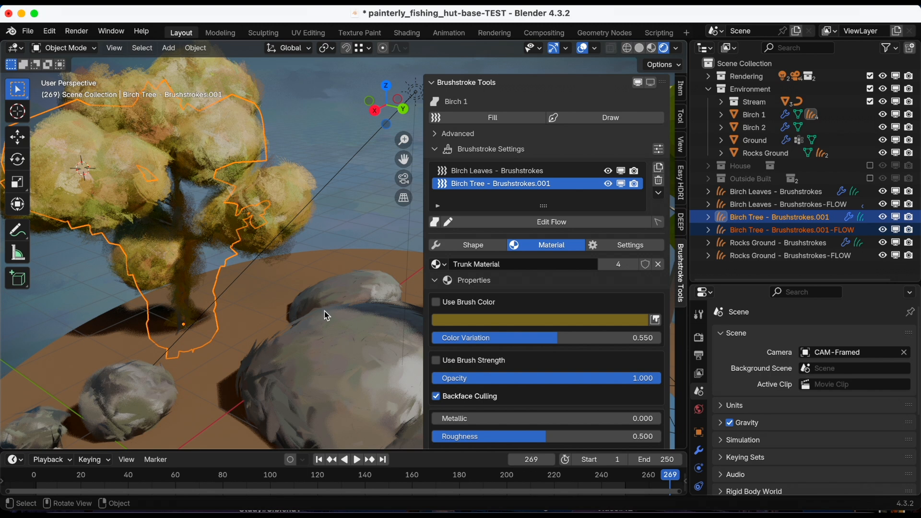
click(540, 320)
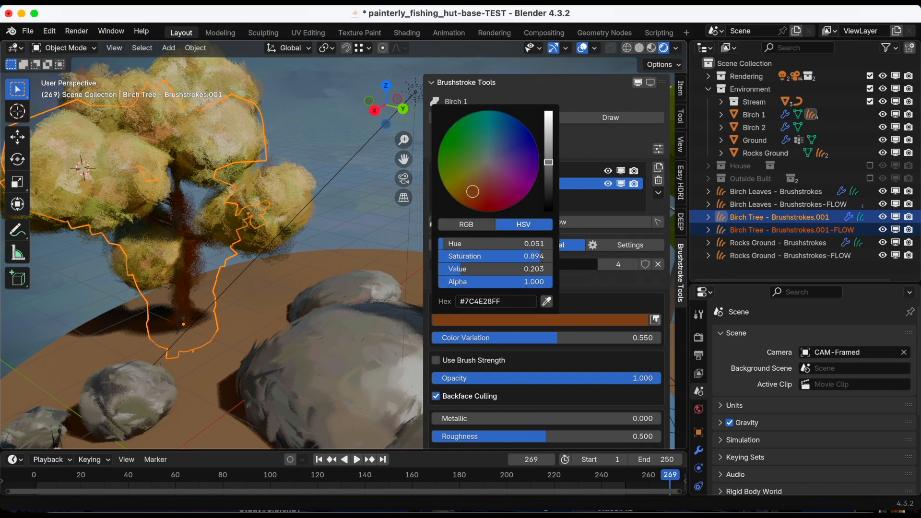
drag(472, 191, 468, 187)
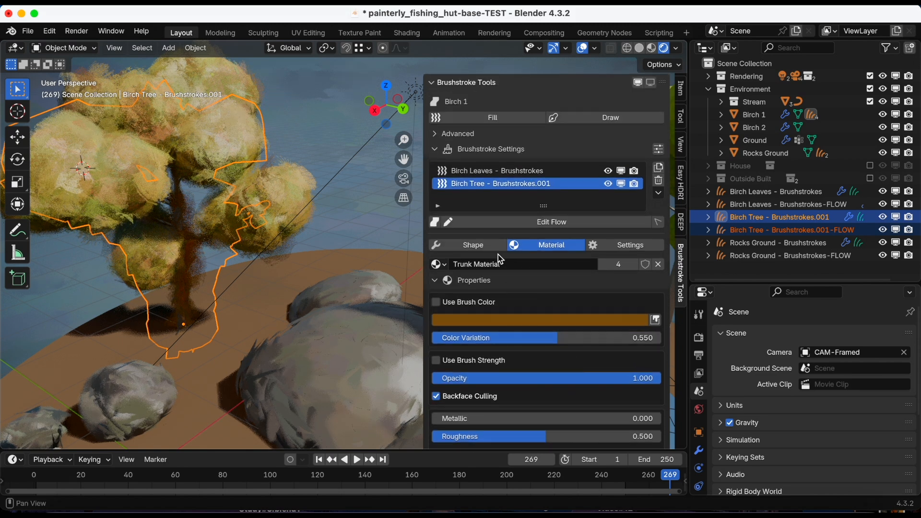
Narrow the trunk strokes to Brush Width 0.96 m and raise Shrinkwrap to about 0.88
click(472, 245)
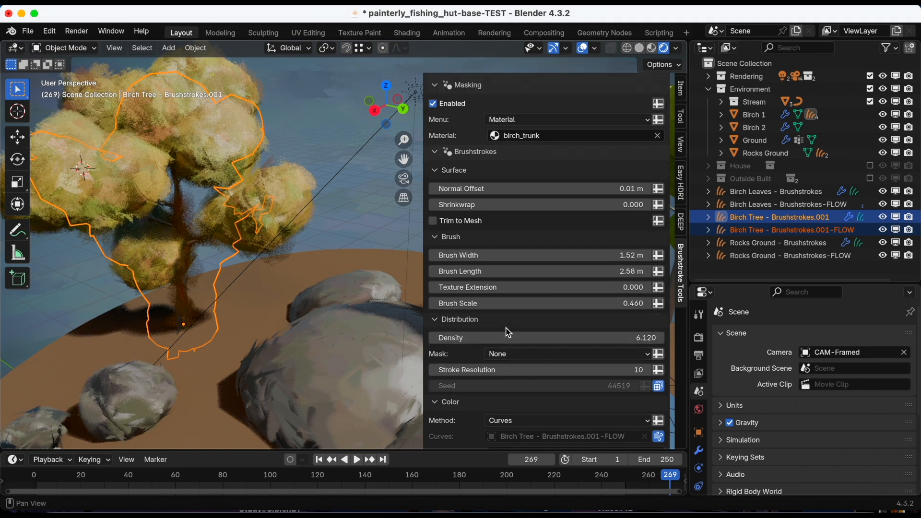
drag(540, 255, 528, 255)
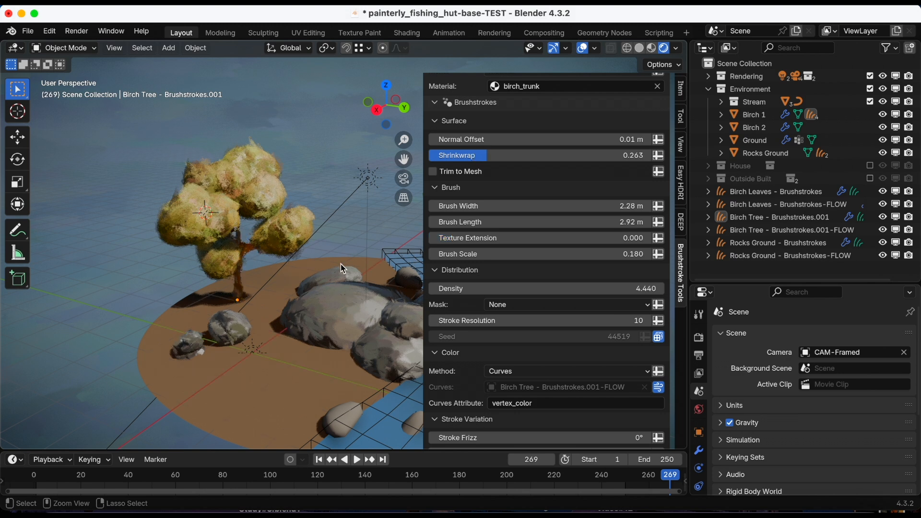
click(778, 217)
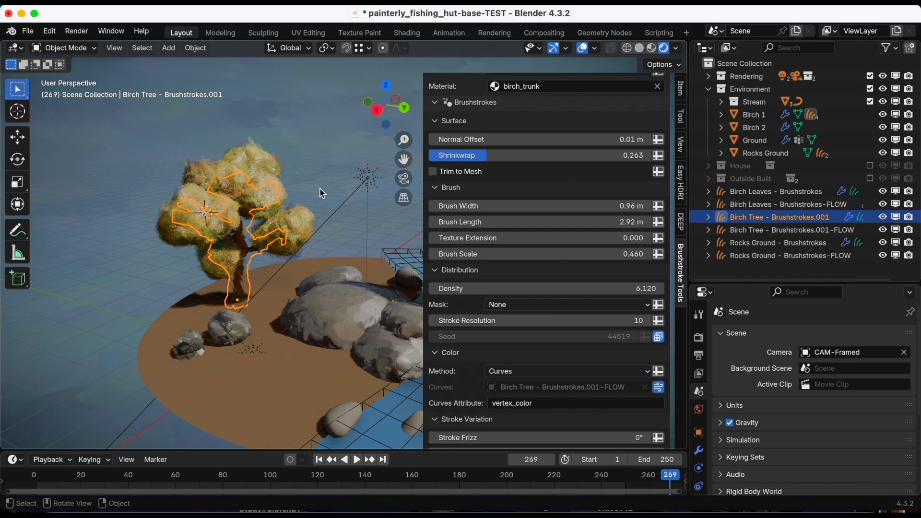
click(775, 191)
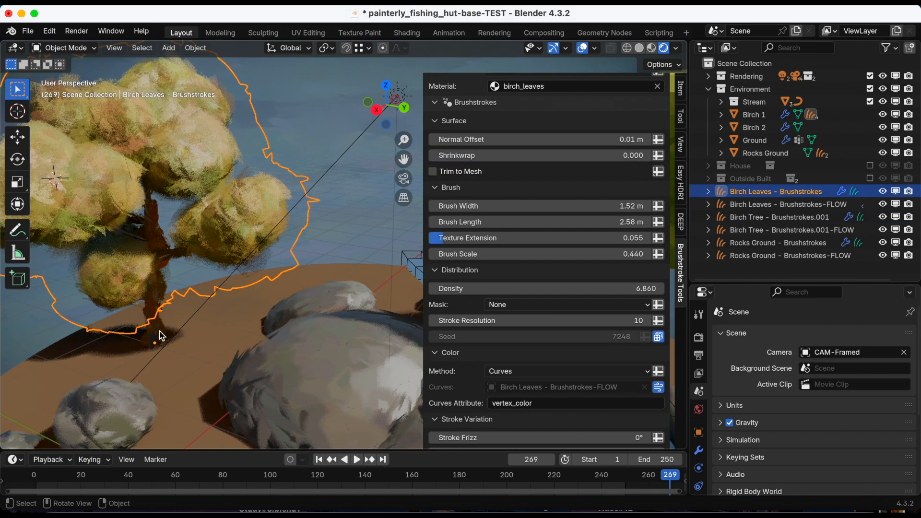
click(778, 217)
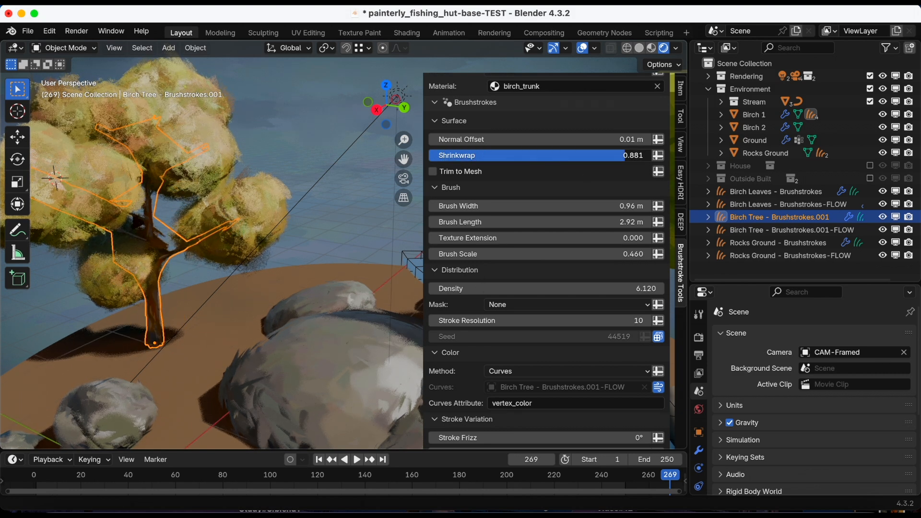
drag(622, 155, 615, 155)
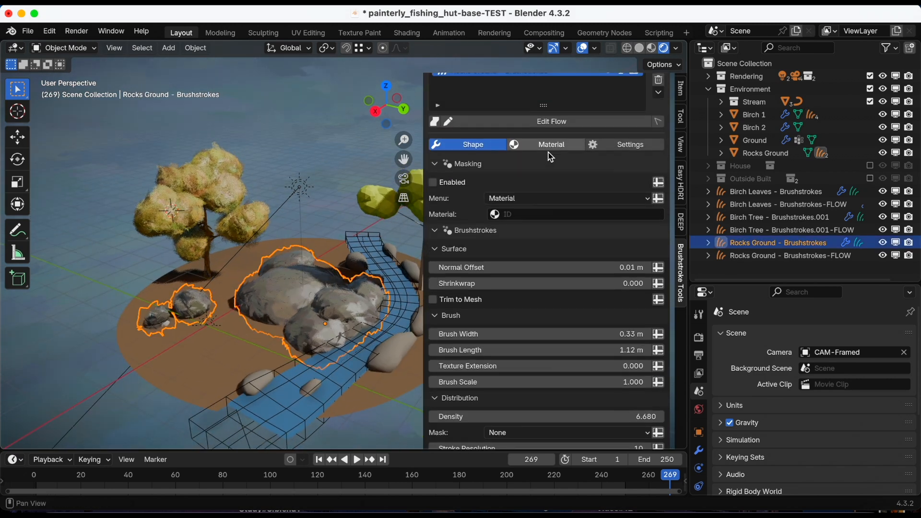
Show the Rocks Ground brushstrokes' Rocks Material settings
click(550, 145)
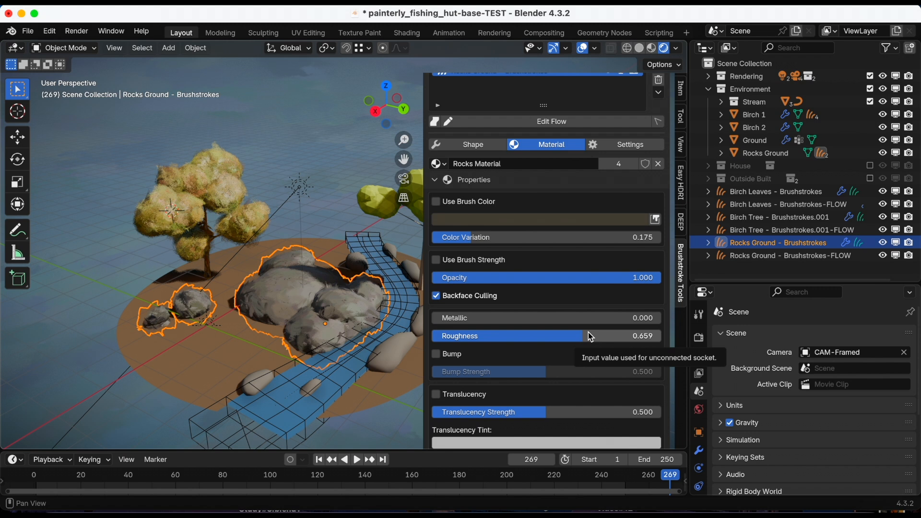
mouse_move(343, 187)
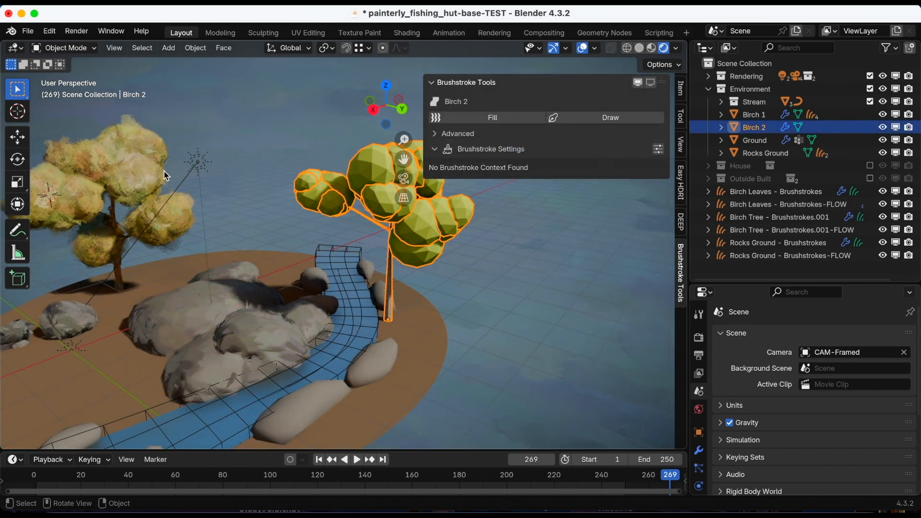
Copy Birch 1's leaf brushstrokes onto Birch 2 via Copy to Selected Objects, then save the file
click(775, 191)
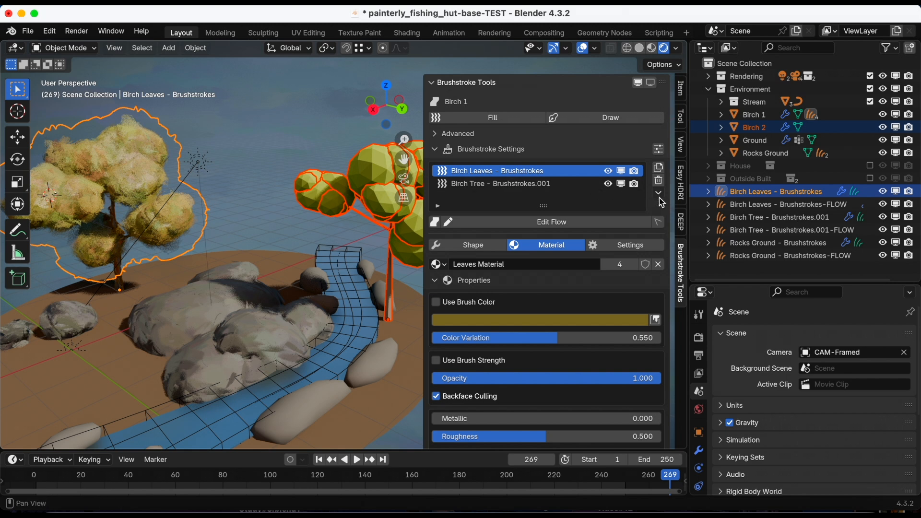
click(658, 192)
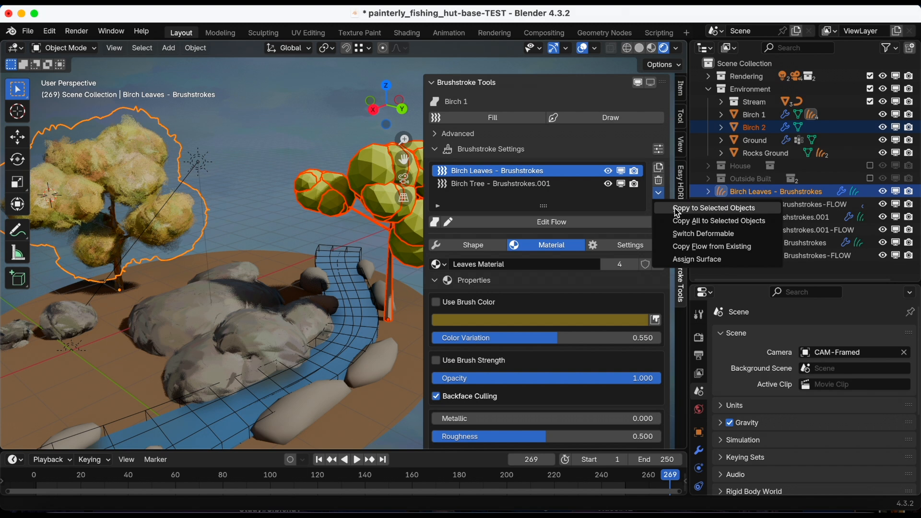
click(713, 207)
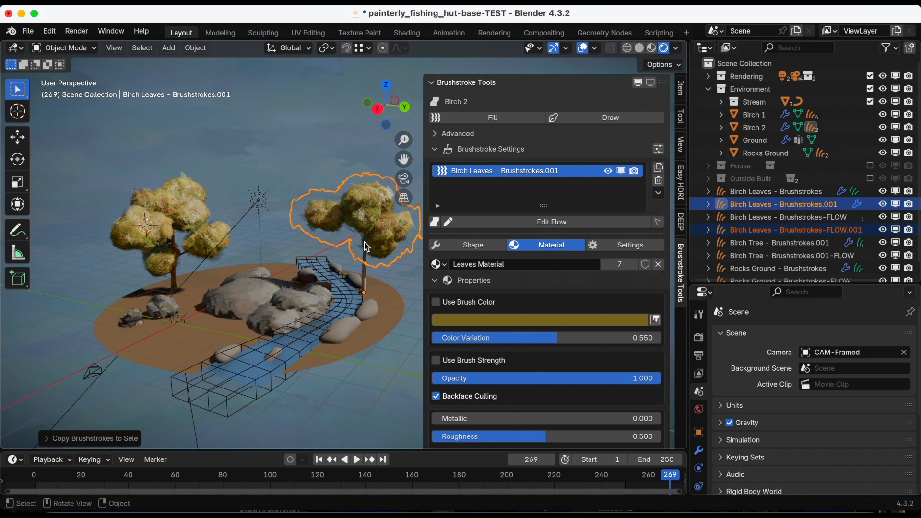
key(ctrl+s)
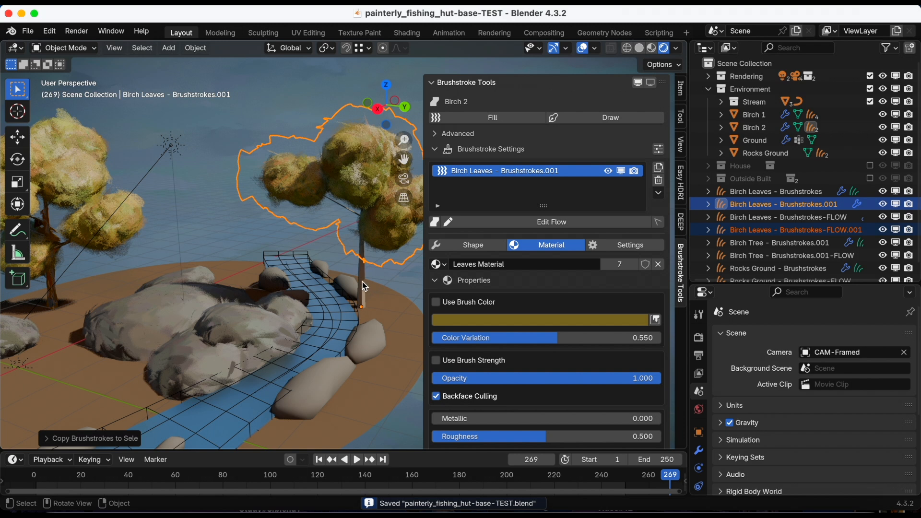
Copy the trunk brushstrokes onto Birch 2 with Copy to Selected Objects
click(360, 279)
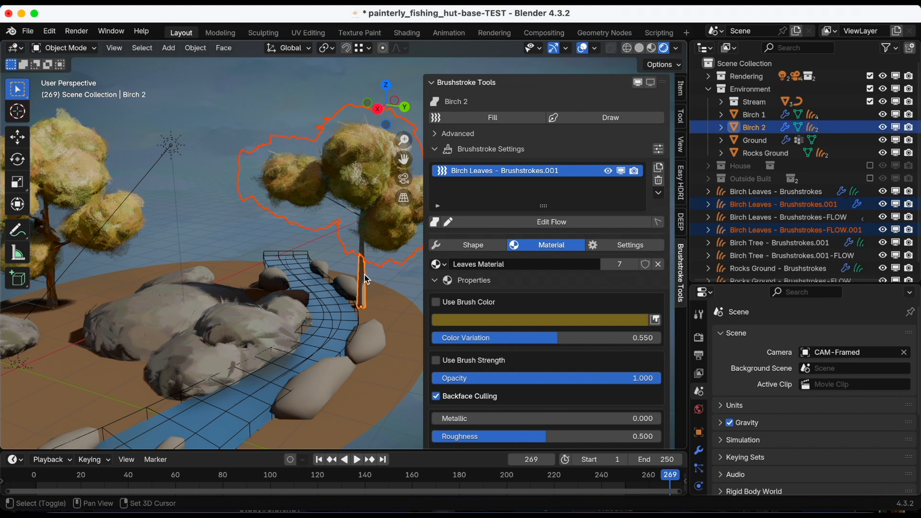
click(757, 140)
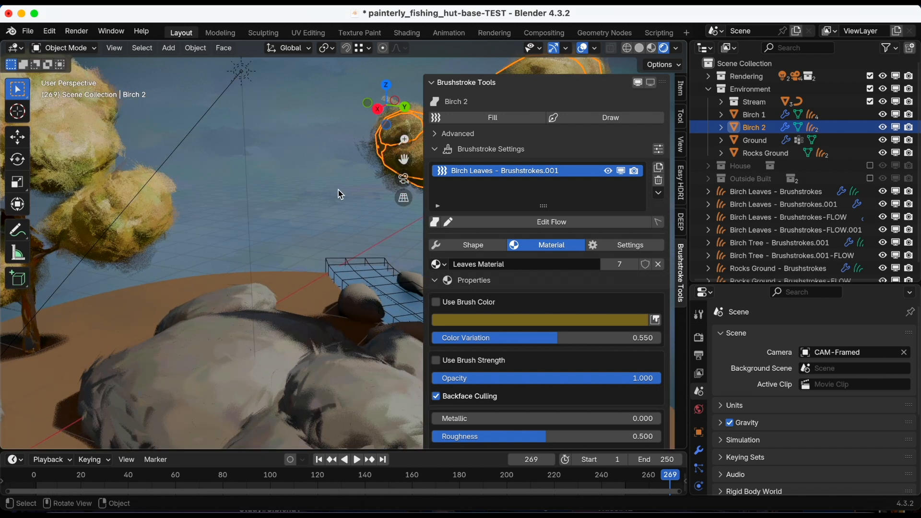
drag(338, 194, 205, 299)
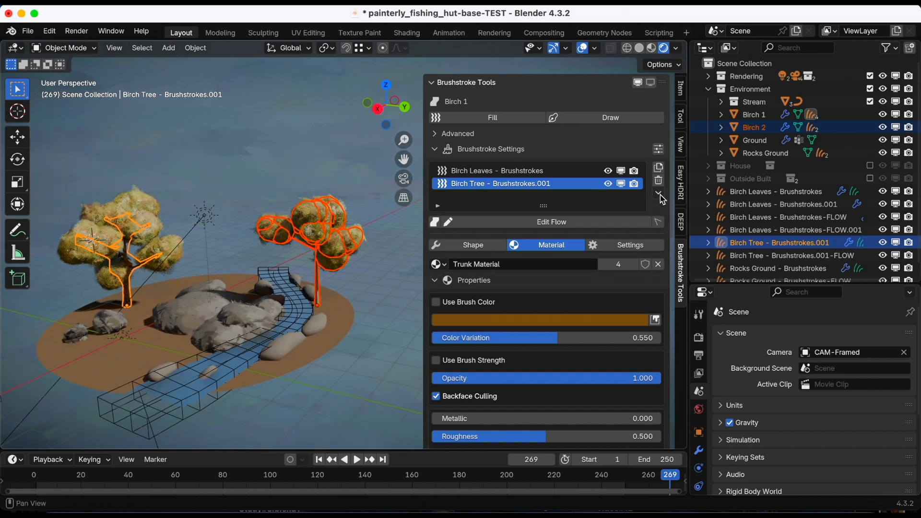
click(658, 193)
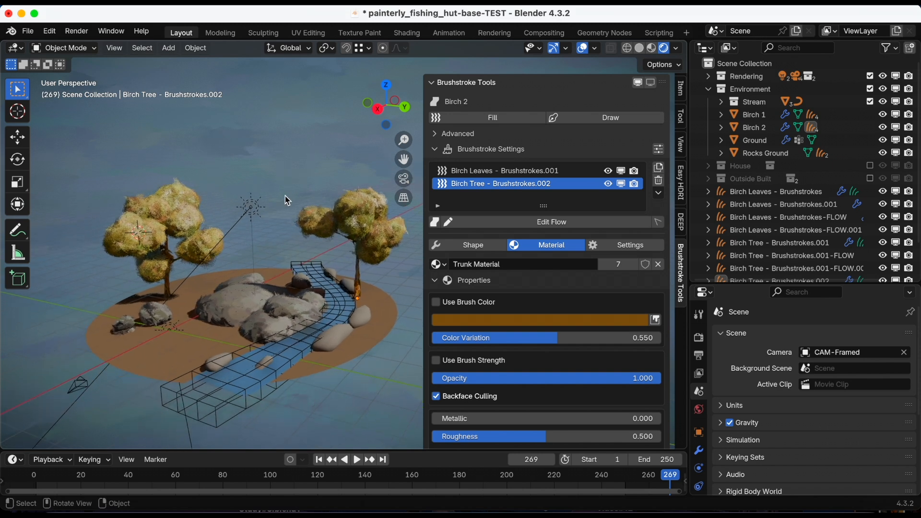
Copy the Rocks Ground brushstrokes onto the stones along the stream
drag(288, 200, 265, 223)
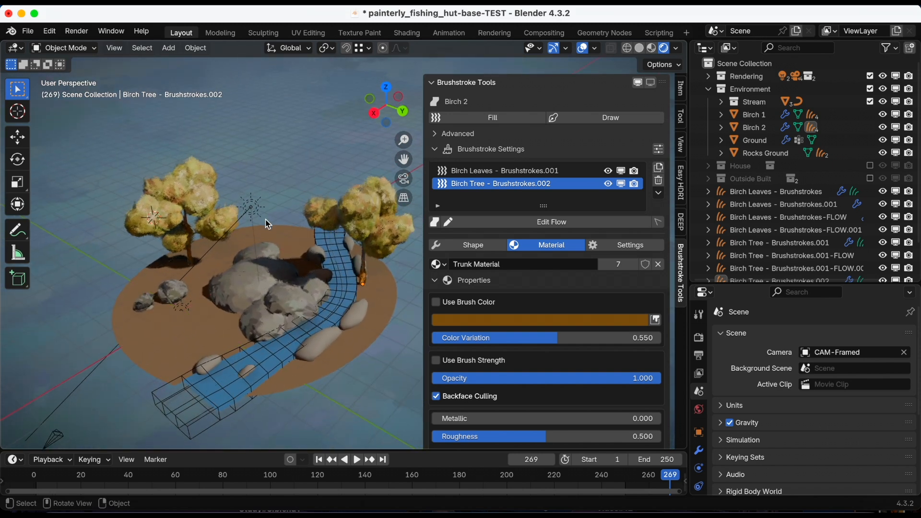
drag(265, 224, 241, 388)
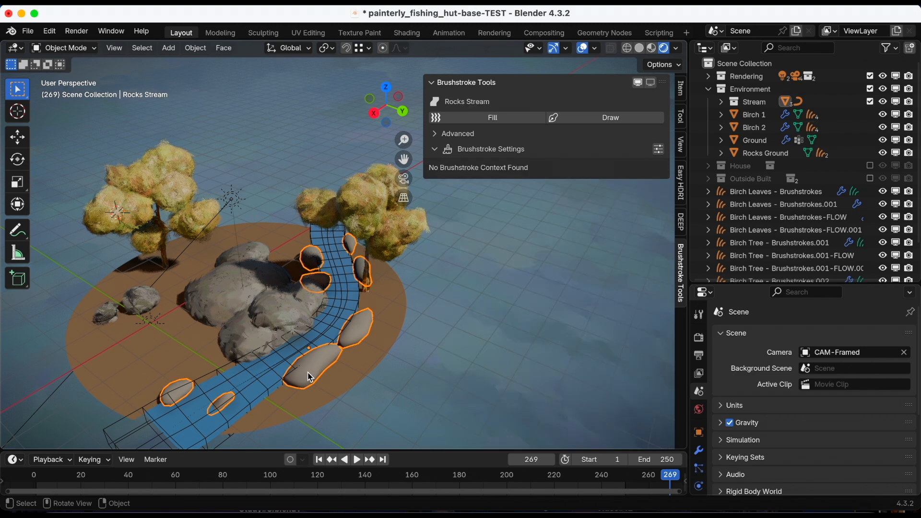
click(410, 385)
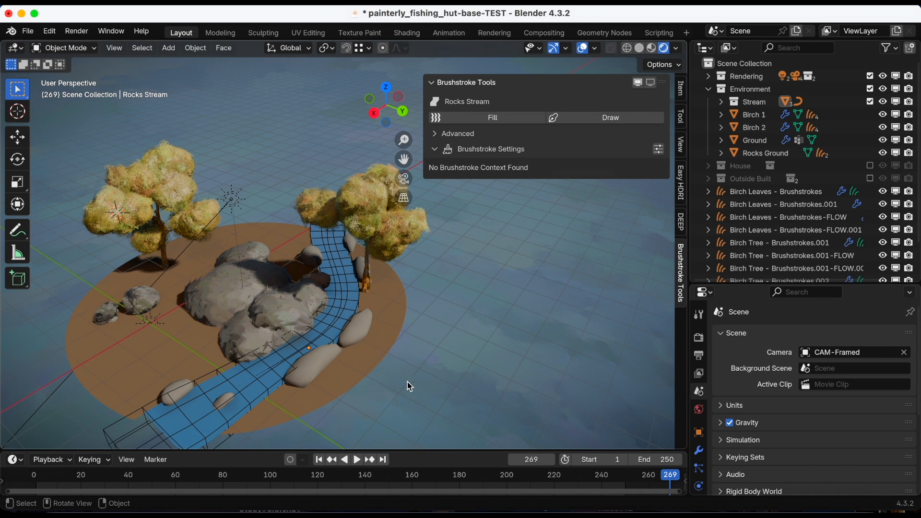
click(321, 364)
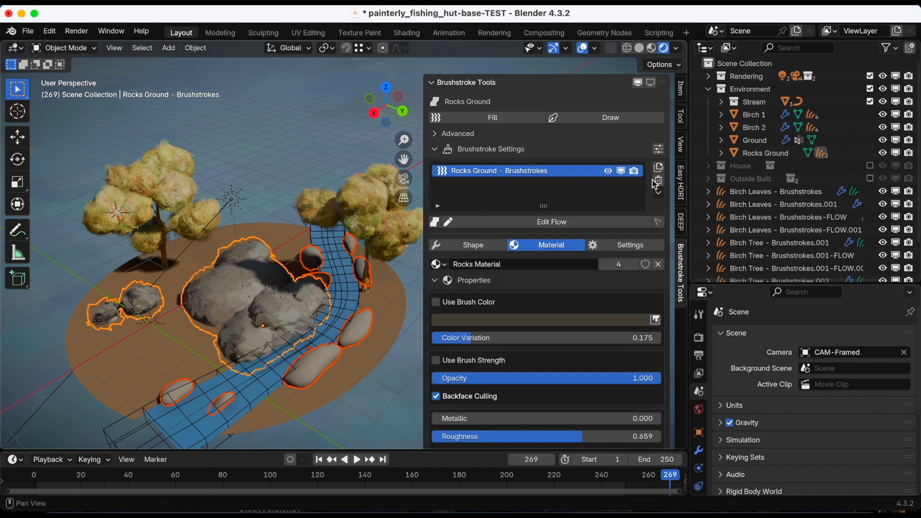
click(657, 193)
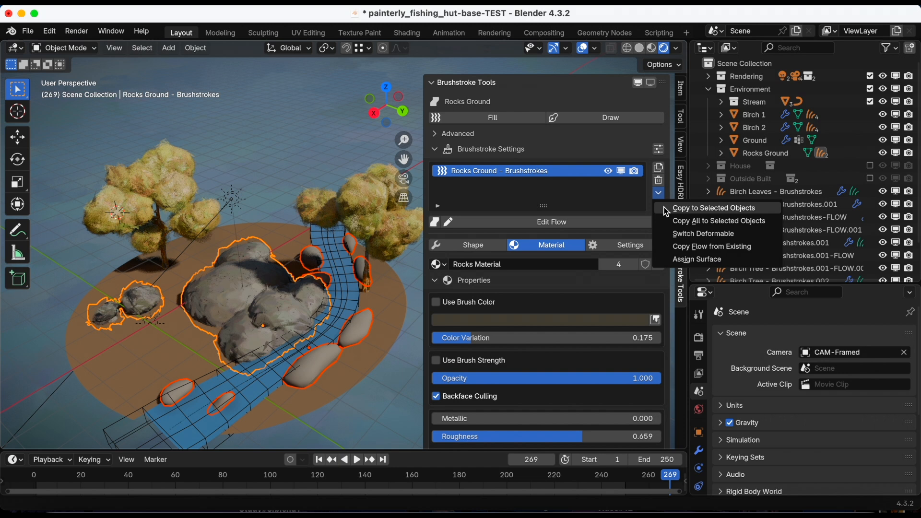
click(713, 207)
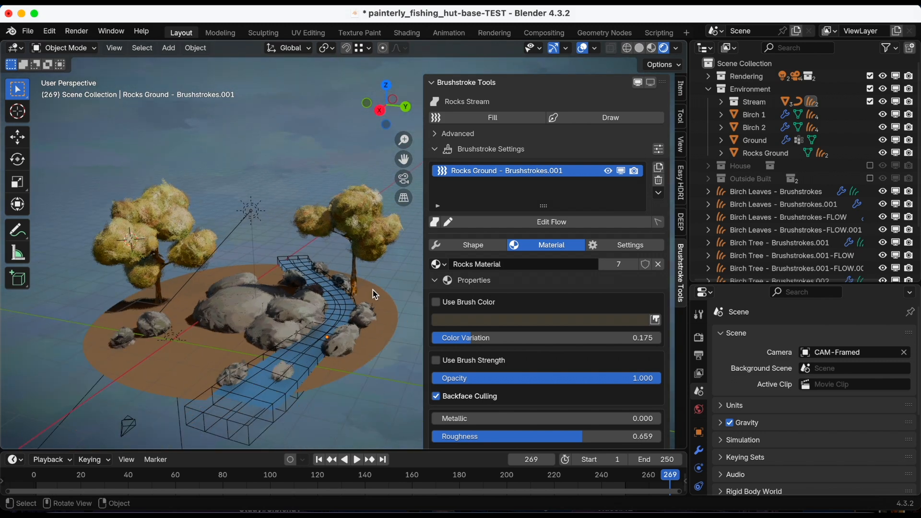
Make the stream stones' rock strokes narrower and less dense, then turn to the island's Ground object
click(300, 287)
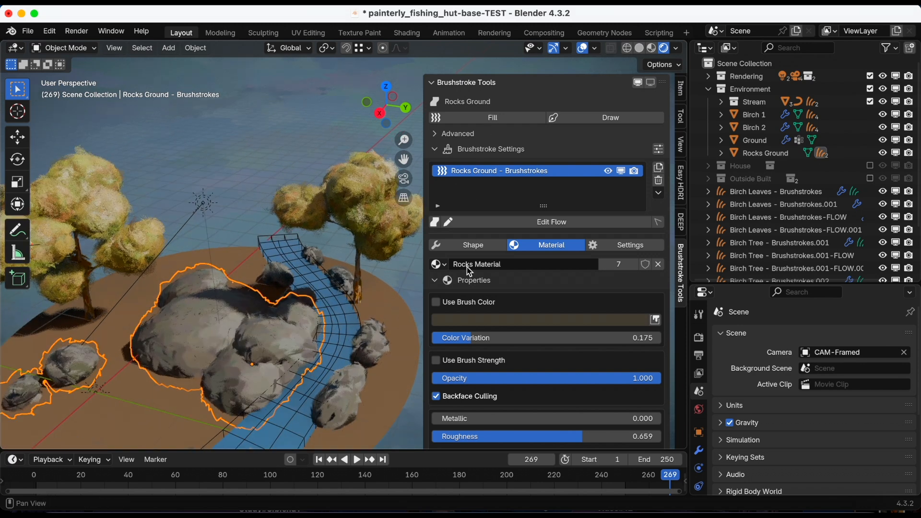
click(472, 245)
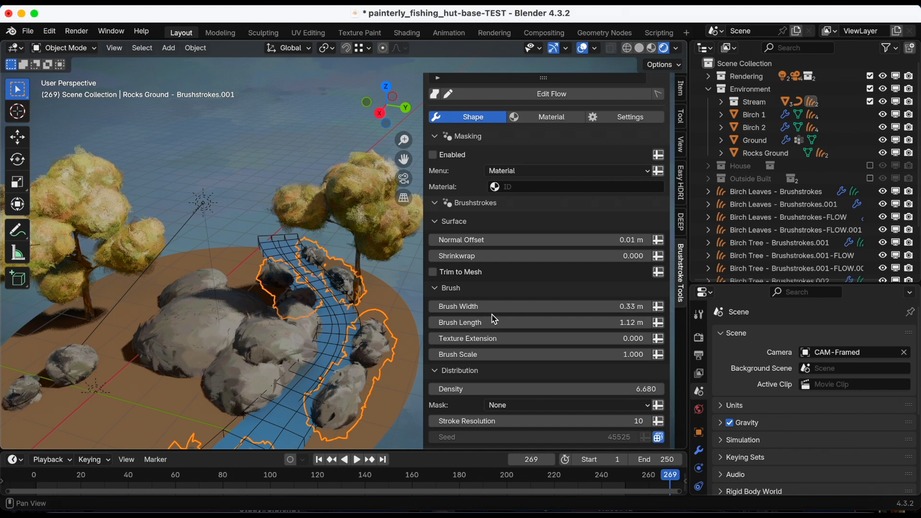
drag(540, 306, 487, 306)
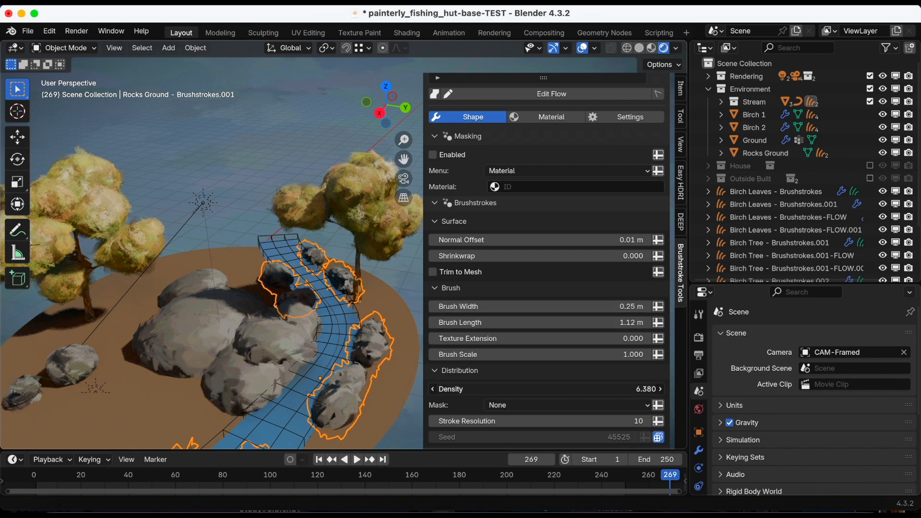
drag(528, 388, 508, 388)
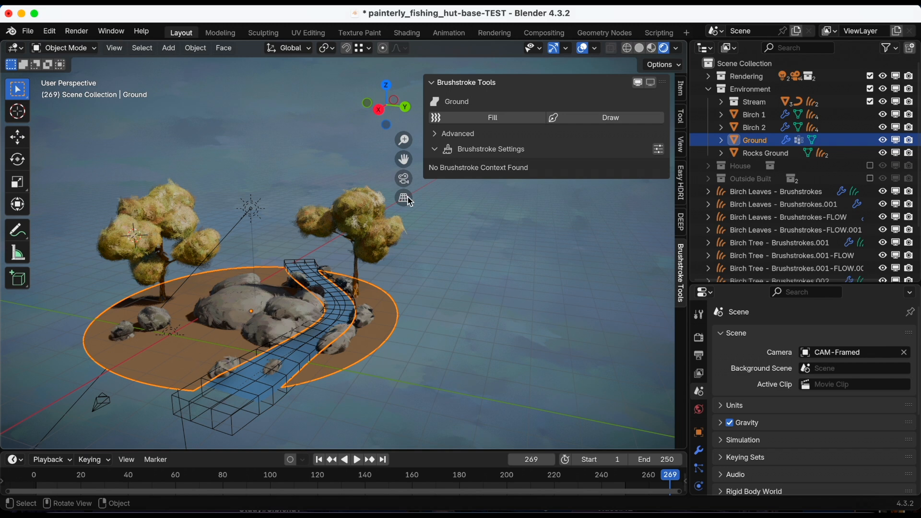
Add a Fill brushstroke layer to the Ground with masking material 'ground' and set its stroke colour
click(491, 117)
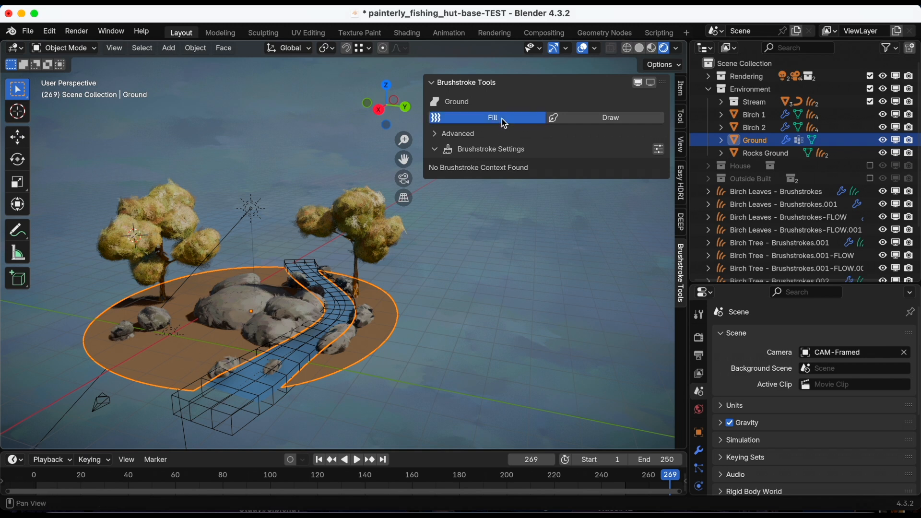
click(492, 117)
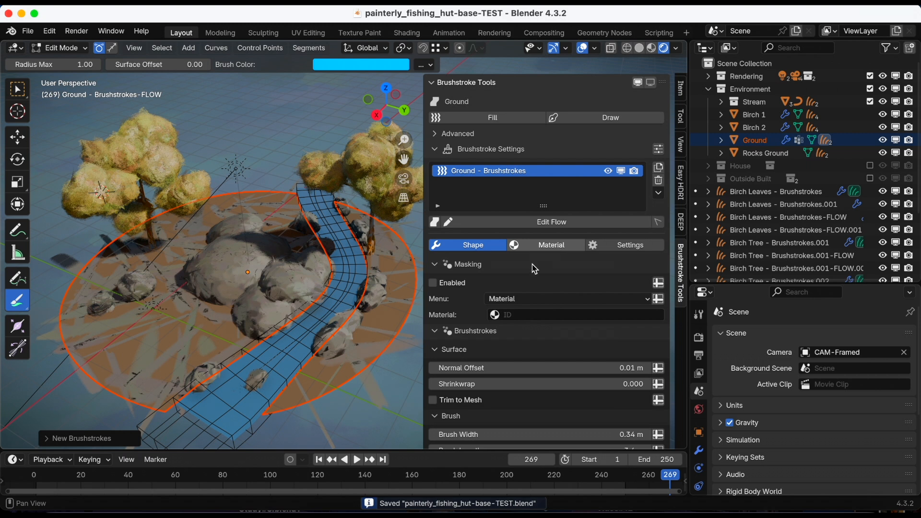
click(575, 315)
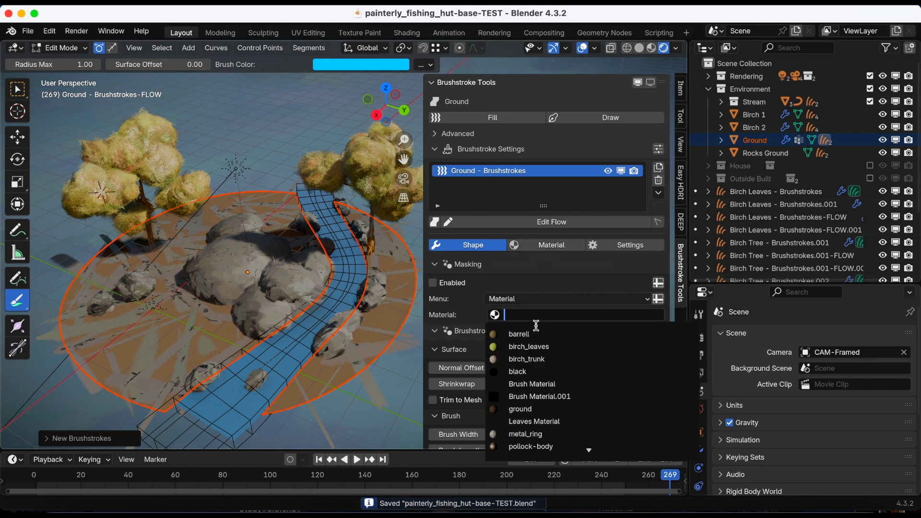
mouse_move(553, 409)
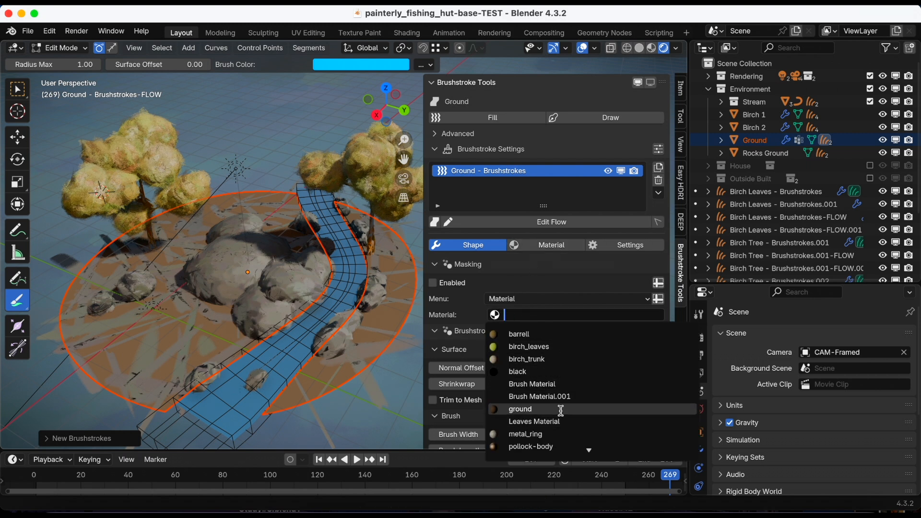
click(519, 409)
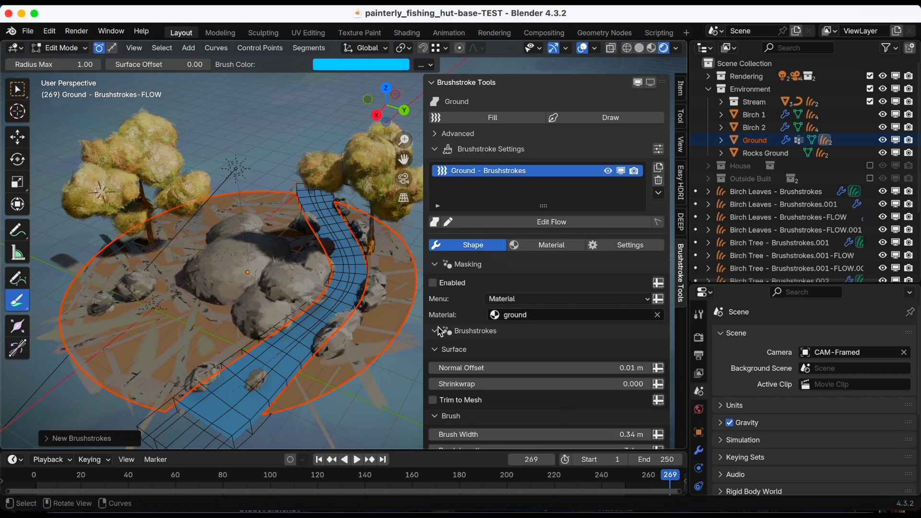
click(551, 245)
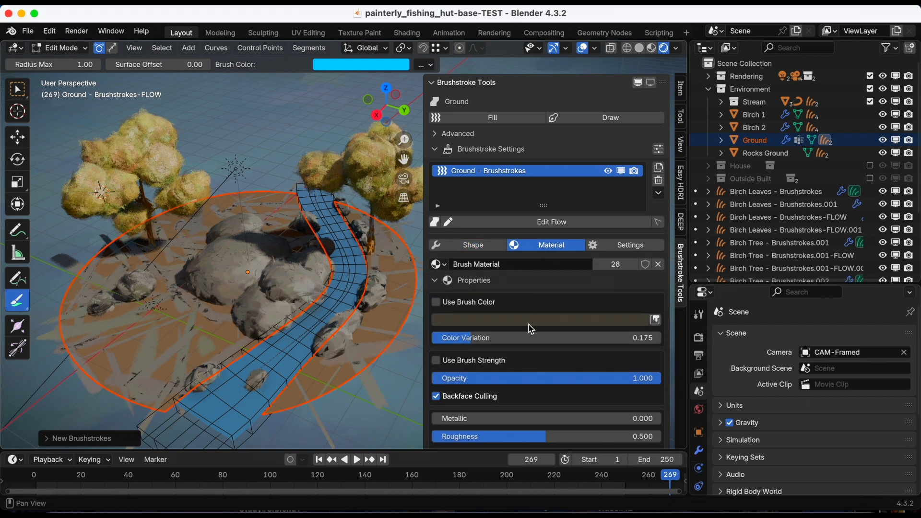
click(542, 318)
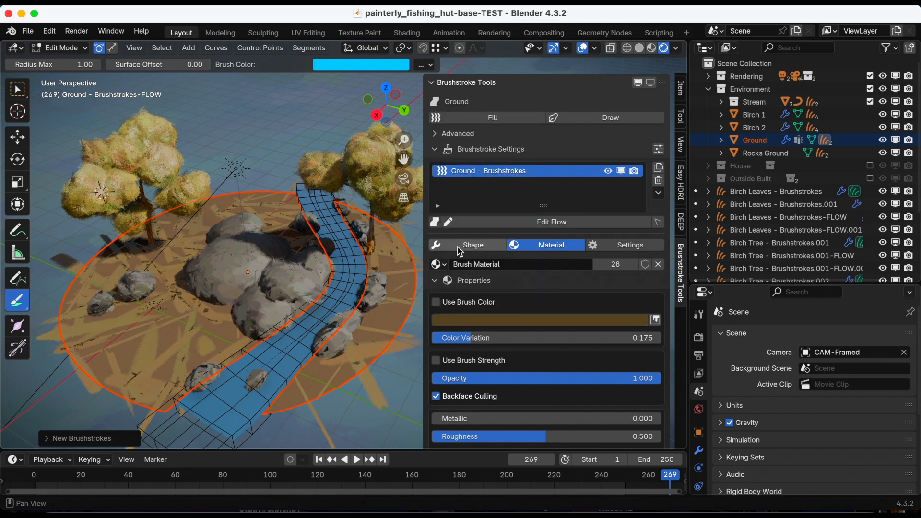
Set ground strokes to width 0.48 m, length 2.54 m, density 3.66 and inspect them in Object Mode
click(472, 245)
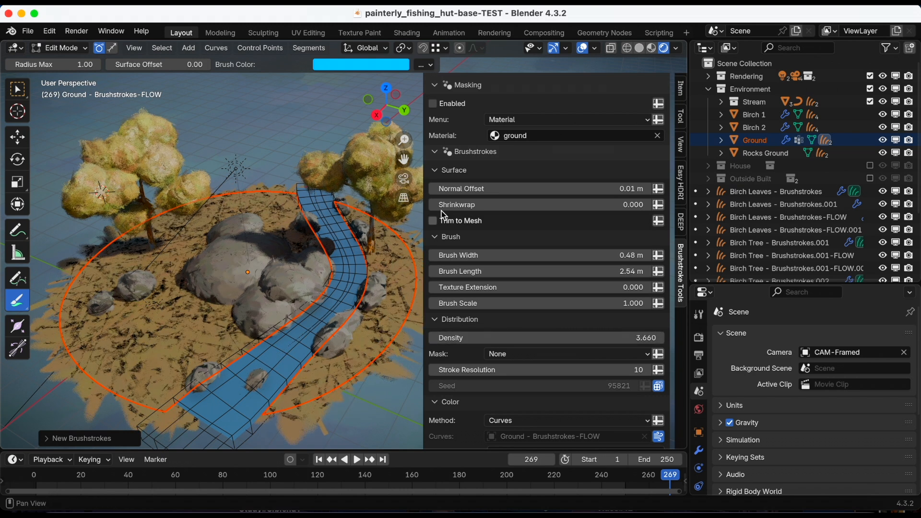
click(58, 48)
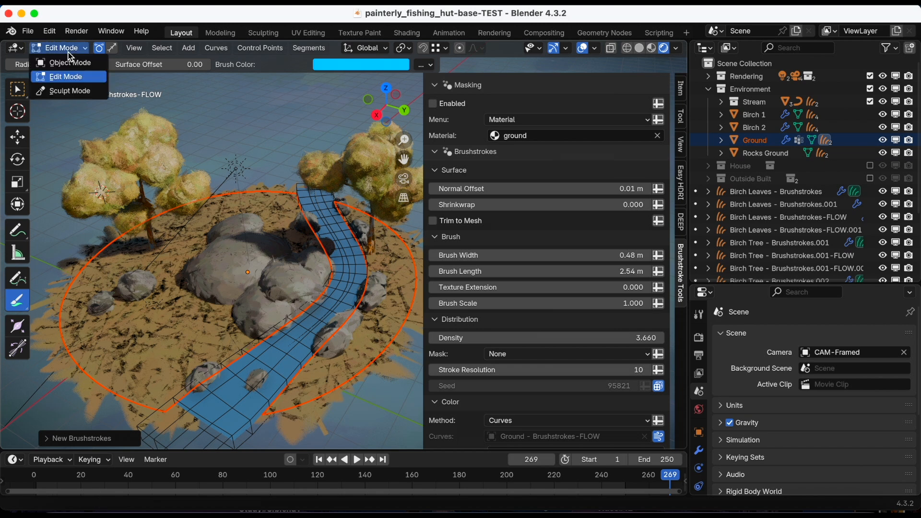
click(69, 63)
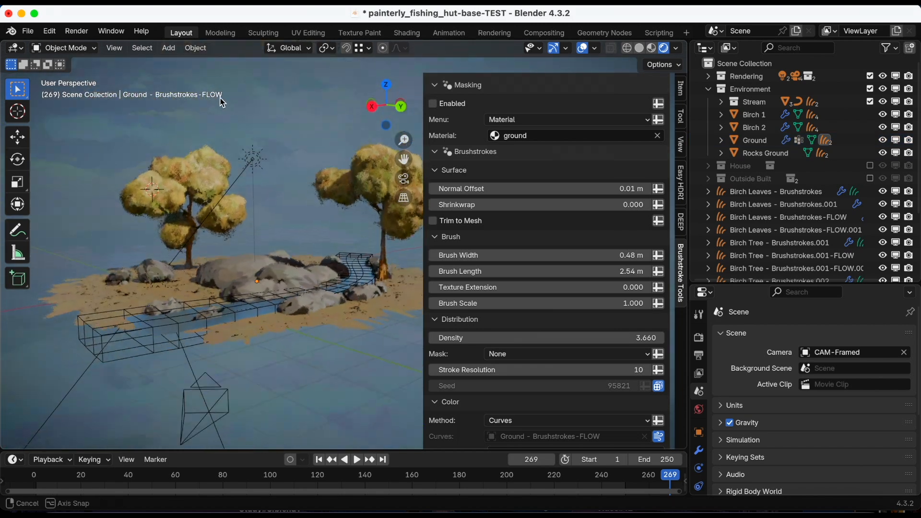
drag(235, 235, 170, 286)
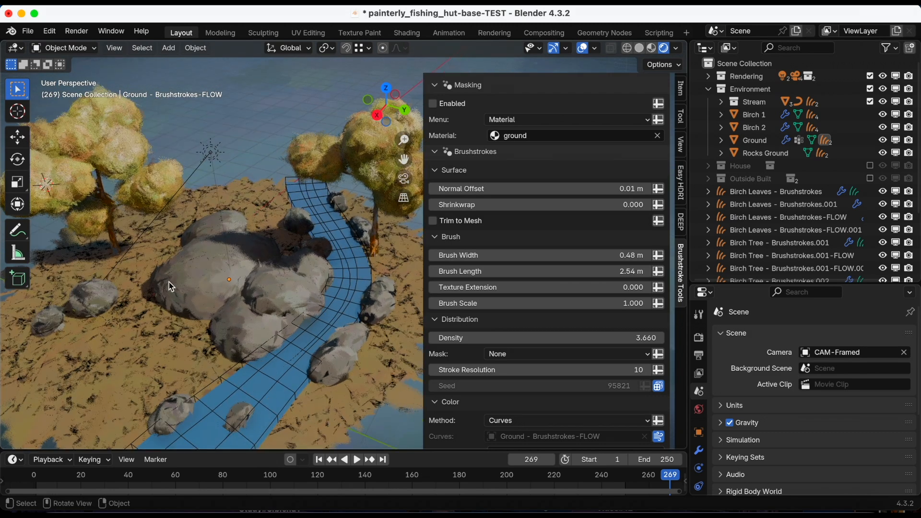
click(63, 47)
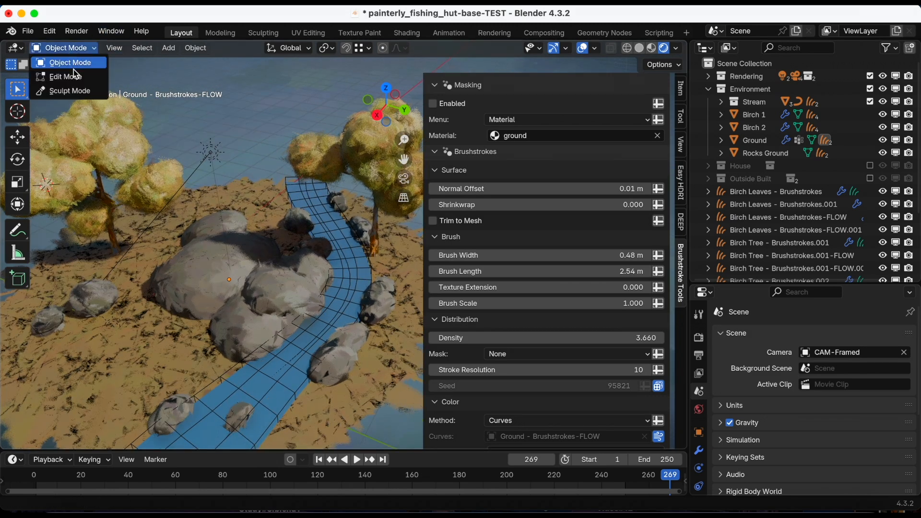
click(62, 76)
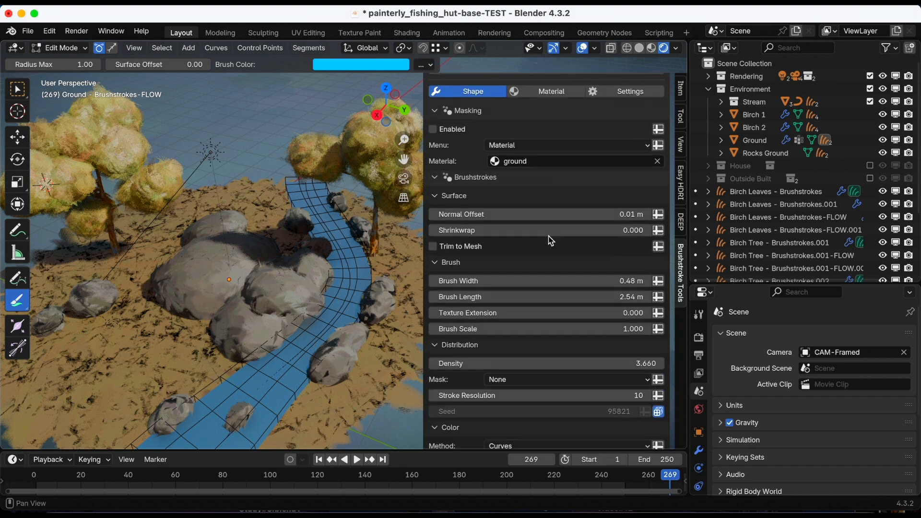
scroll(down, 3)
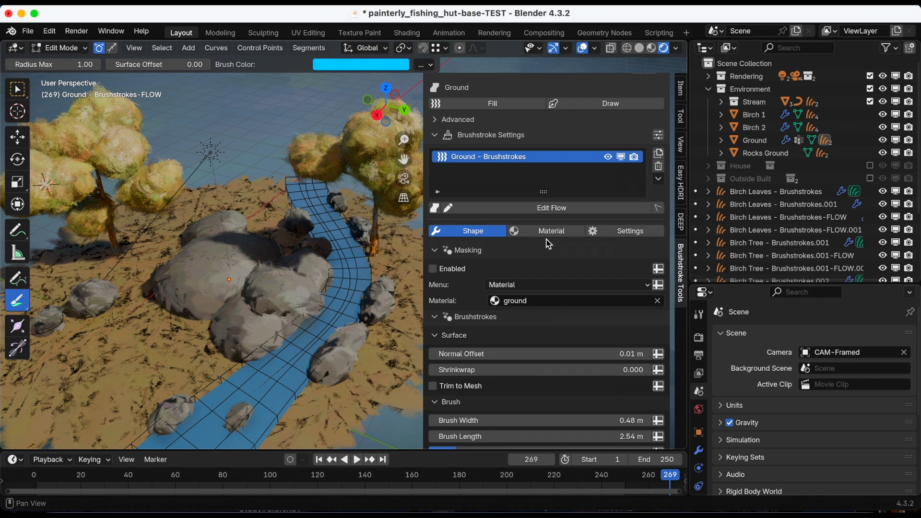
Raise ground colour variation to 0.64, choose Oil Paint Brushstrokes Fat (Loaded) style and enable Fade
click(550, 230)
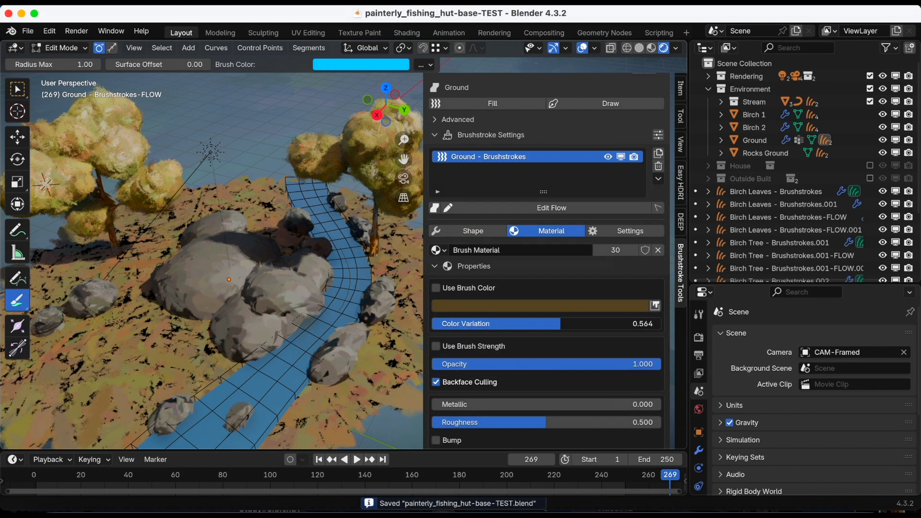
drag(470, 323, 505, 323)
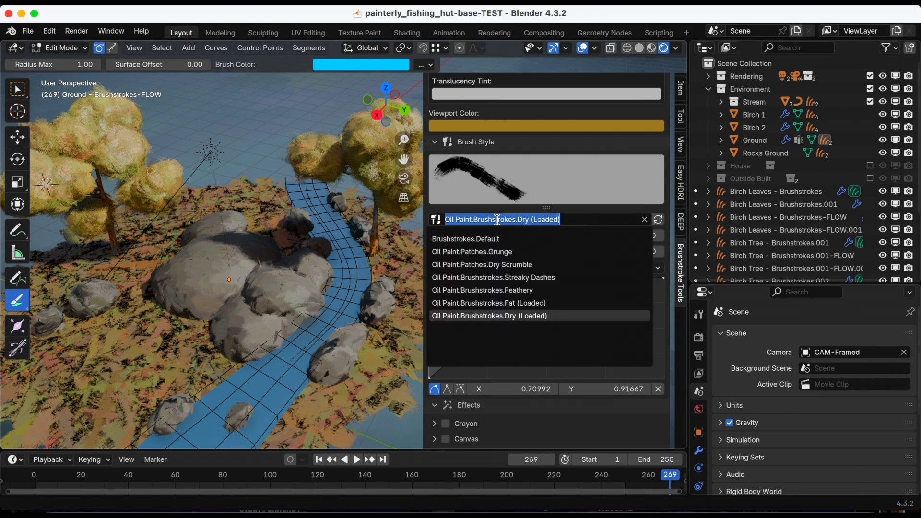
click(488, 302)
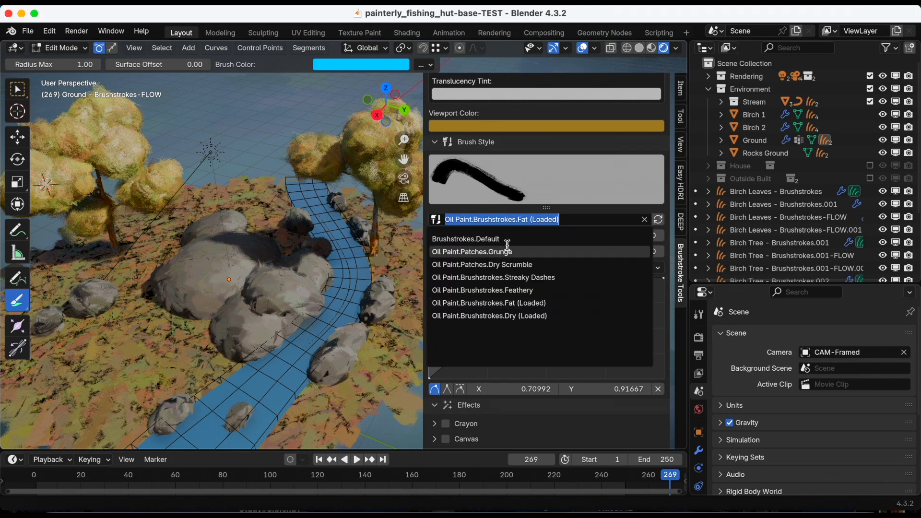
click(465, 239)
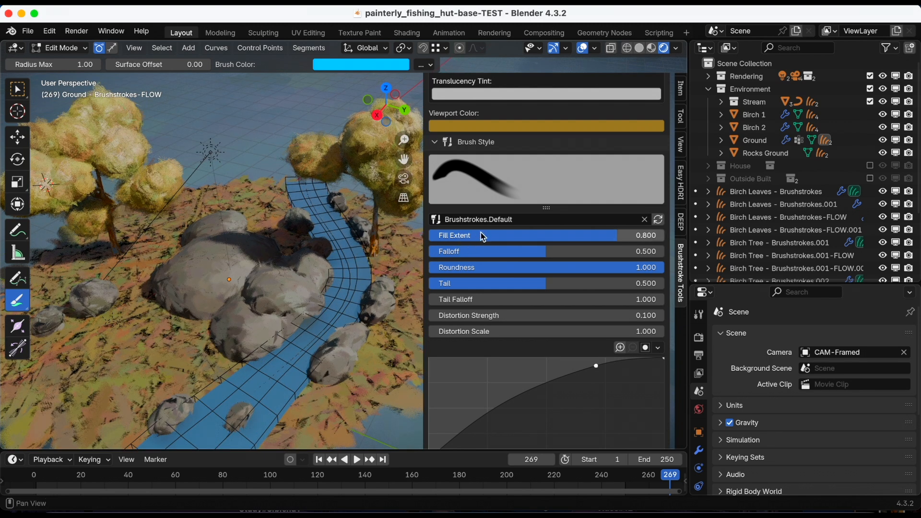
click(493, 219)
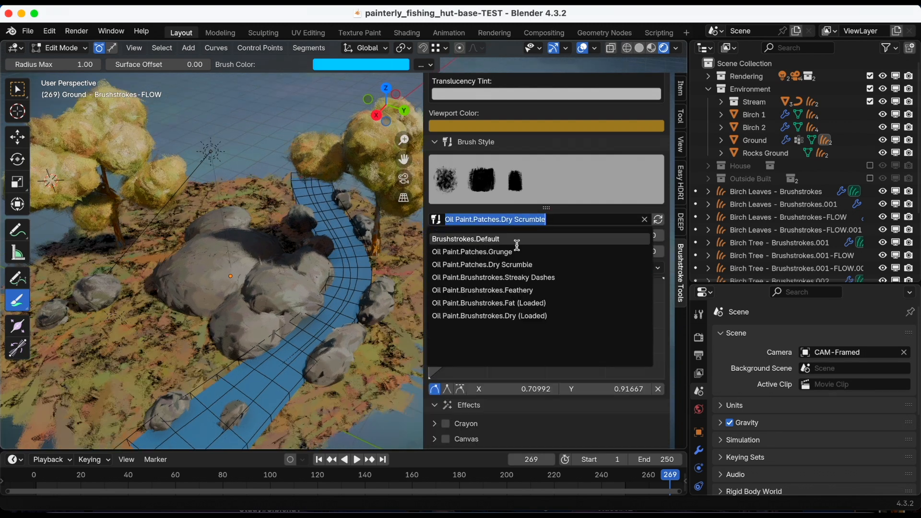
click(488, 302)
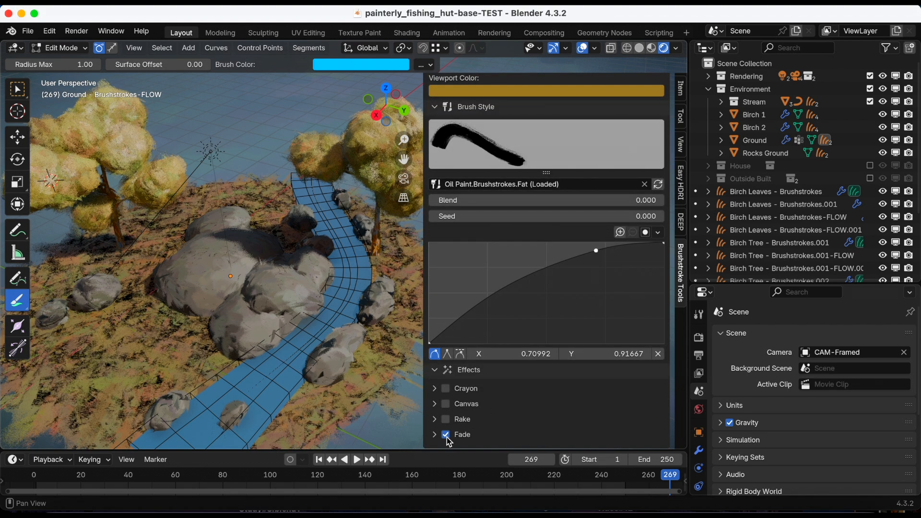
click(446, 388)
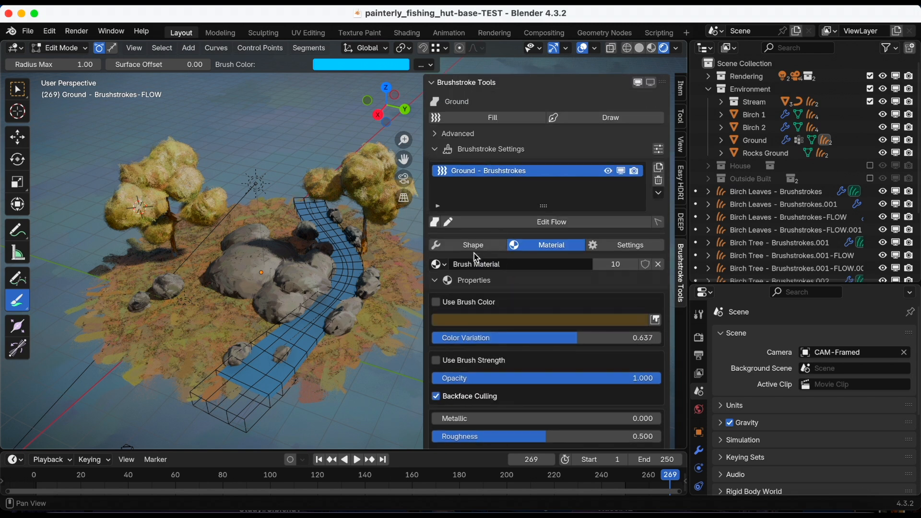
Set ground strokes to shrinkwrap 0.678, width 1.82 m, length 0.36 m, extension 0.101, scale 1.44
click(472, 244)
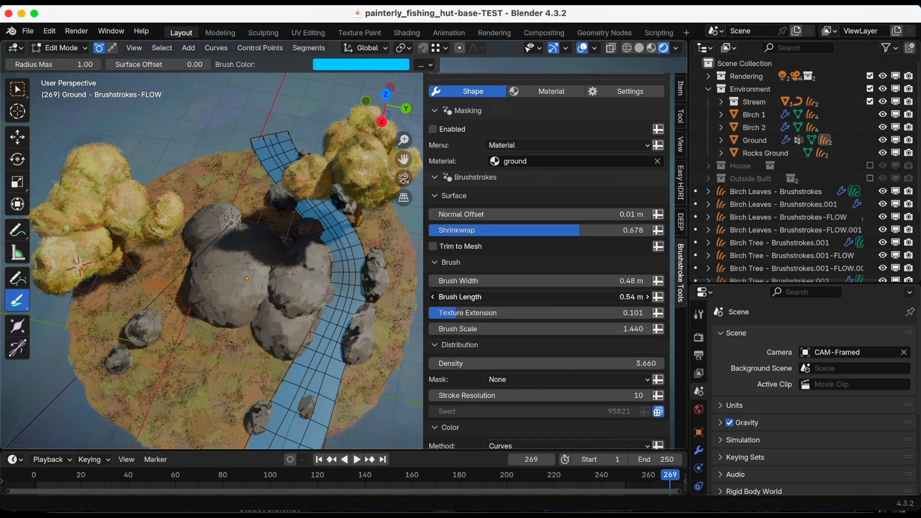
drag(528, 296, 496, 296)
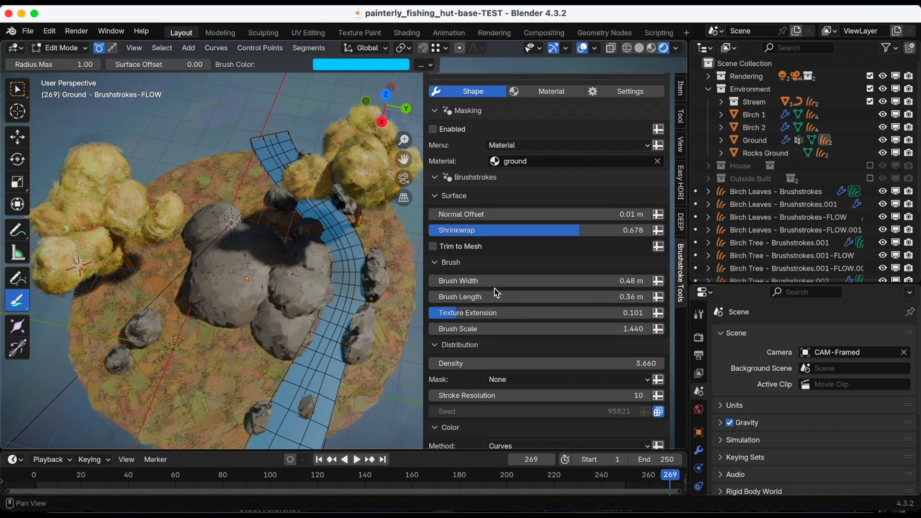
drag(499, 280, 634, 280)
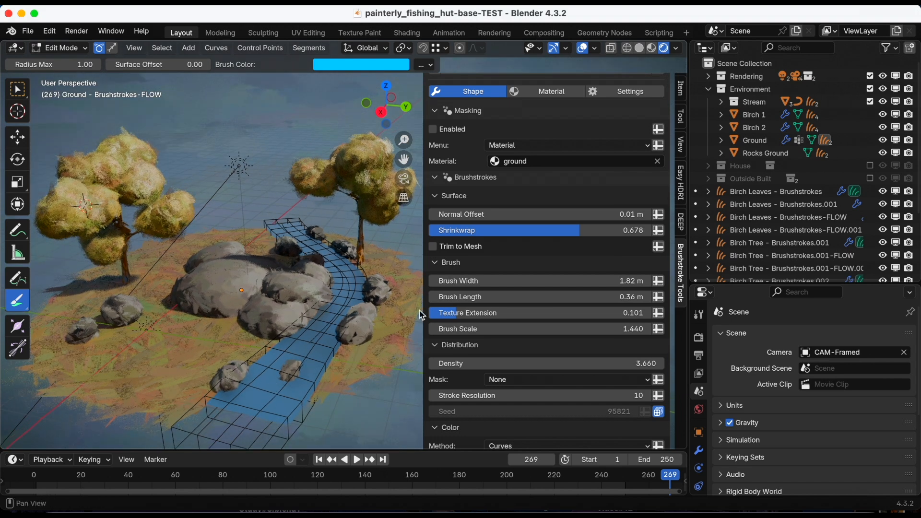
key(Tab)
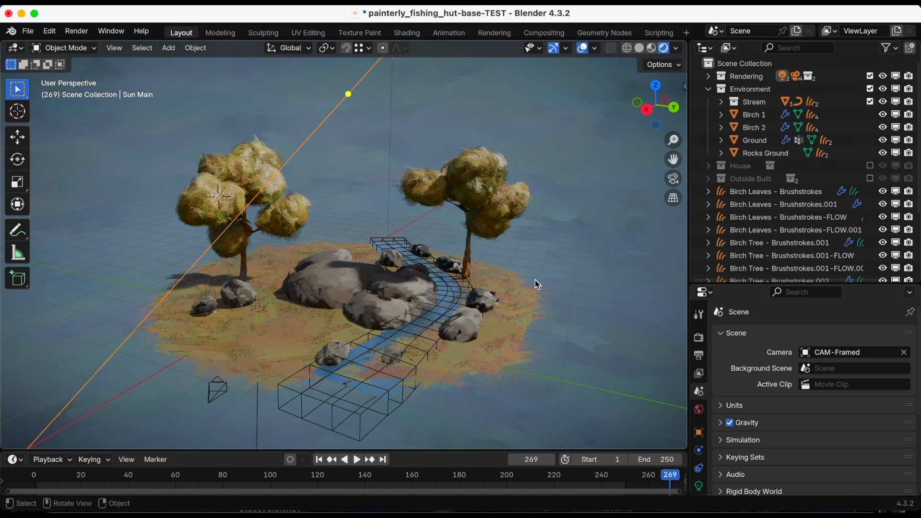
Show the fully painted island in Rendered shading and save the project
key(cmd+s)
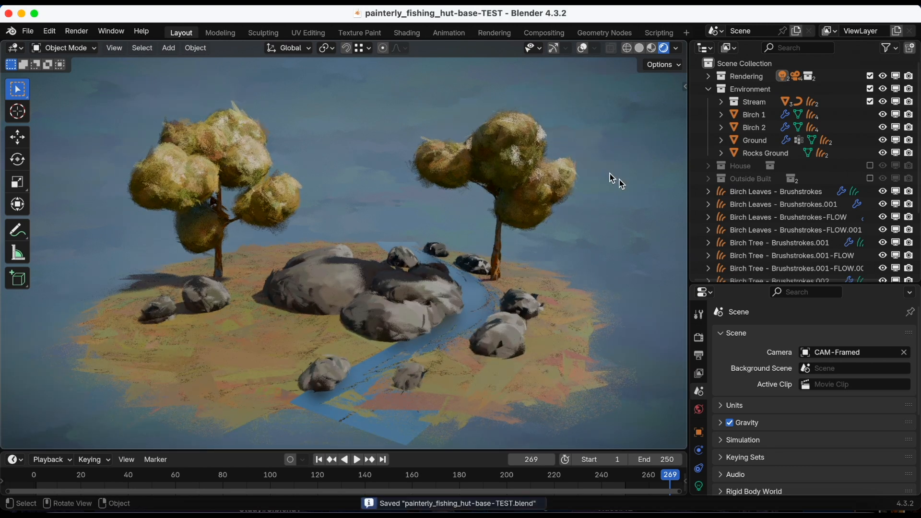
mouse_move(749, 302)
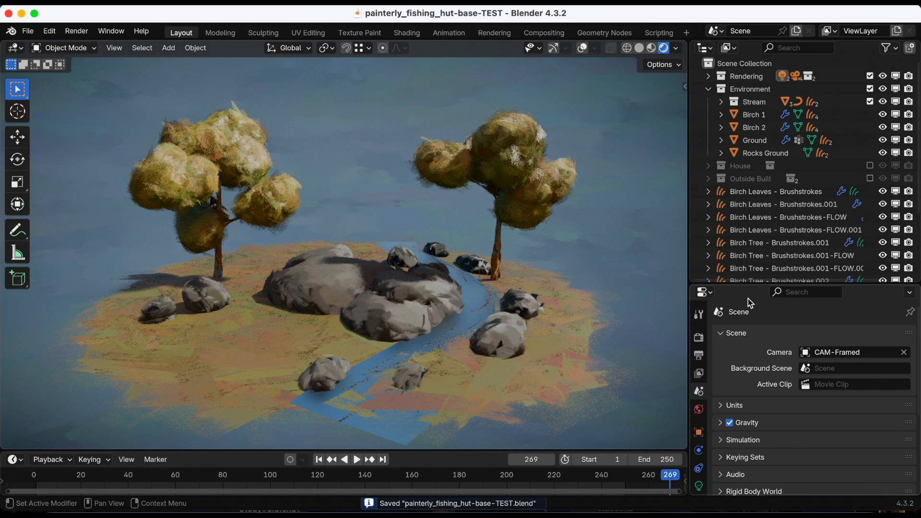